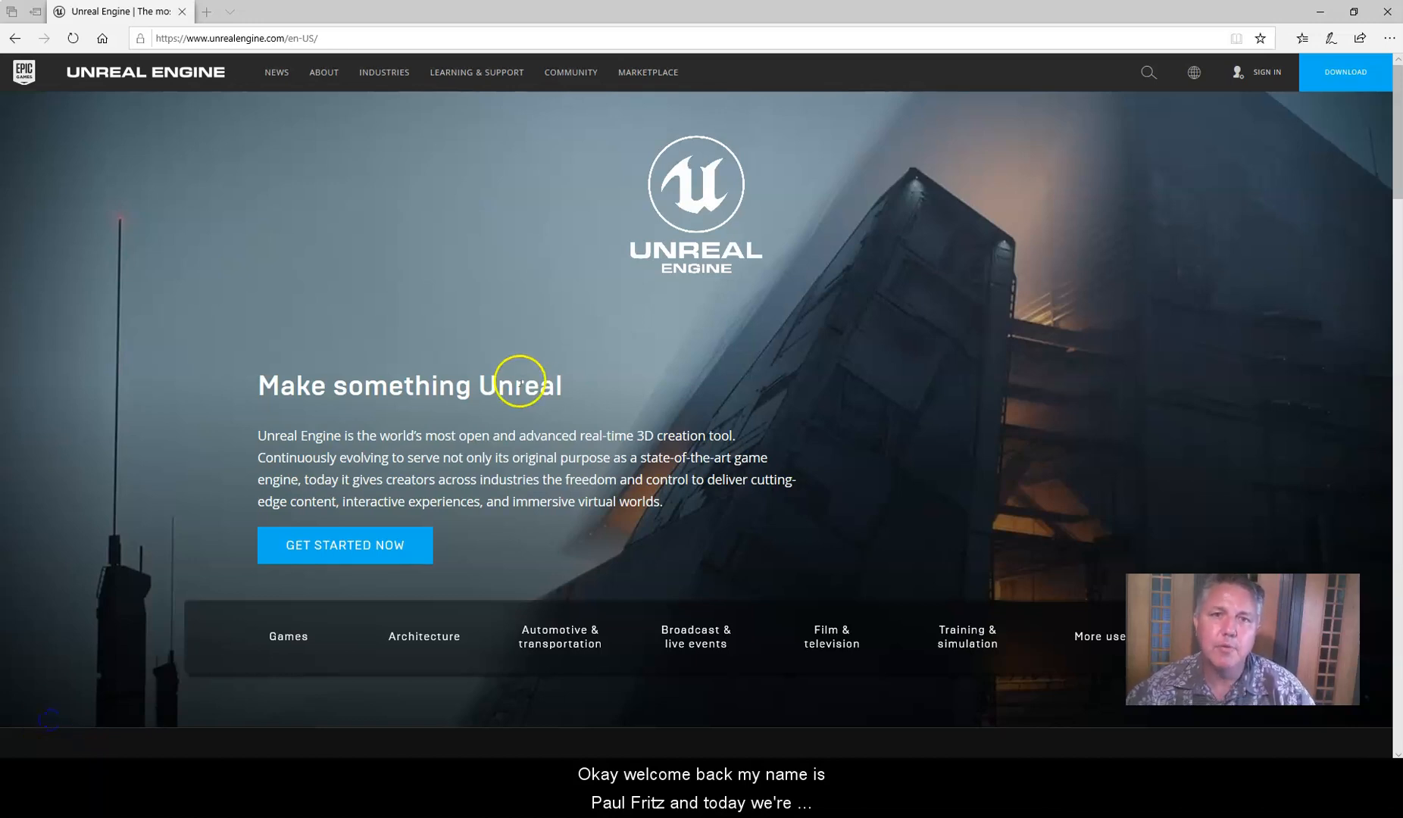
mouse_move(588, 182)
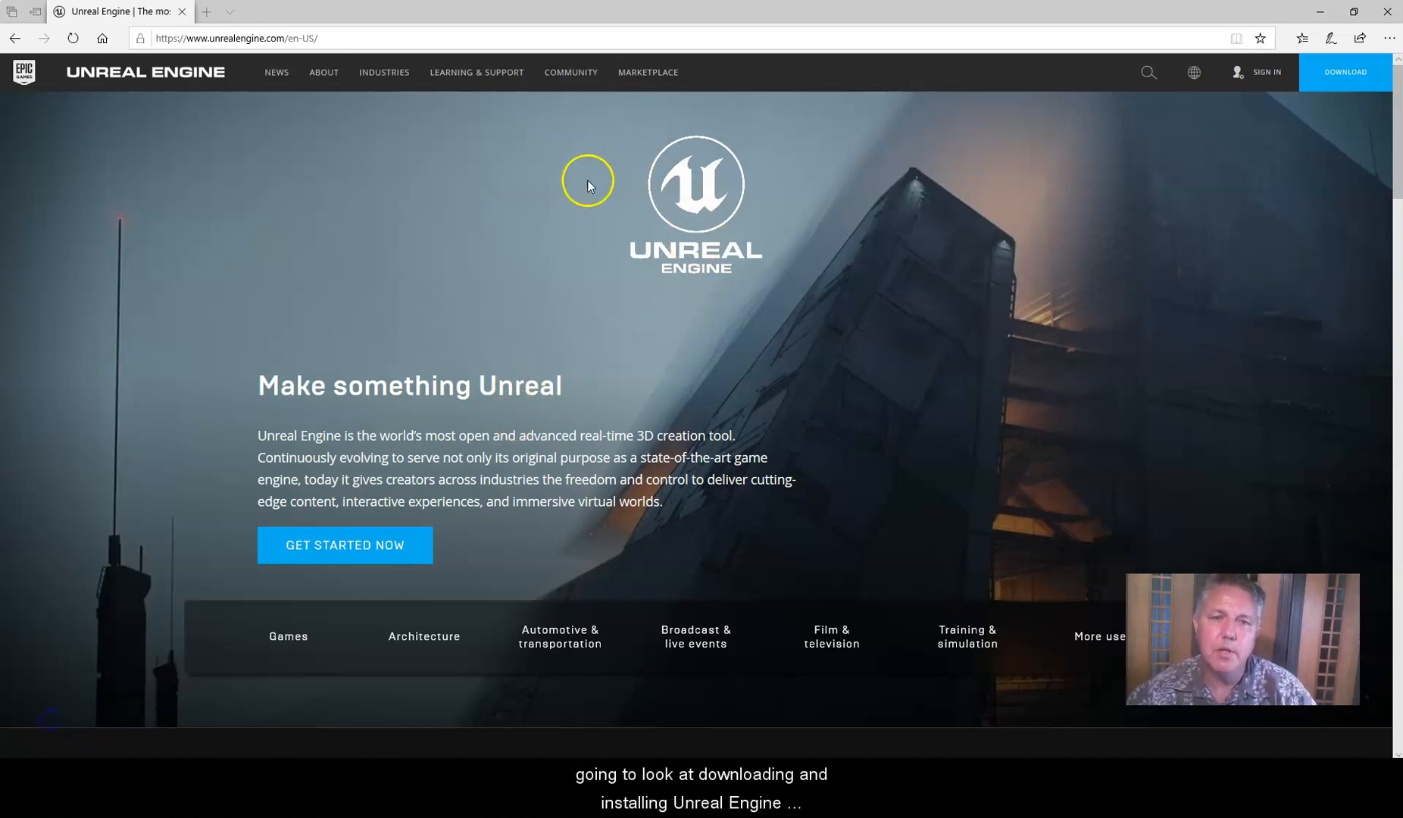
mouse_move(636, 259)
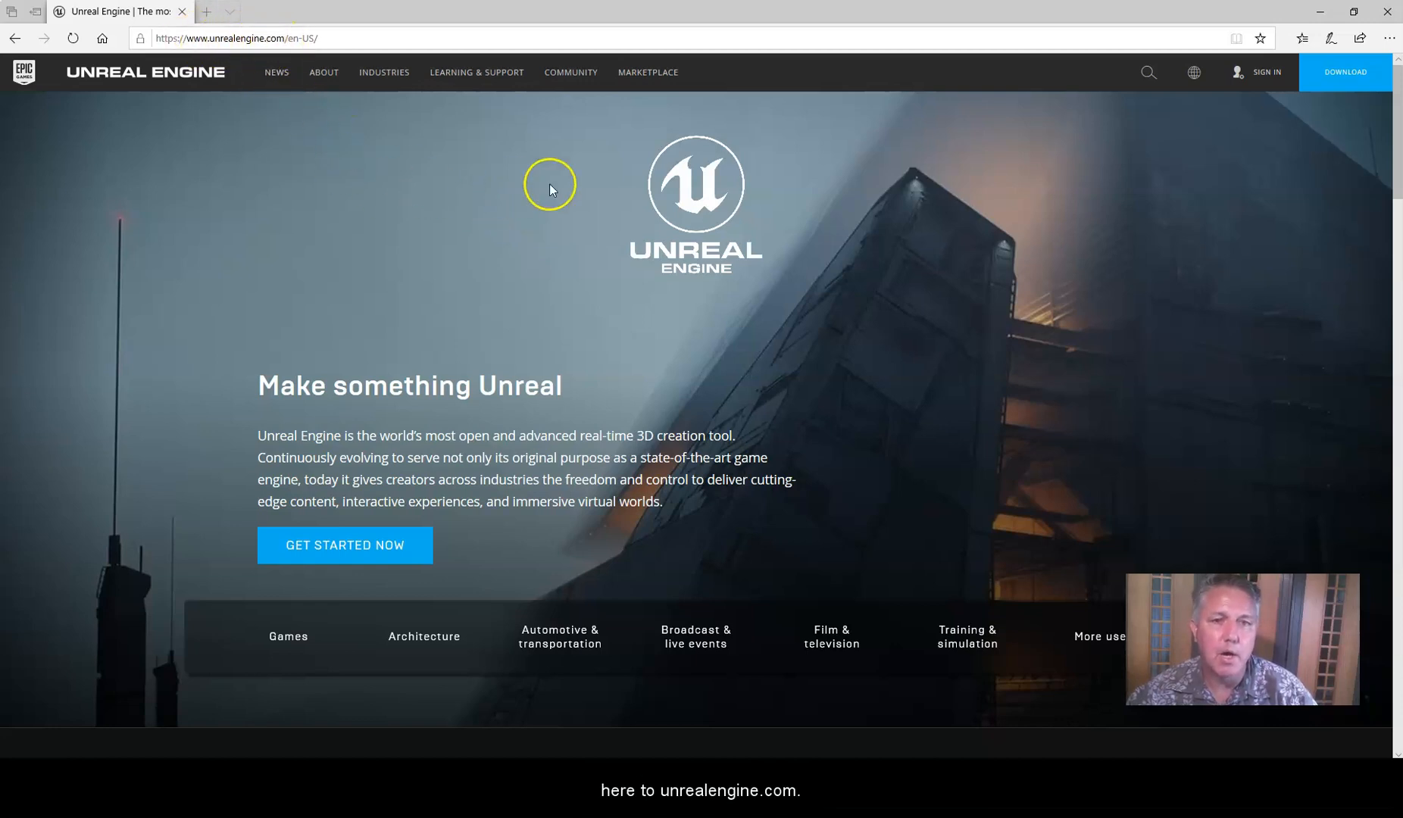
mouse_move(647, 319)
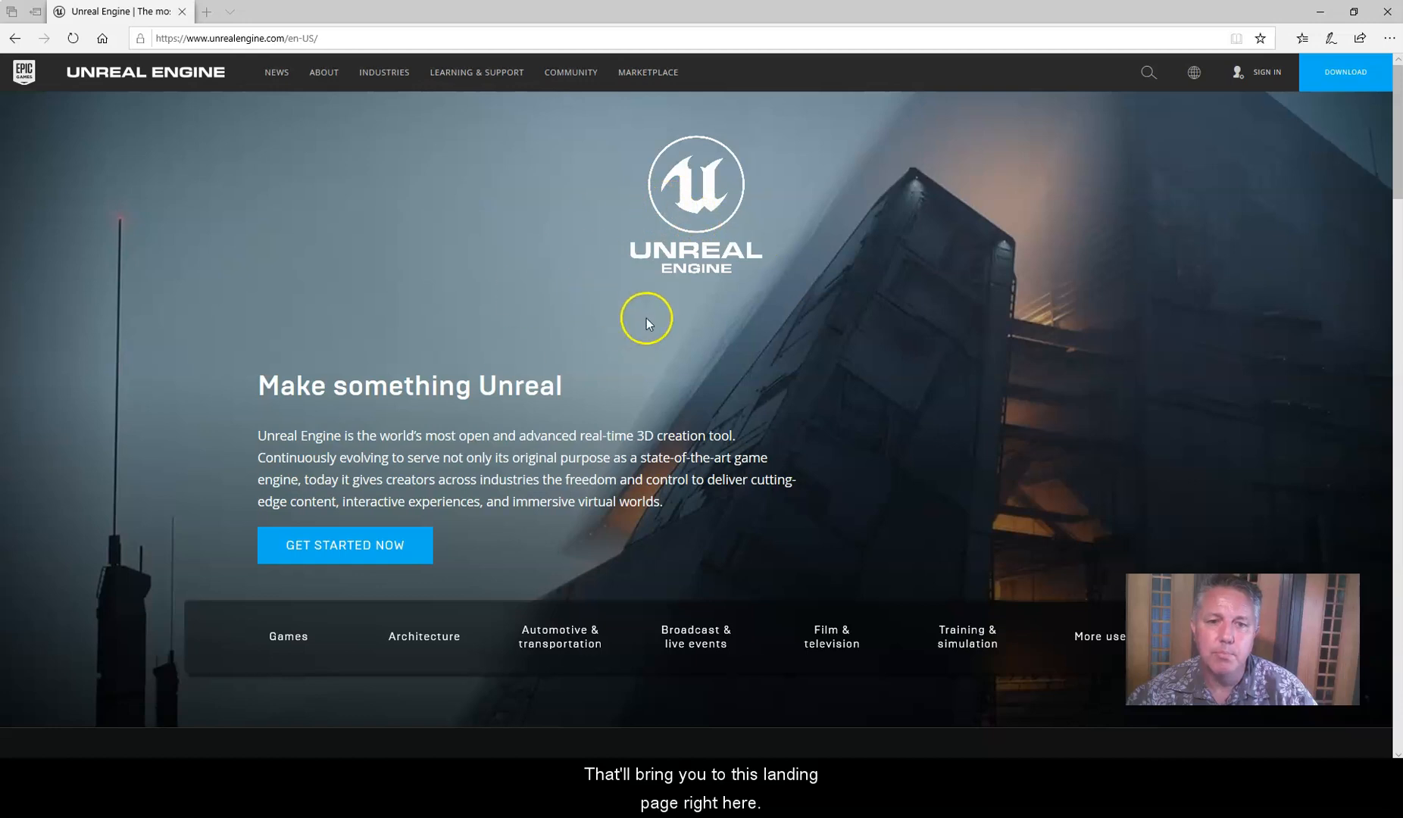
mouse_move(562, 430)
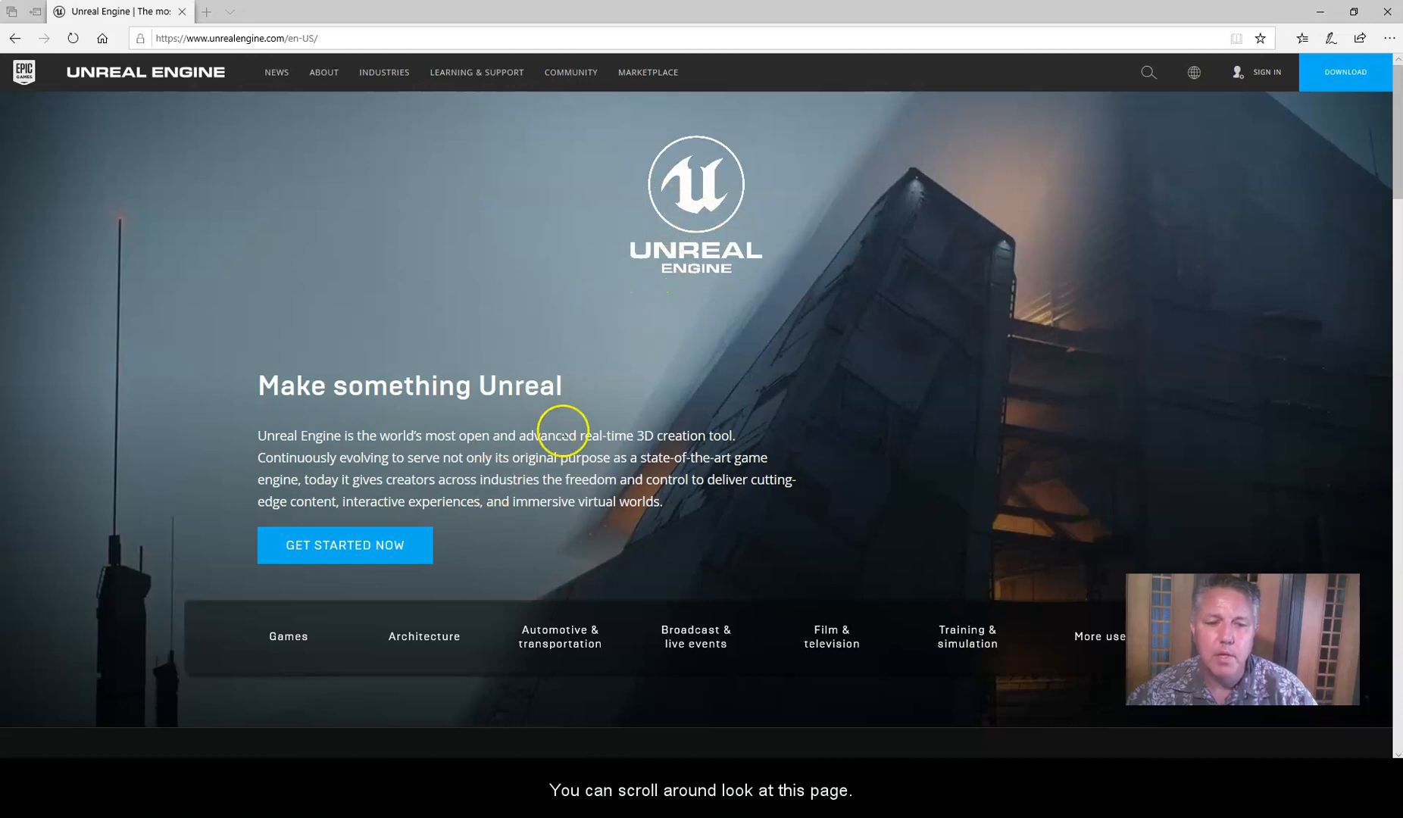
Go to the Unreal Engine download page and scroll to the license options
scroll(down, 3)
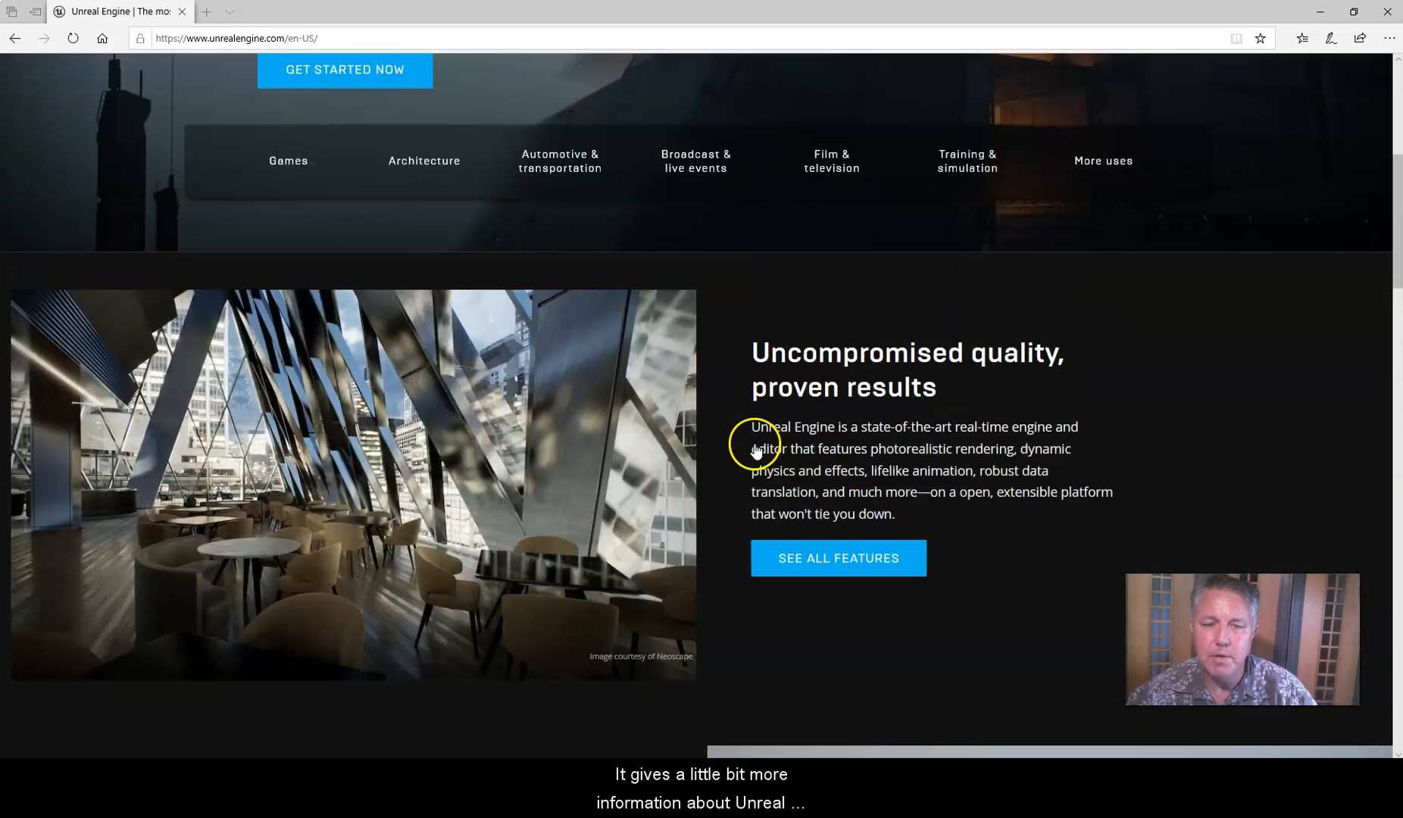
scroll(up, 3)
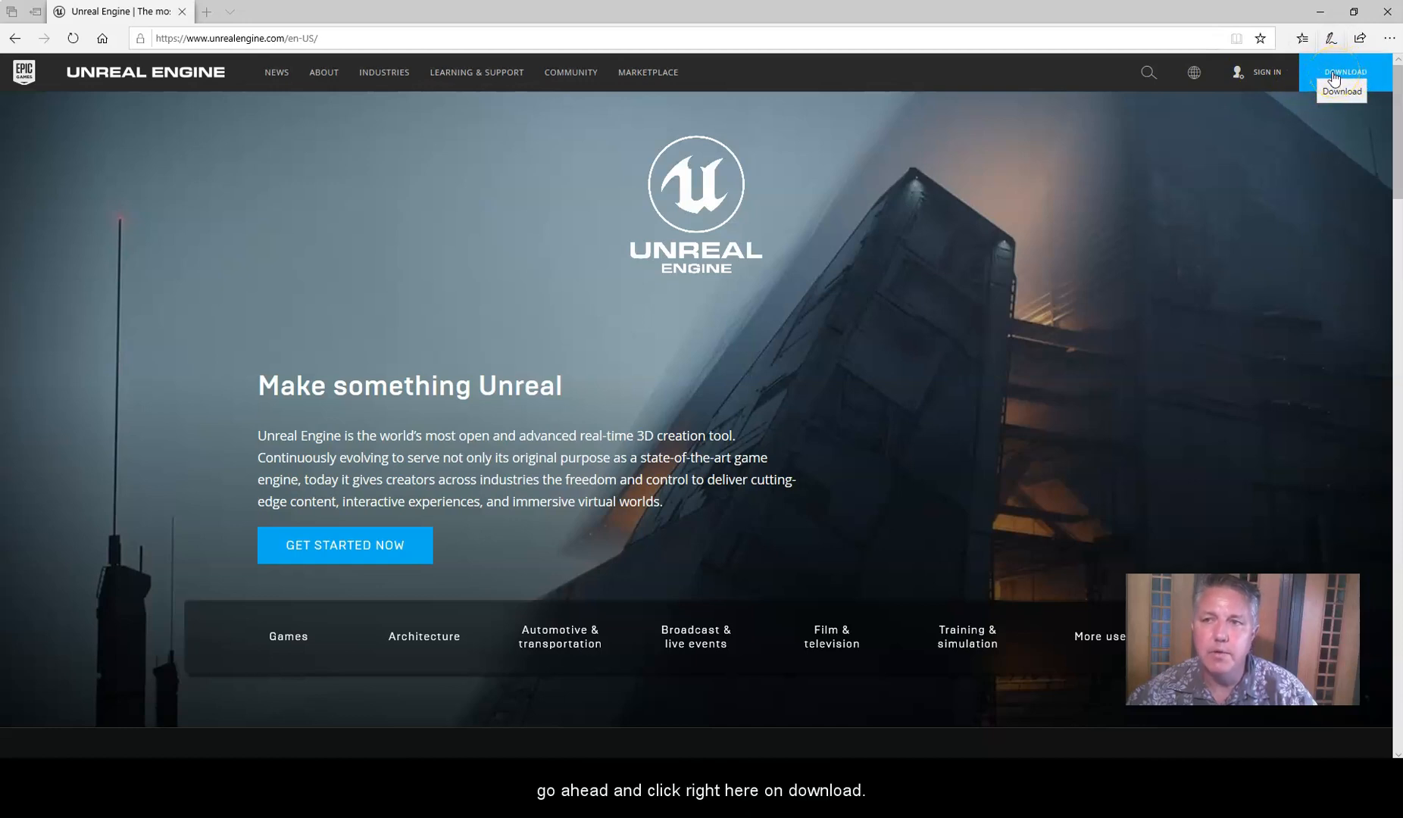
click(1345, 72)
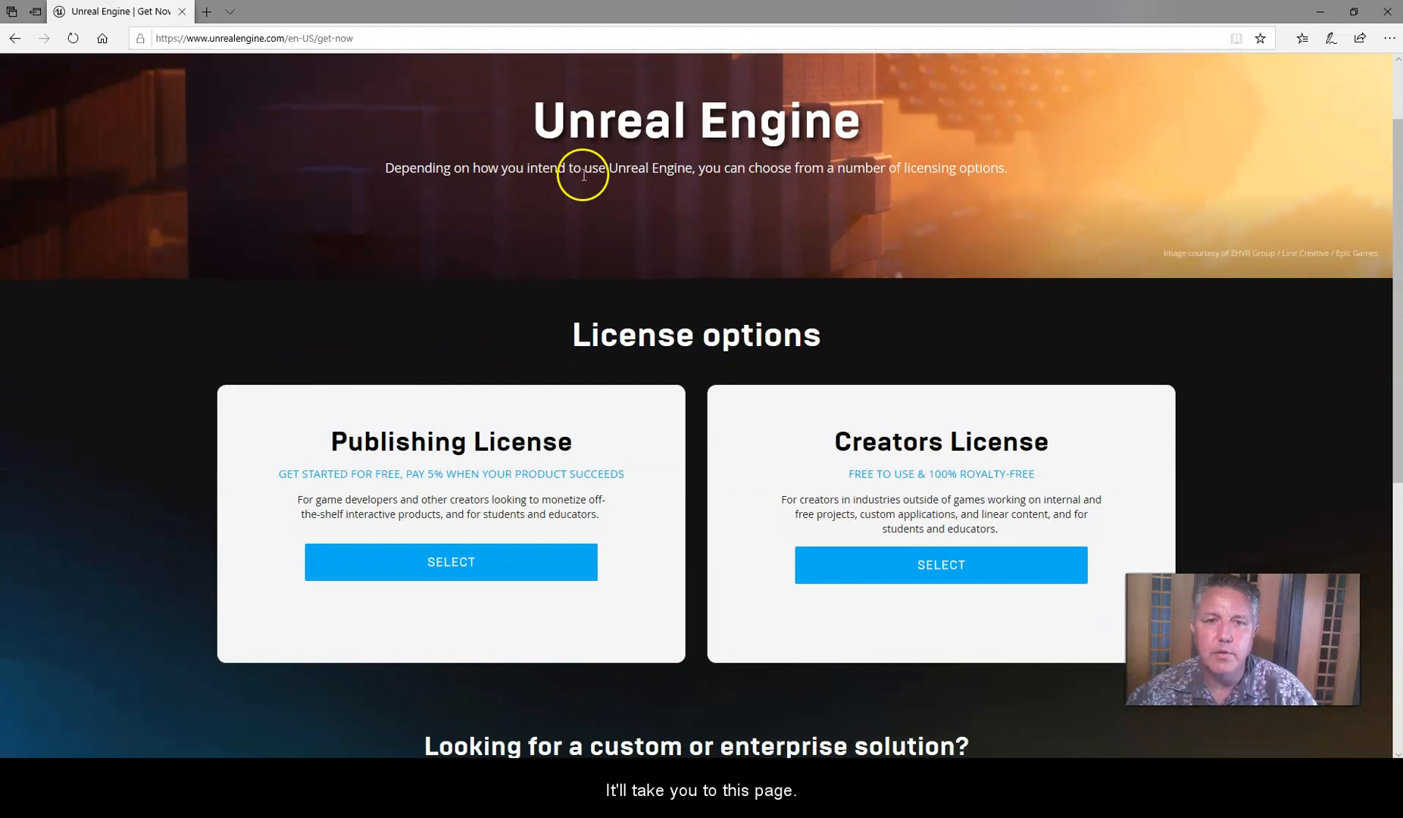
scroll(down, 3)
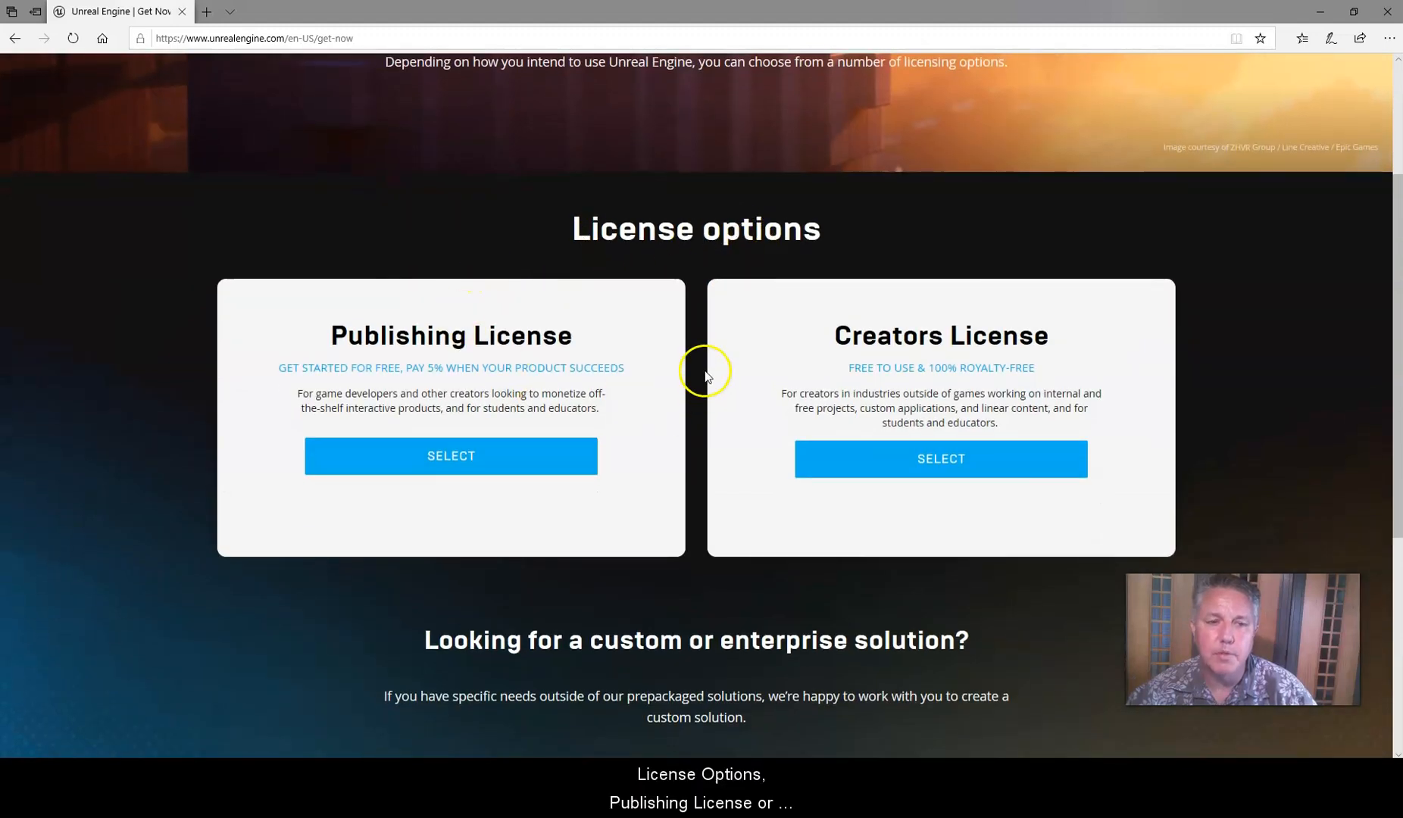
mouse_move(1003, 347)
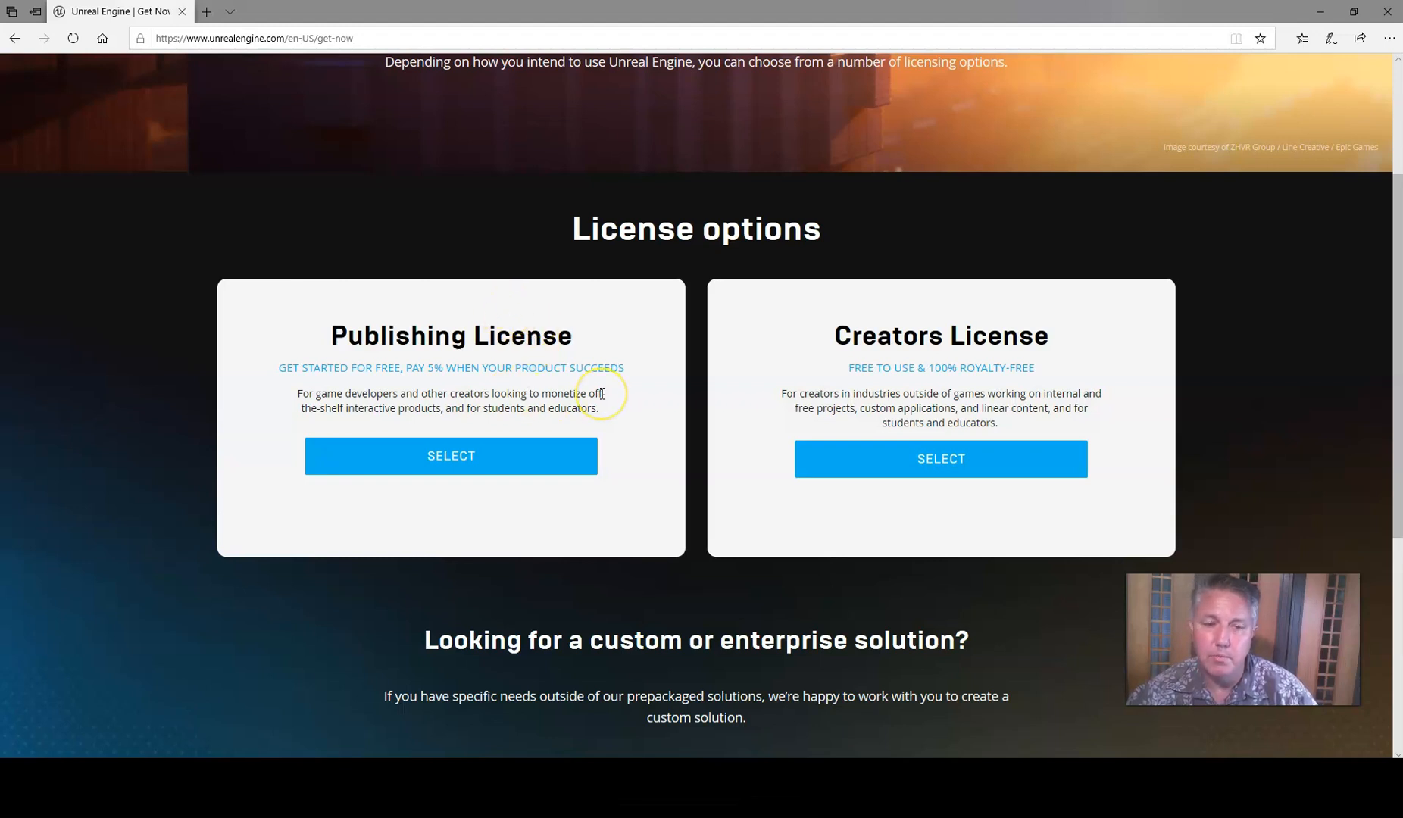
mouse_move(903, 452)
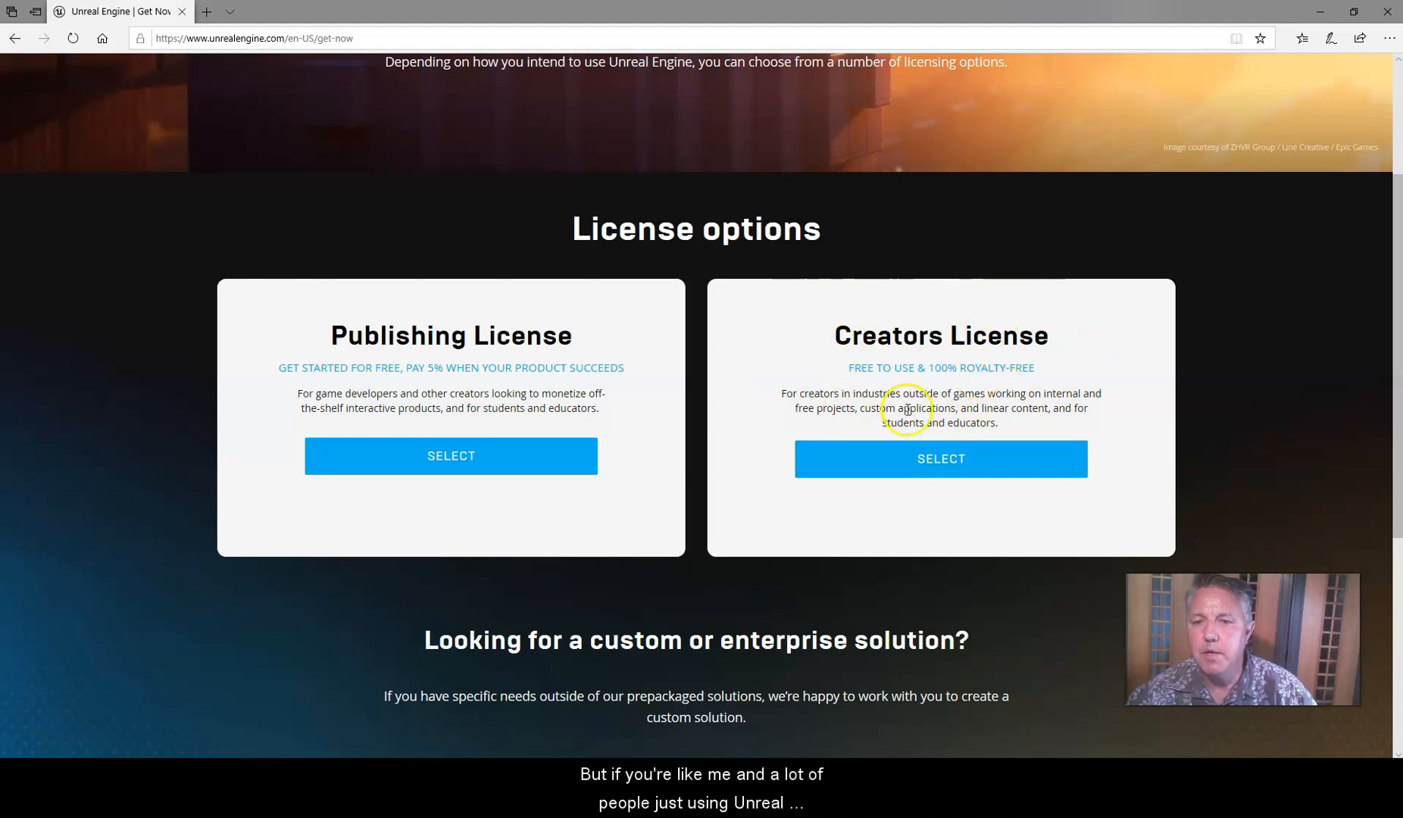
mouse_move(1000, 438)
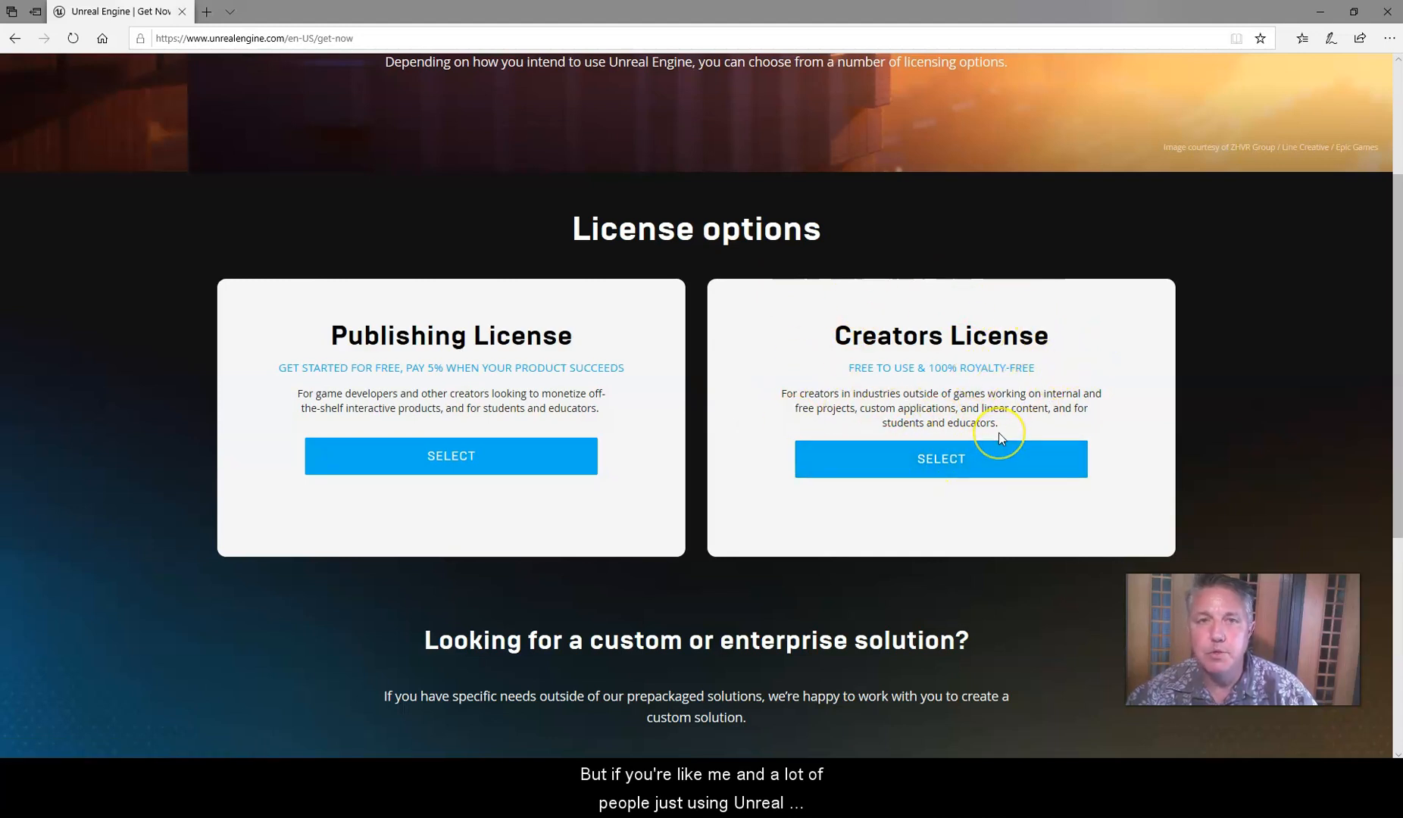
mouse_move(926, 392)
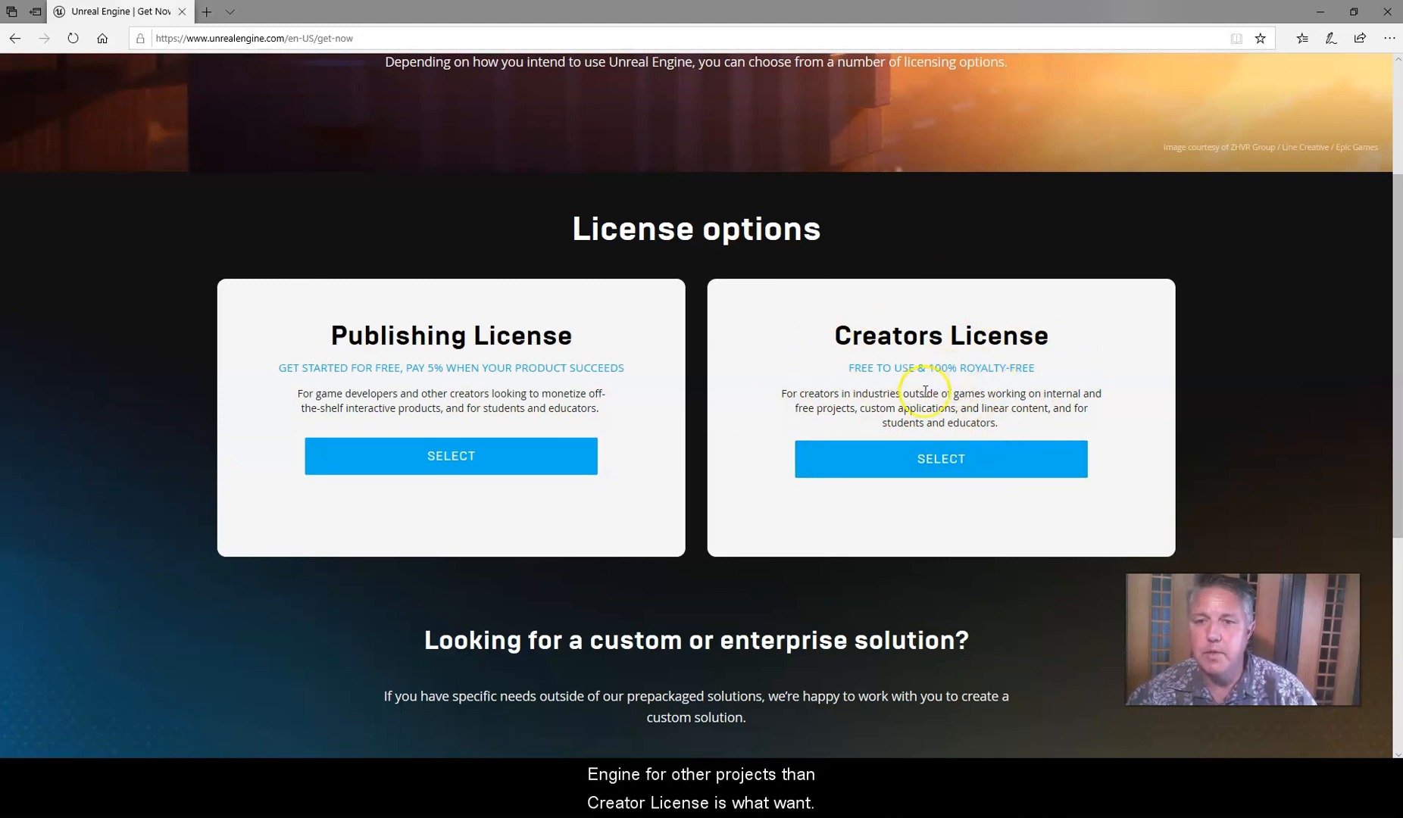
mouse_move(872, 388)
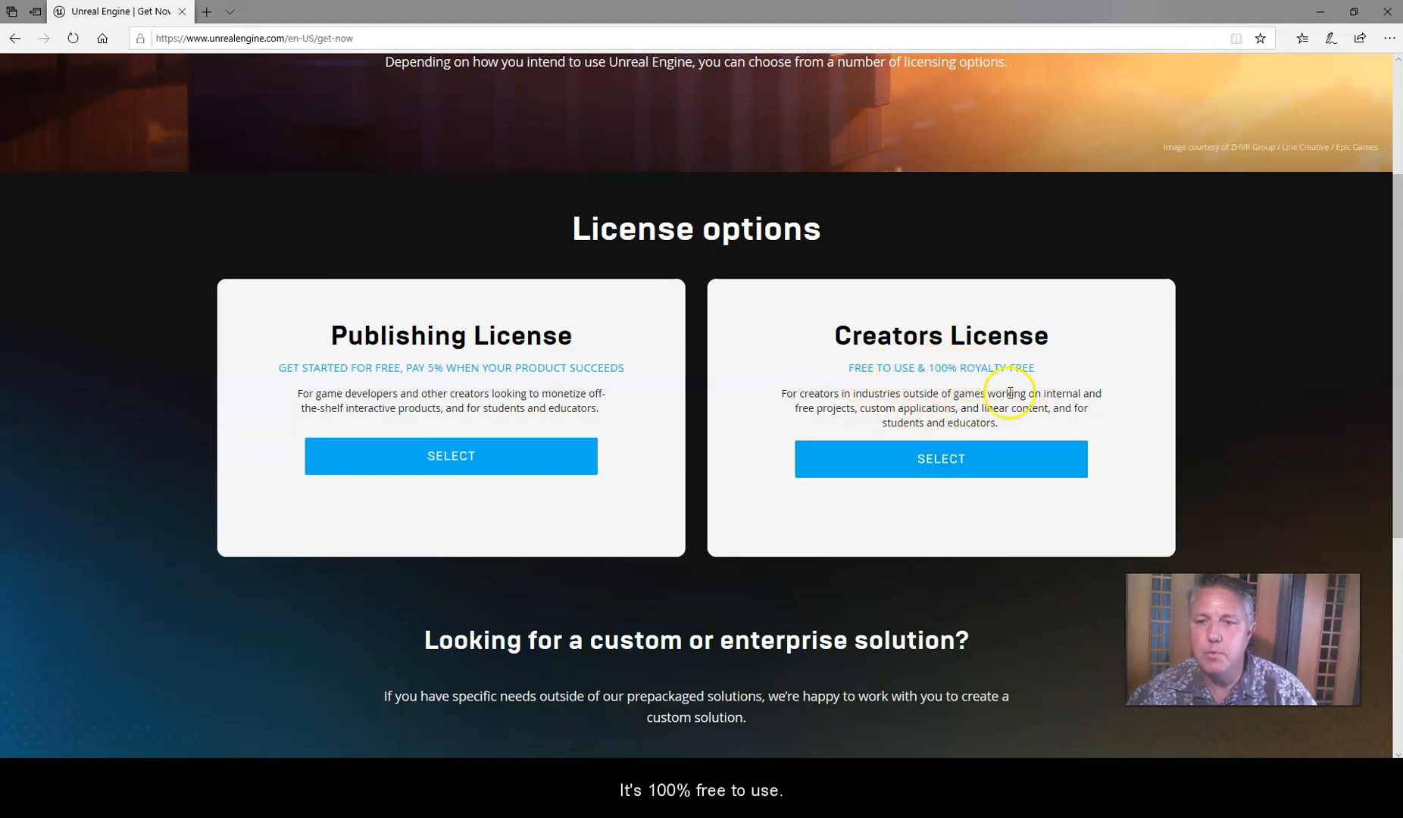
Choose the free Creators License and log in with an existing Epic Games account
click(939, 458)
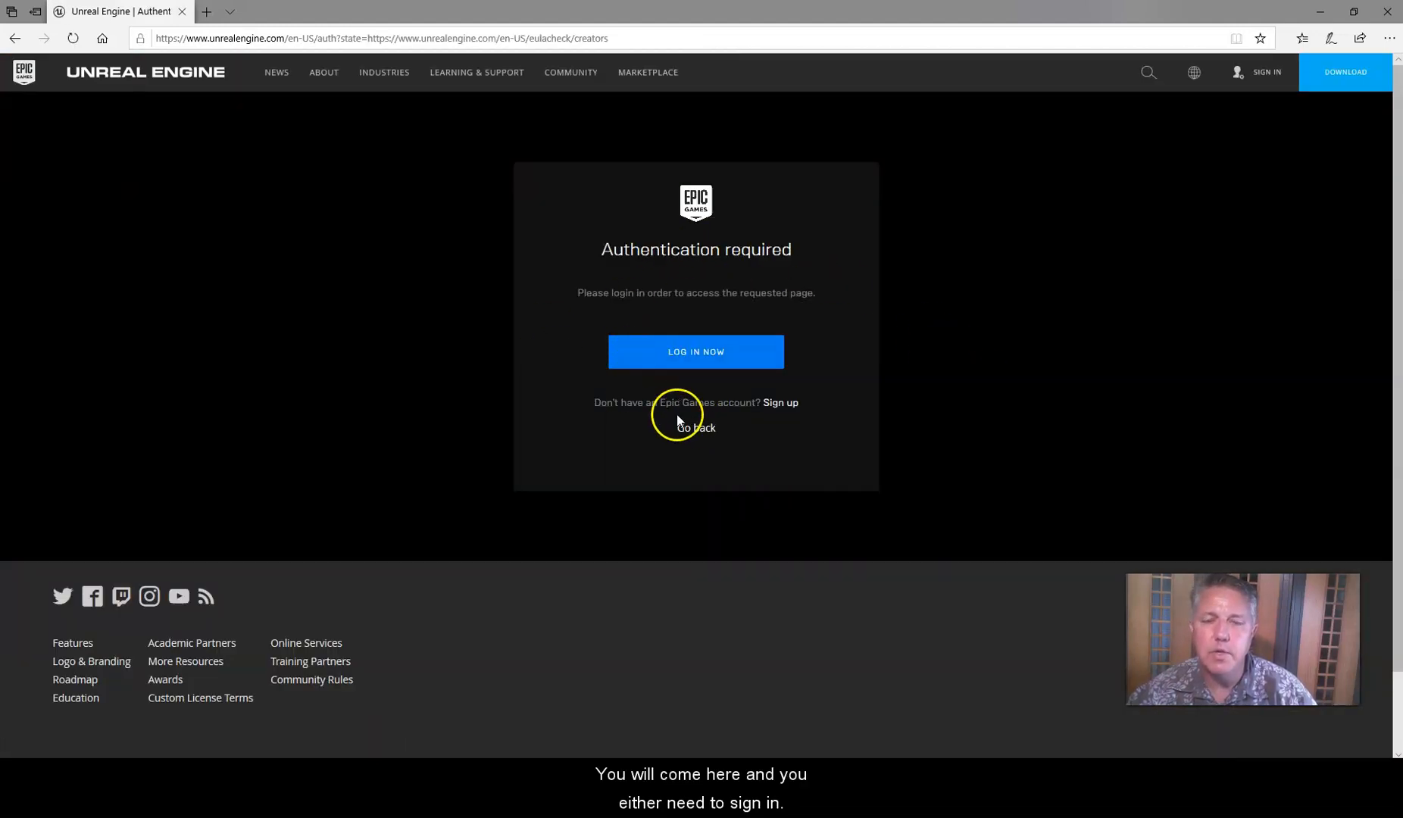
mouse_move(741, 416)
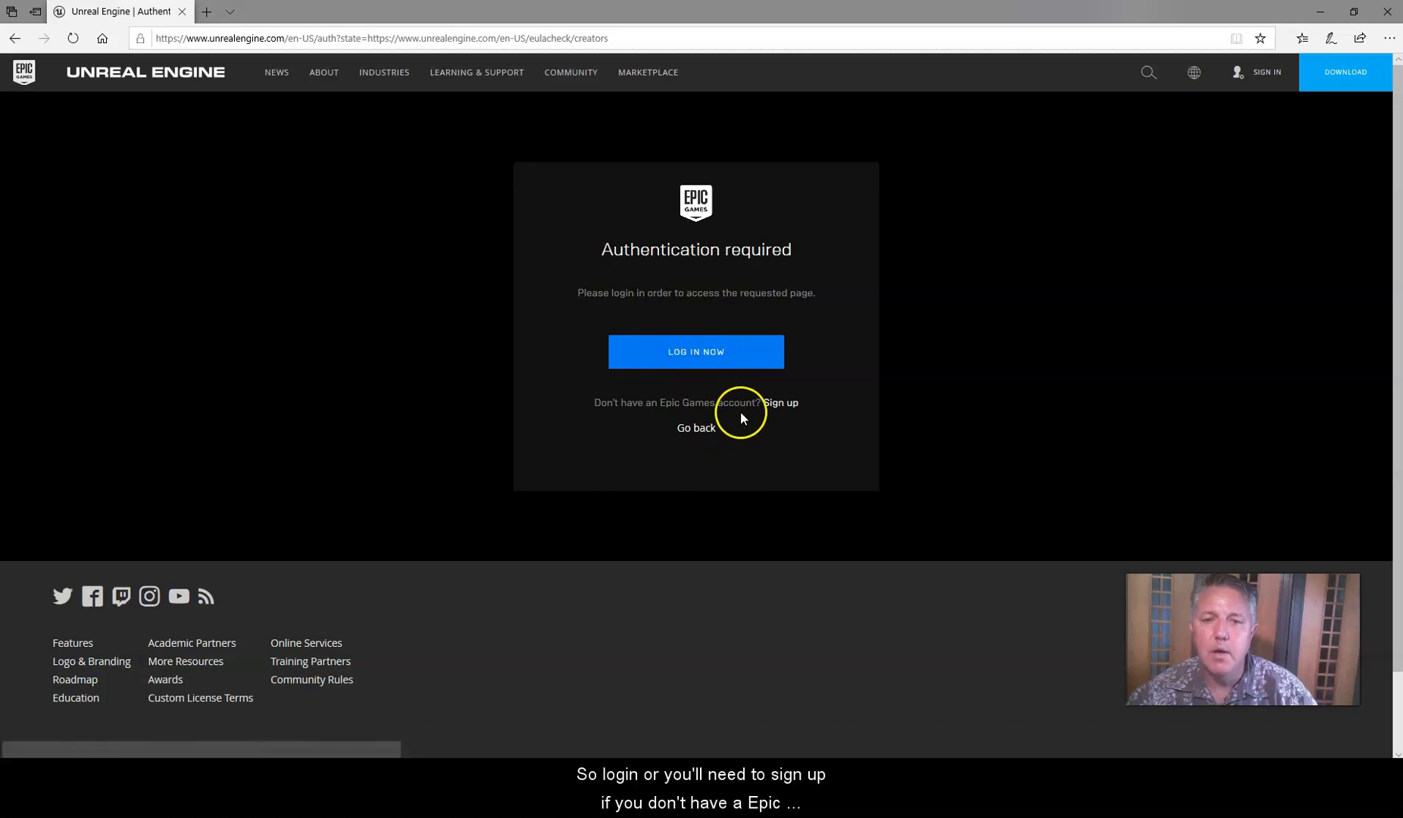
mouse_move(693, 404)
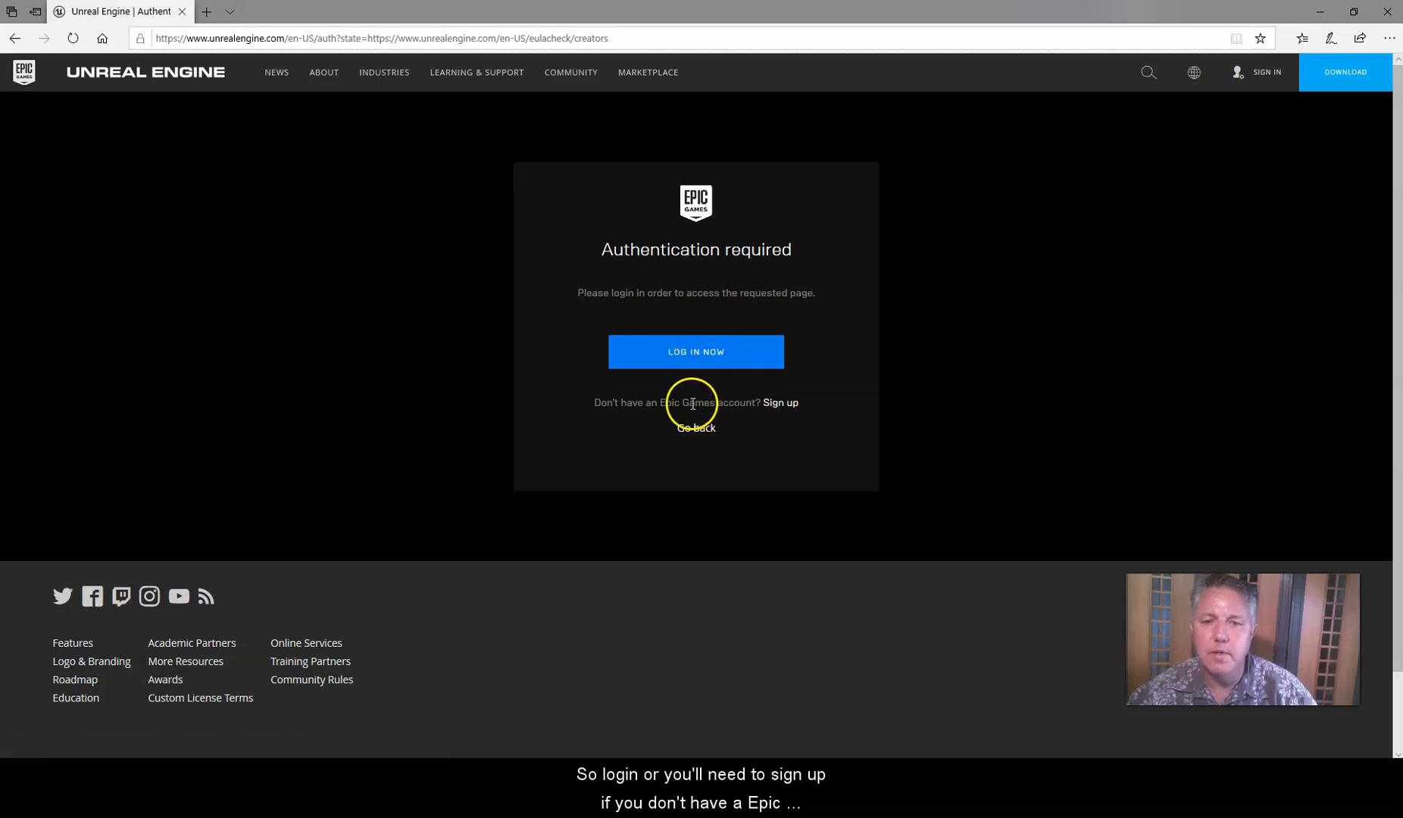
mouse_move(741, 403)
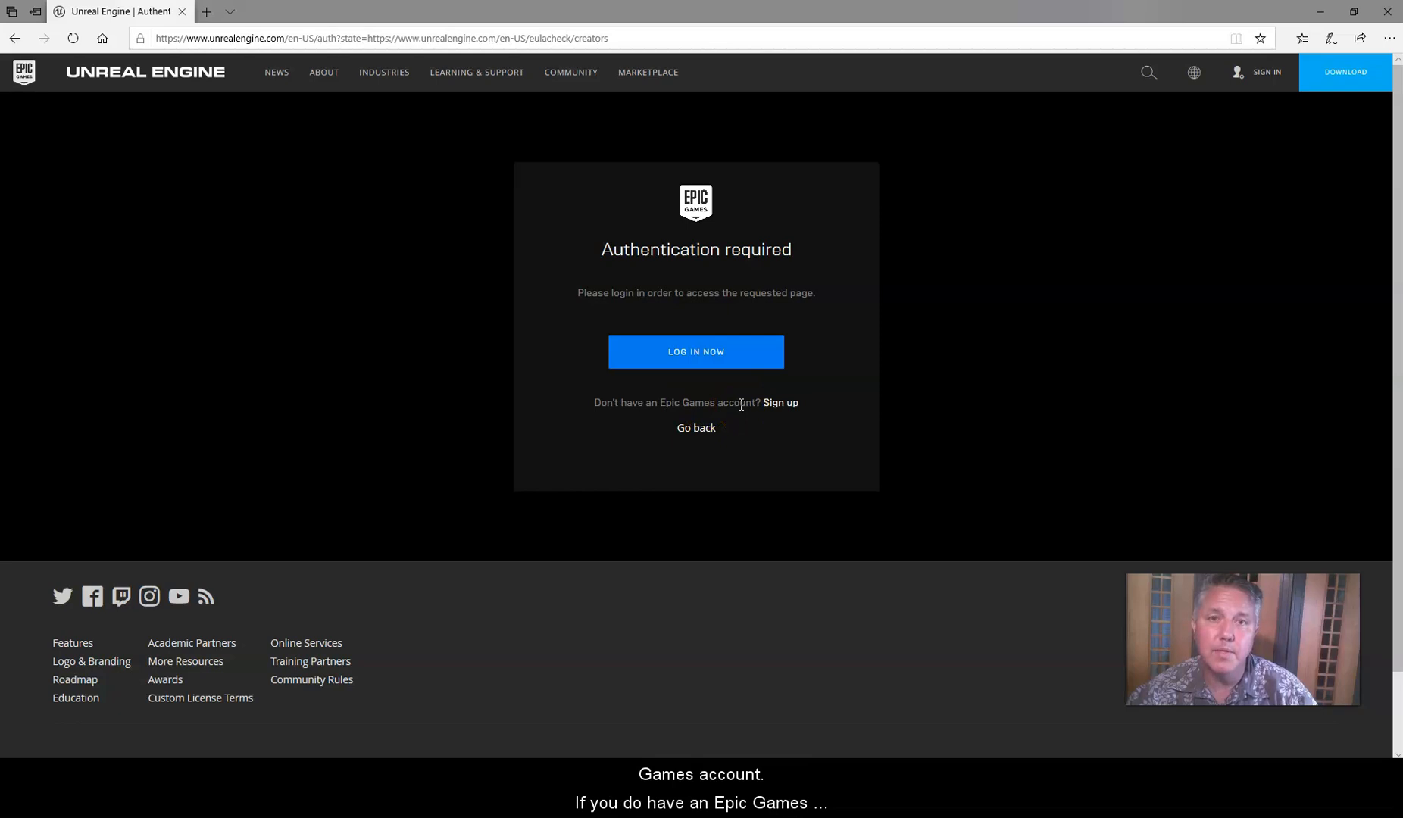
mouse_move(708, 362)
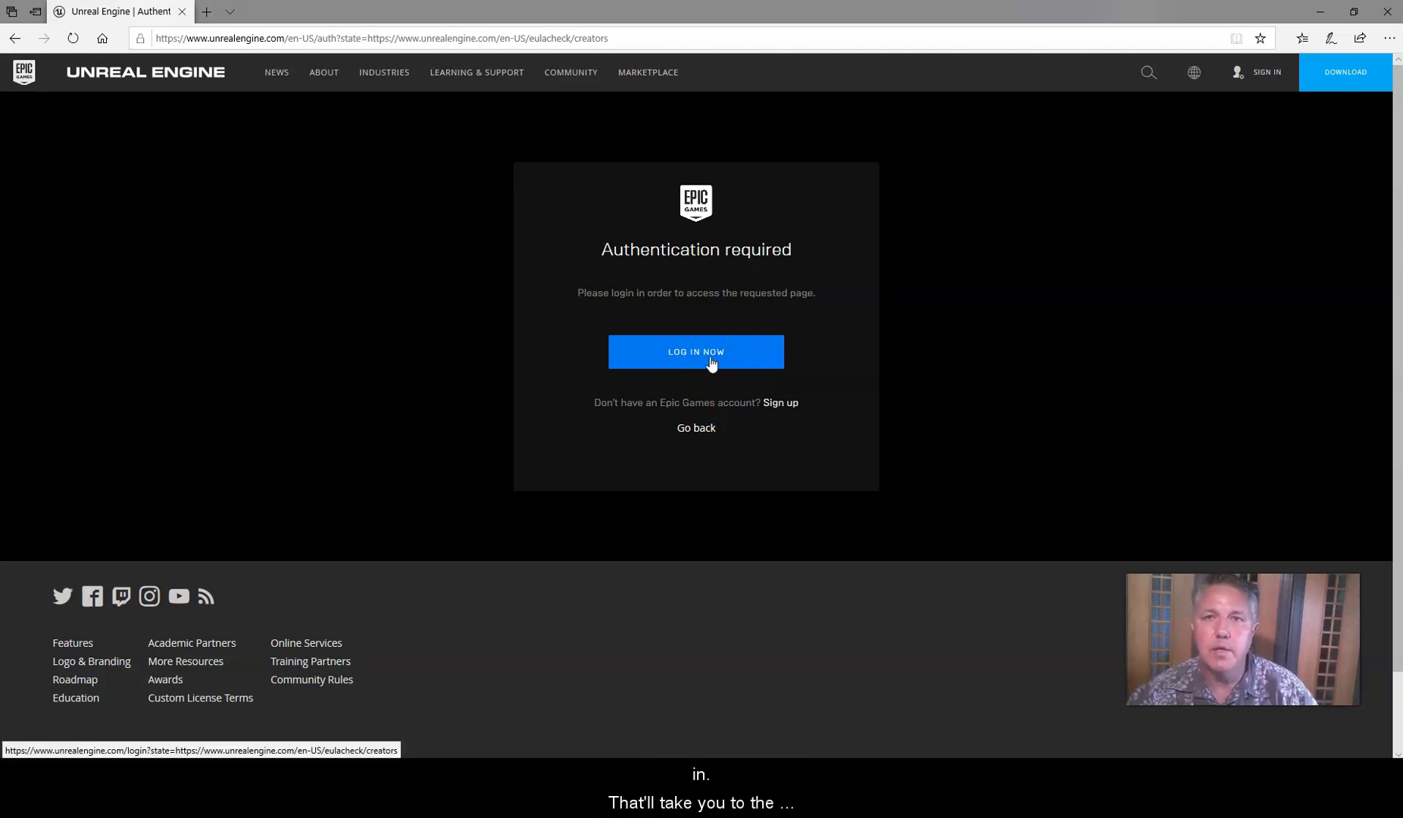
mouse_move(695, 427)
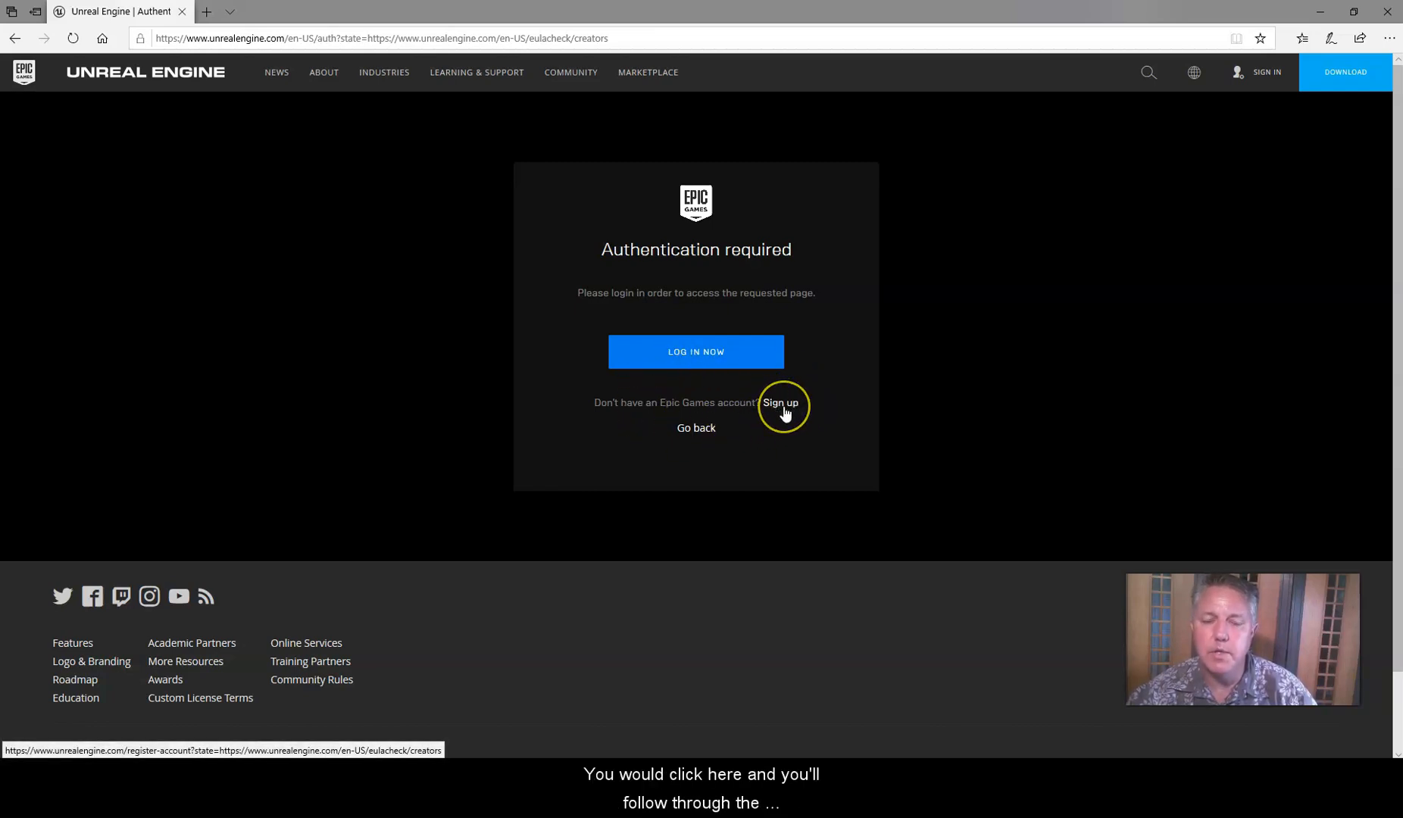
mouse_move(780, 402)
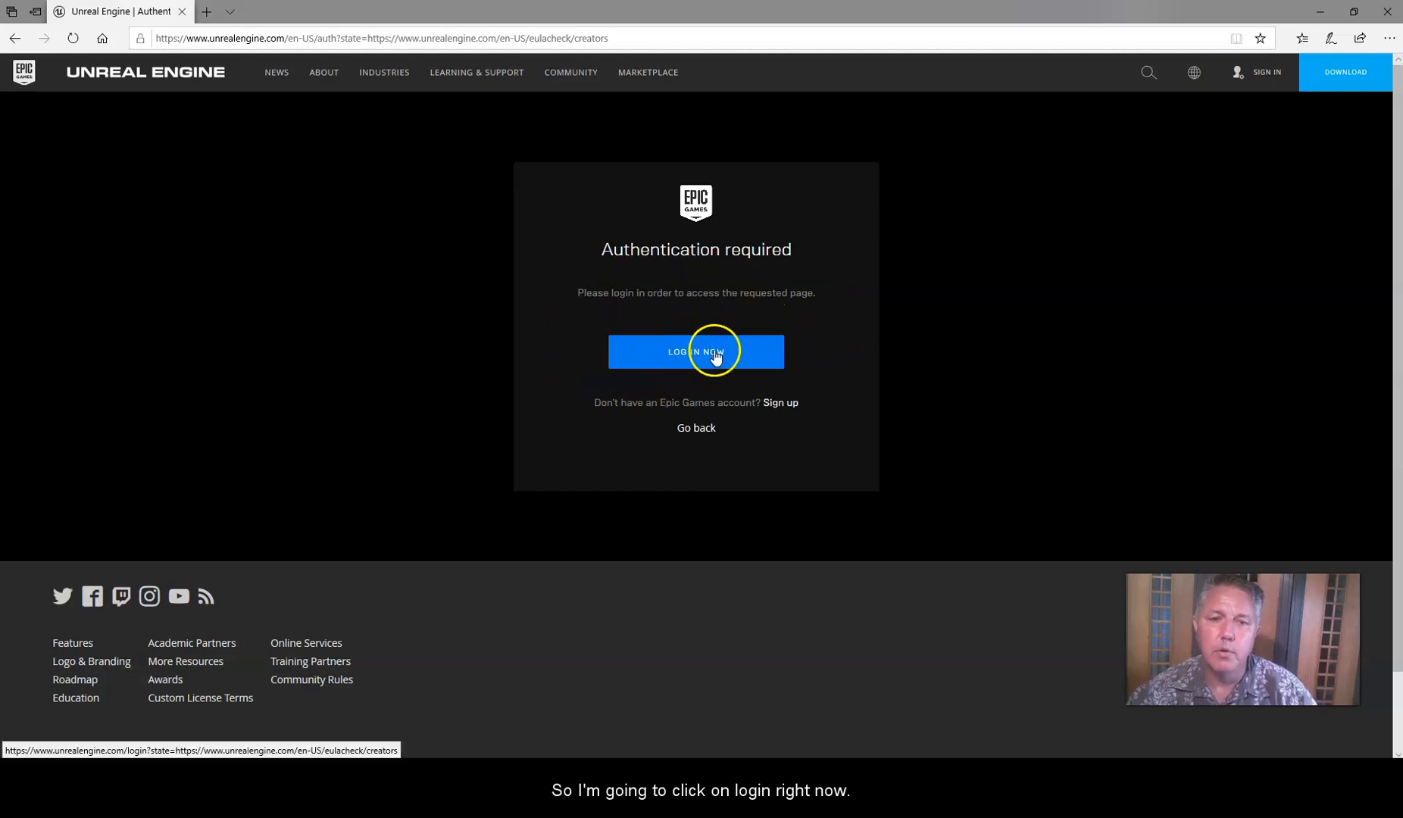
click(696, 352)
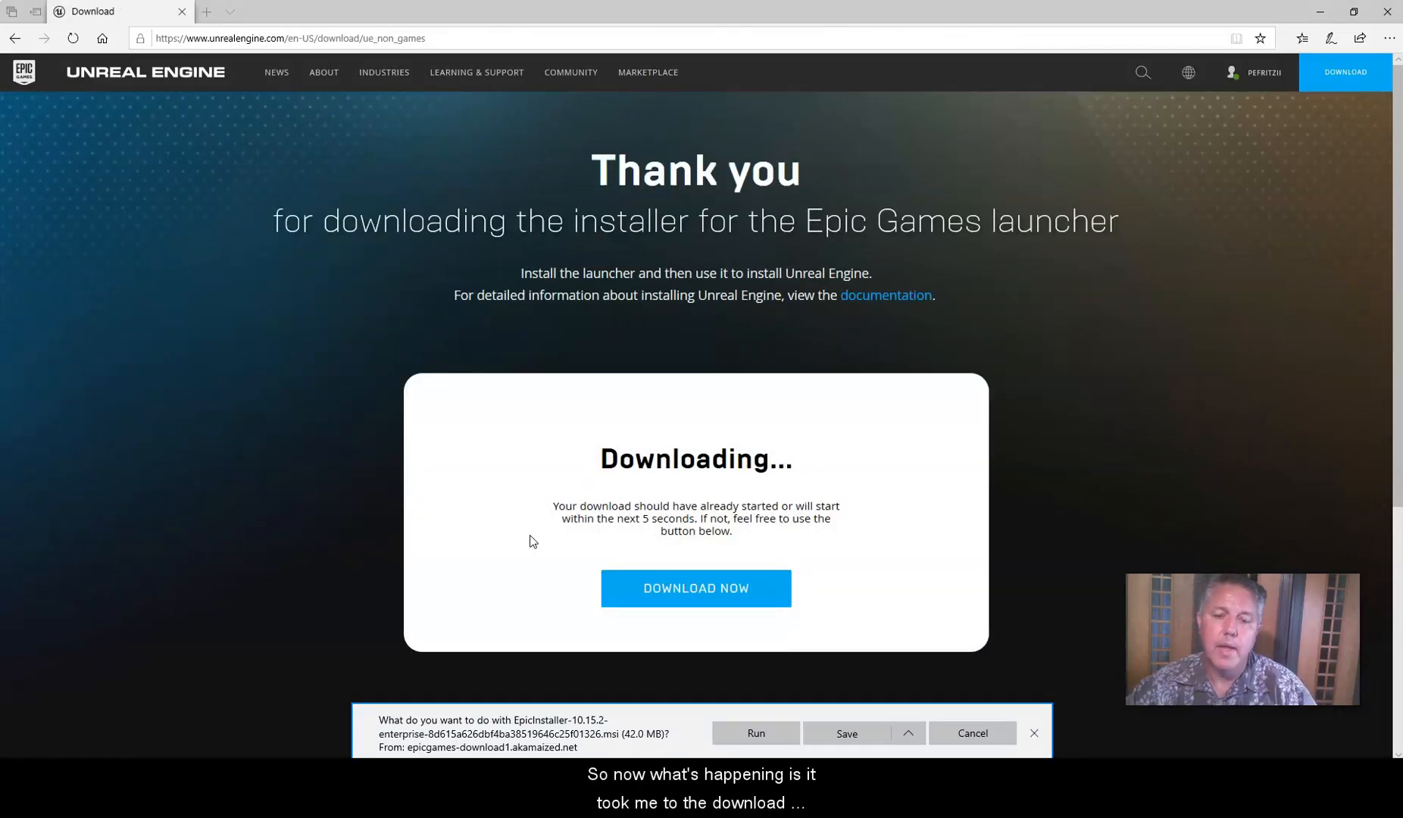
mouse_move(974, 406)
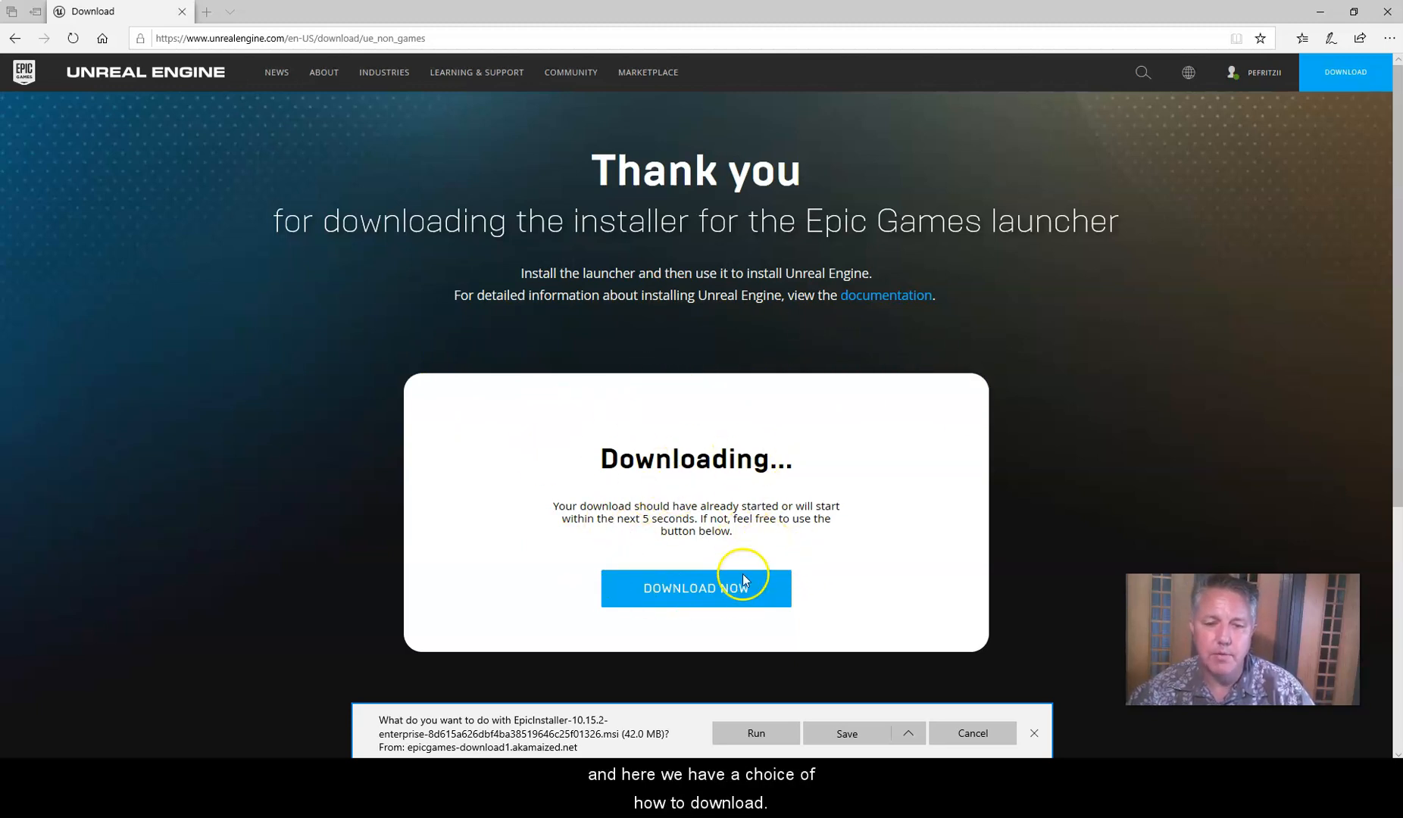
mouse_move(731, 691)
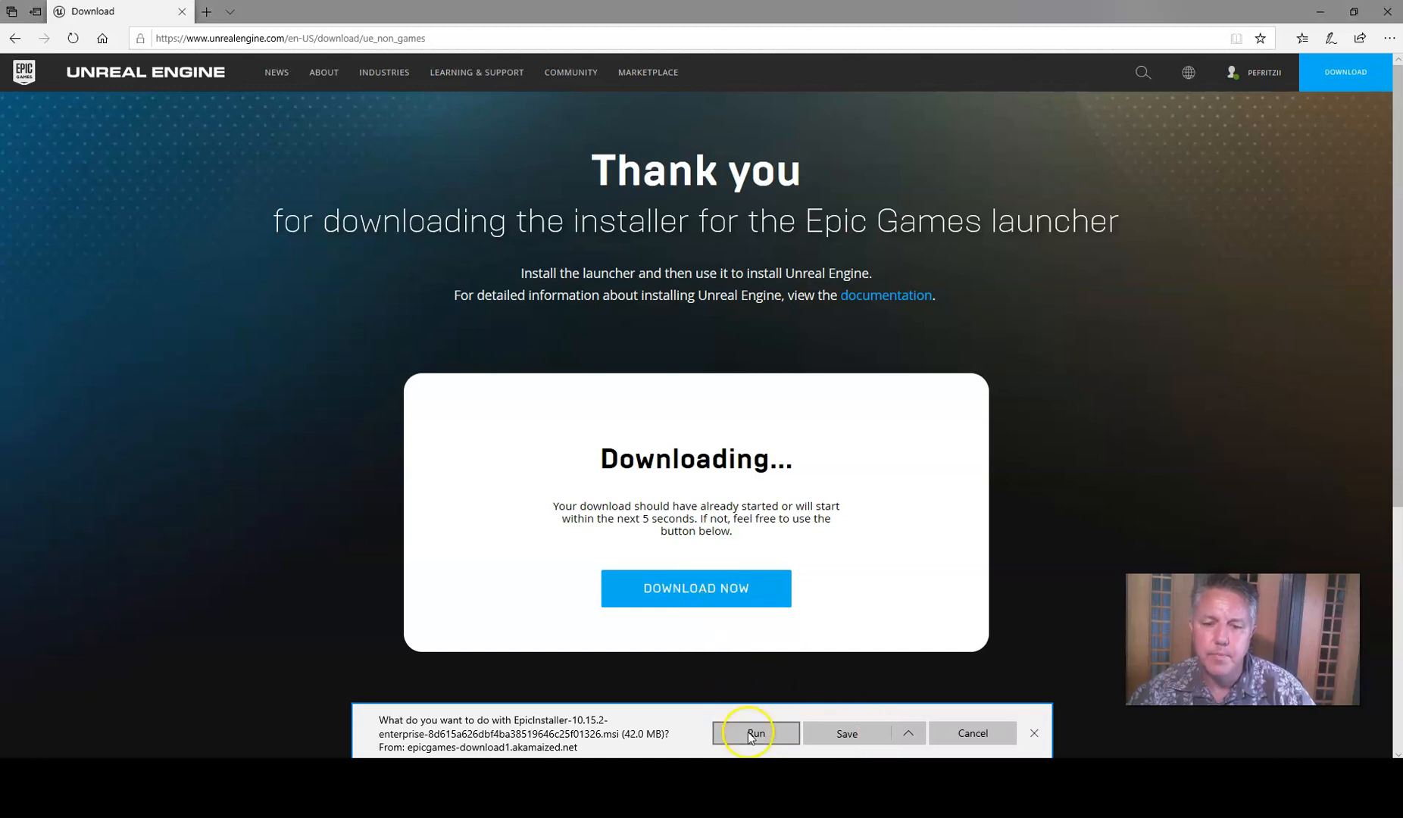
Save the EpicInstaller .msi download to the computer
click(755, 733)
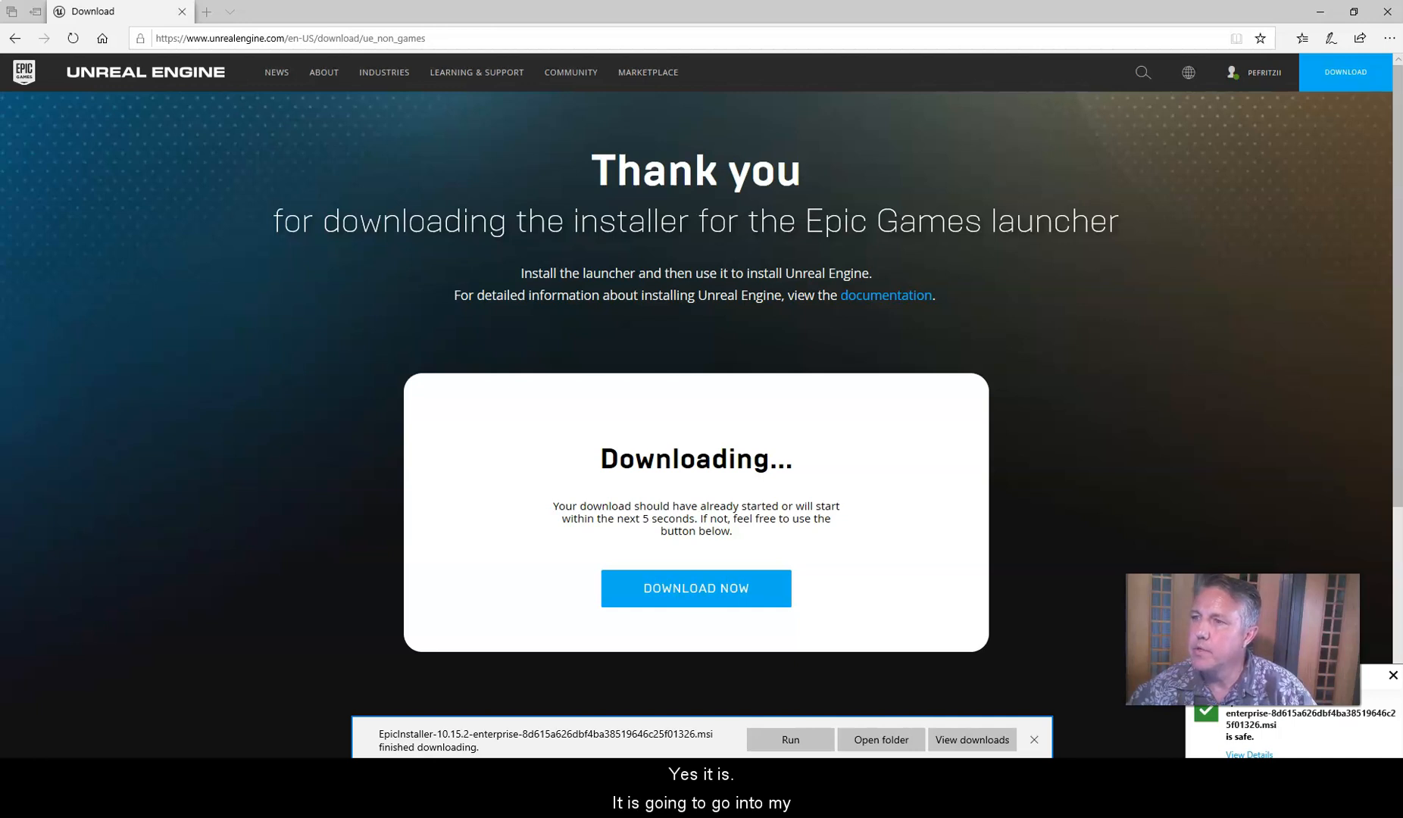
Show the downloaded EpicInstaller .msi in the Downloads folder and run it
click(880, 740)
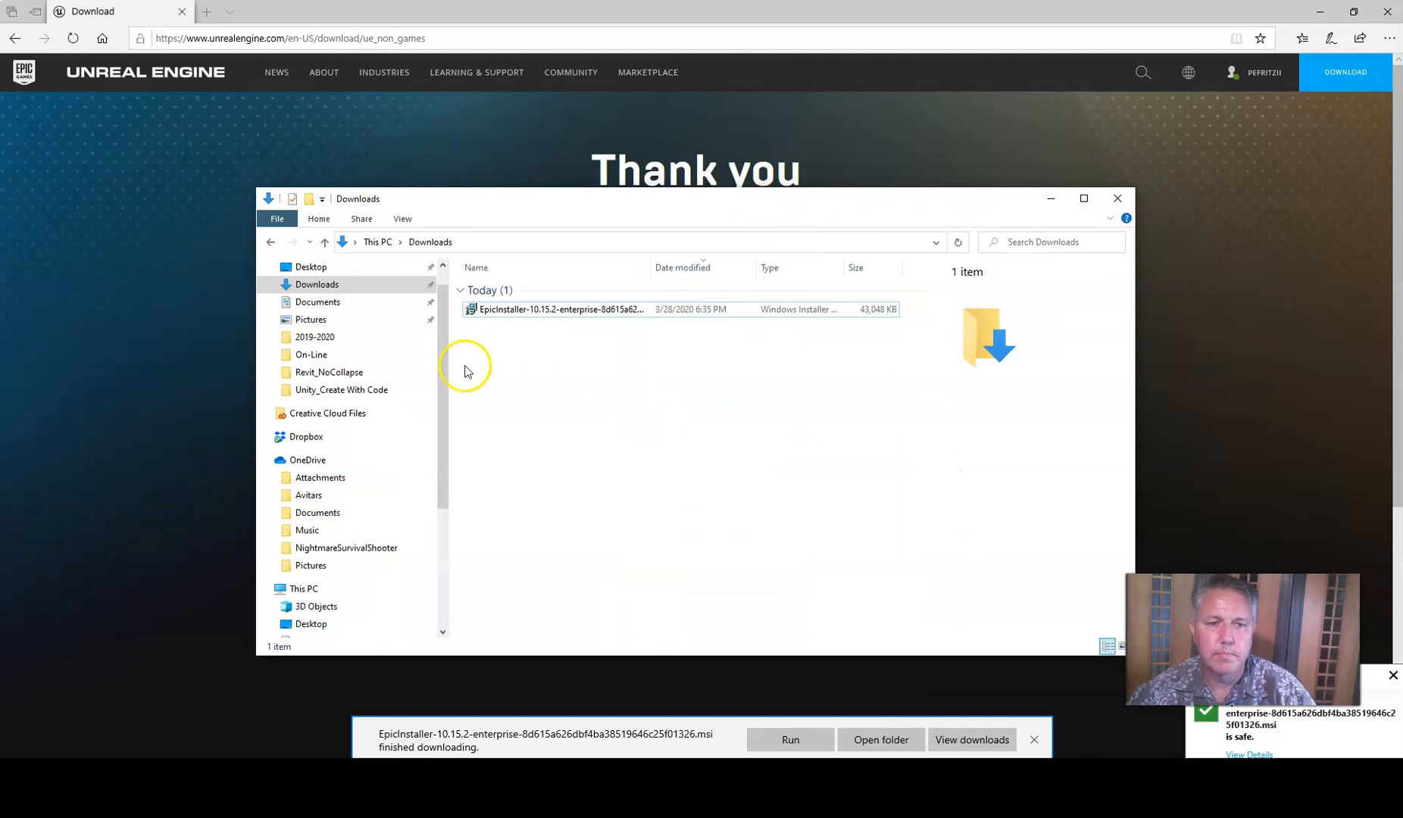
mouse_move(507, 336)
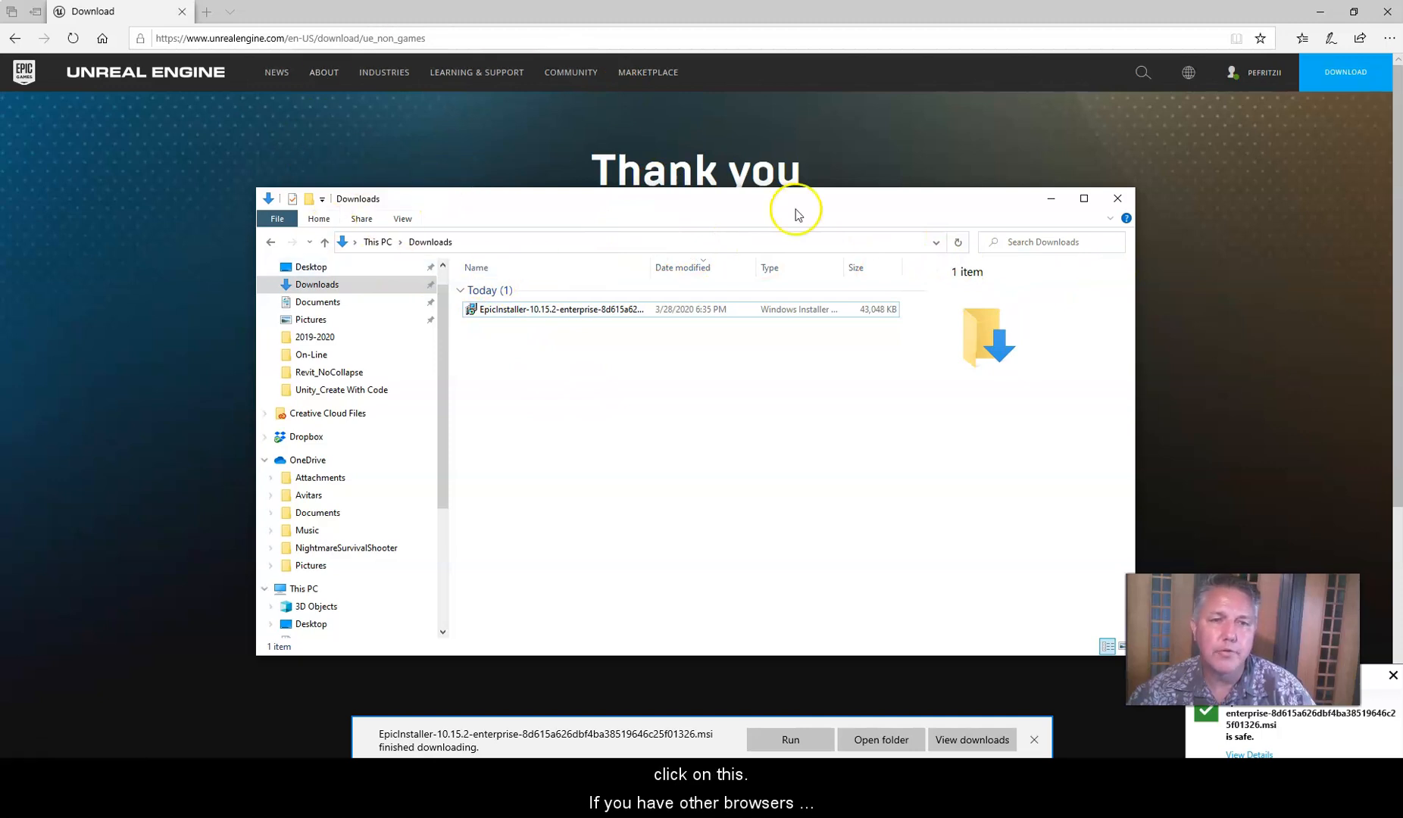
mouse_move(1315, 205)
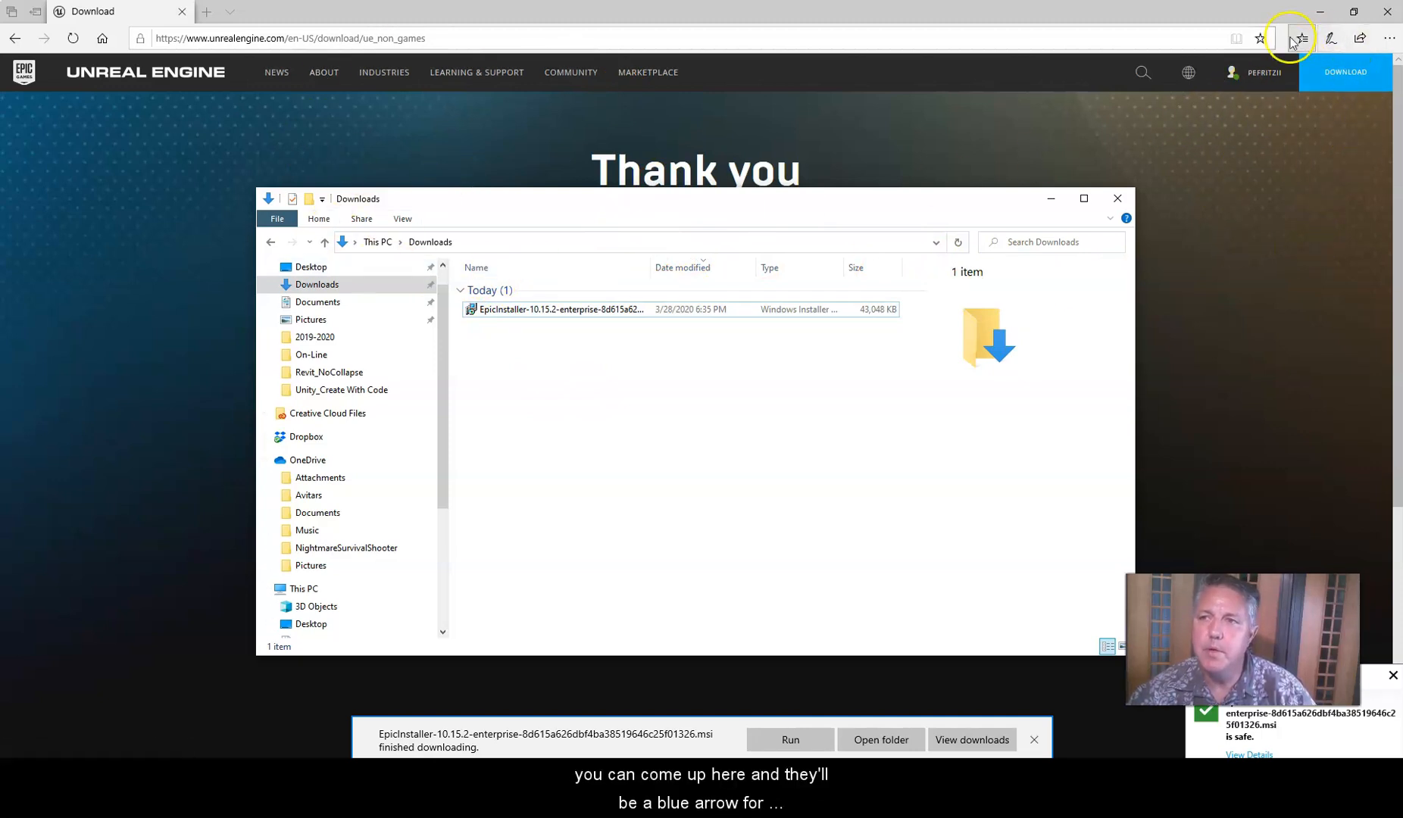
click(1262, 73)
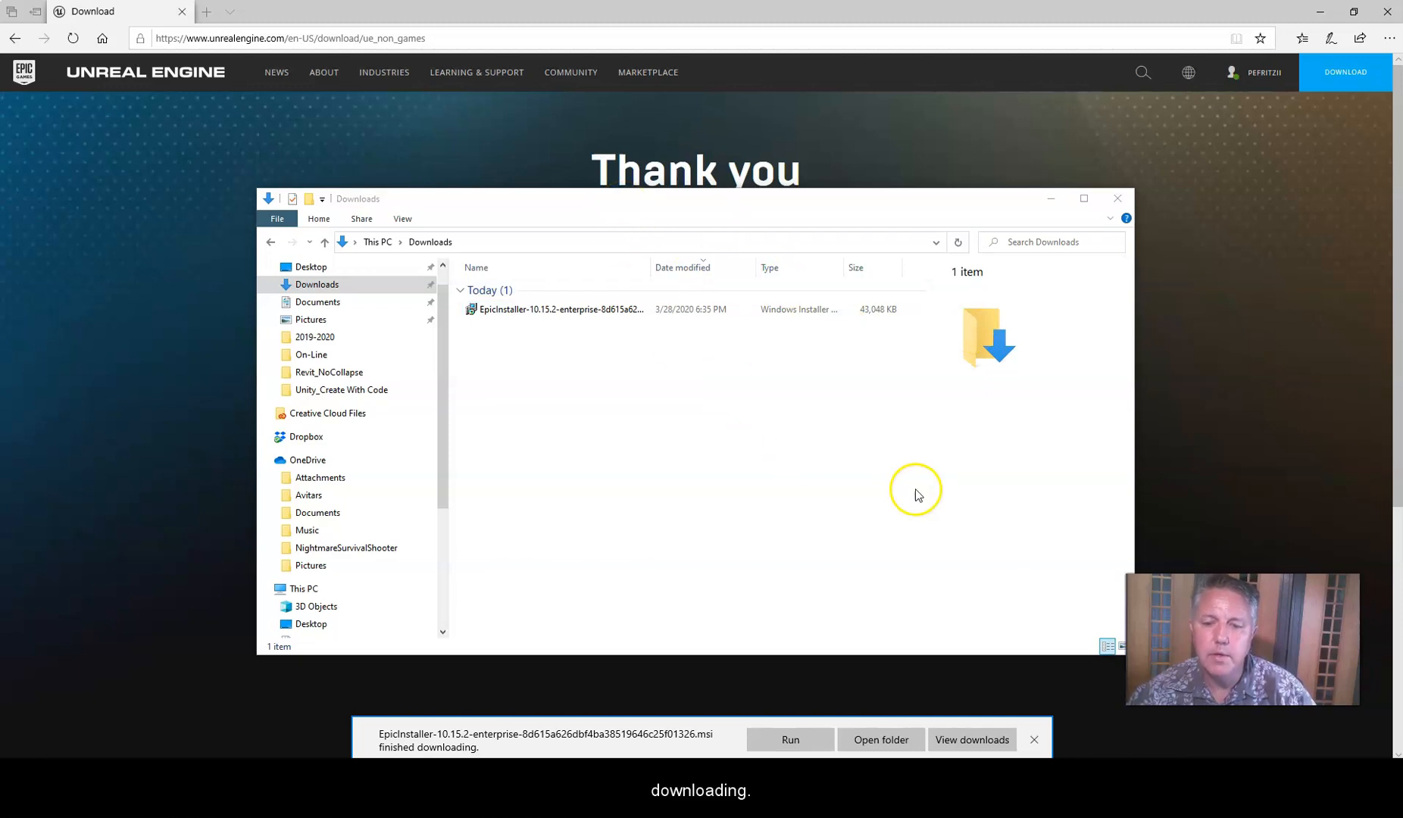
click(559, 309)
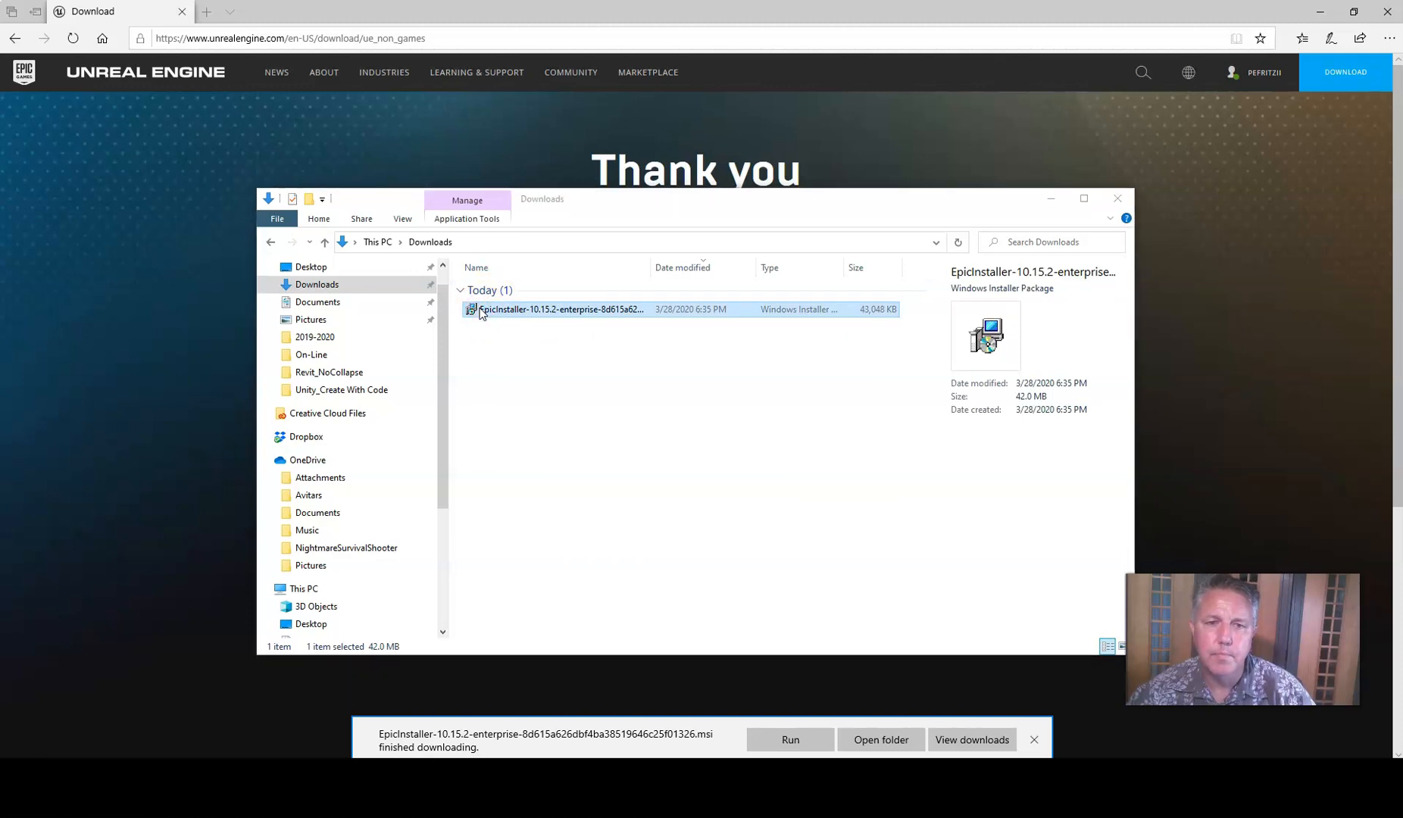
mouse_move(822, 250)
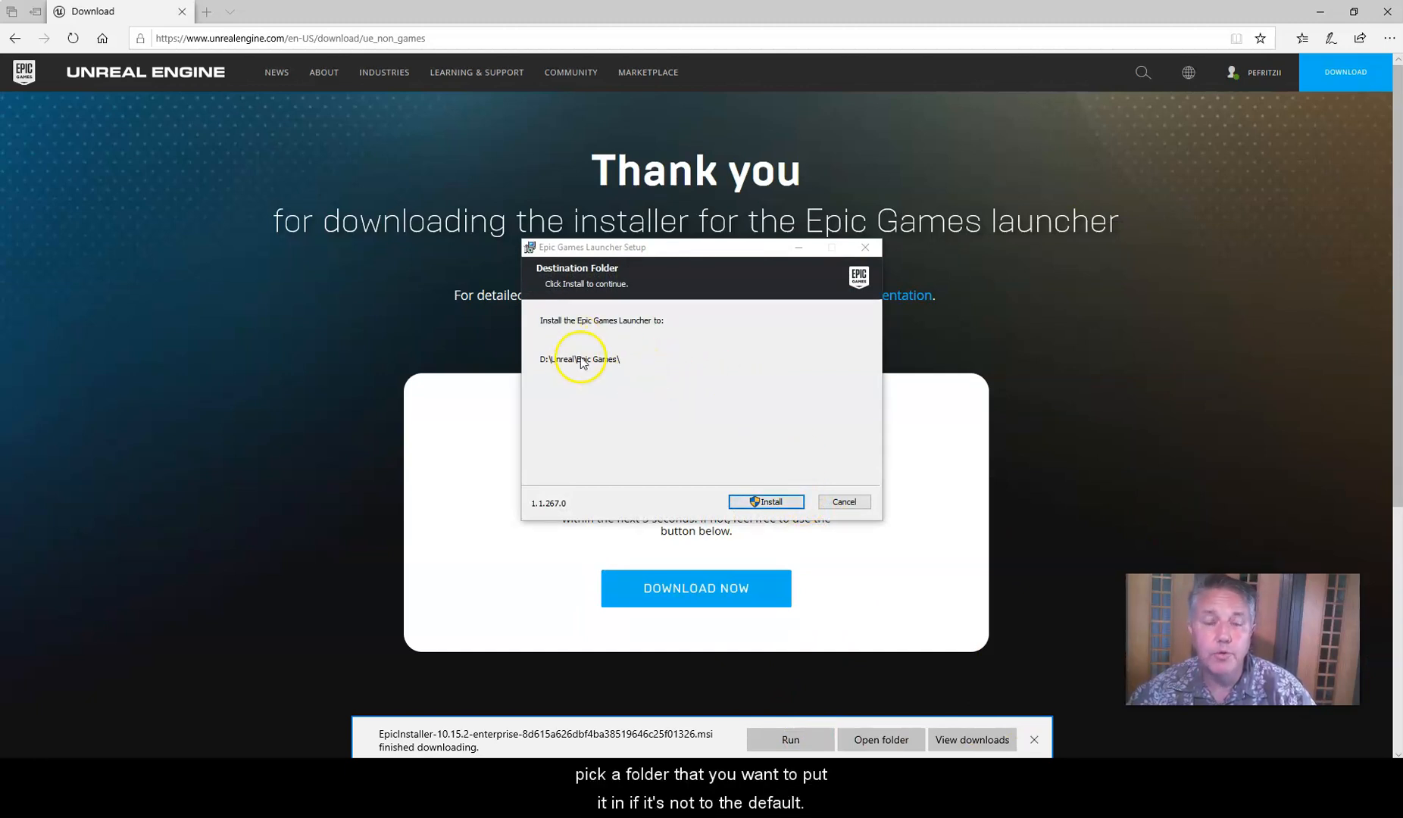
mouse_move(609, 338)
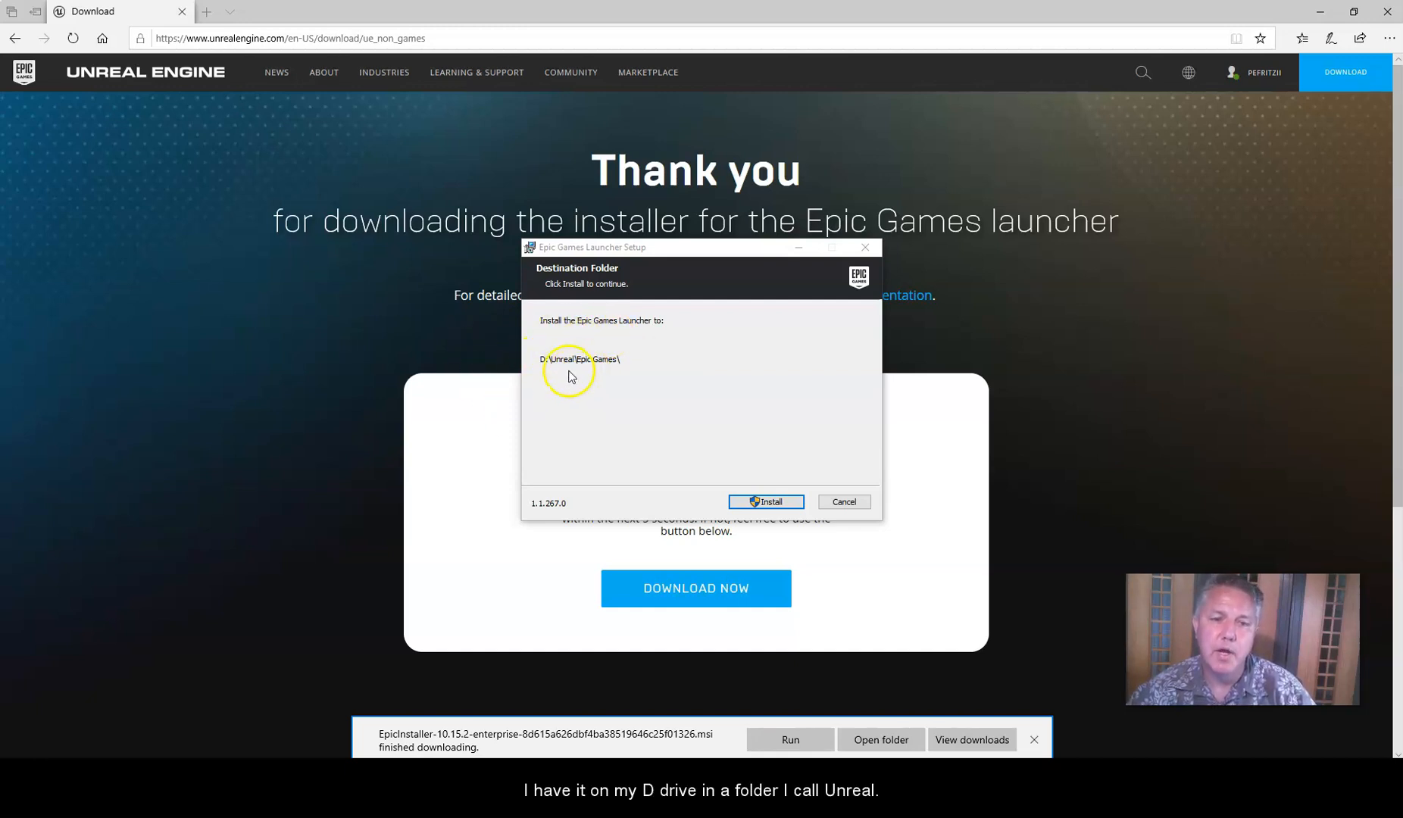
mouse_move(689, 439)
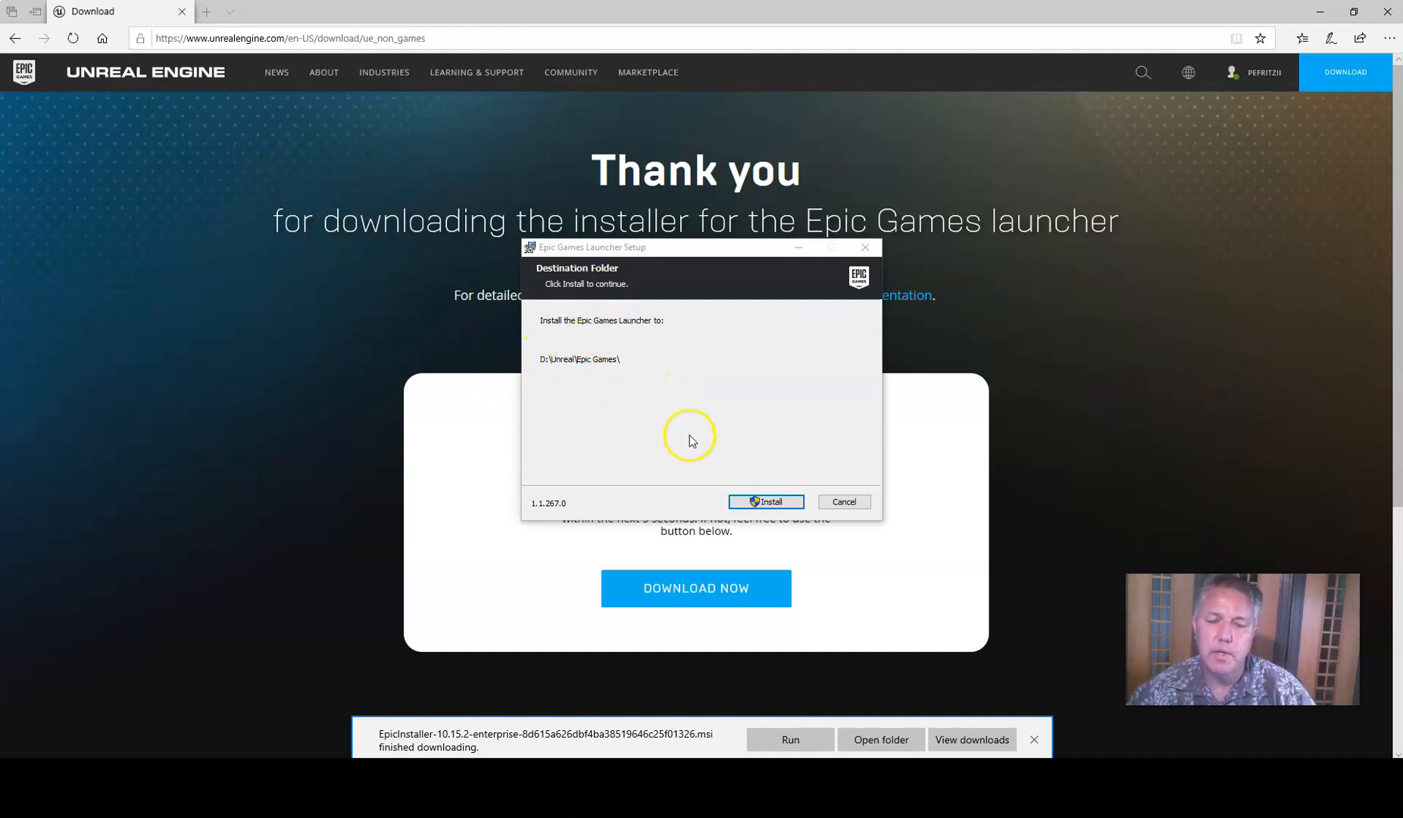
mouse_move(815, 426)
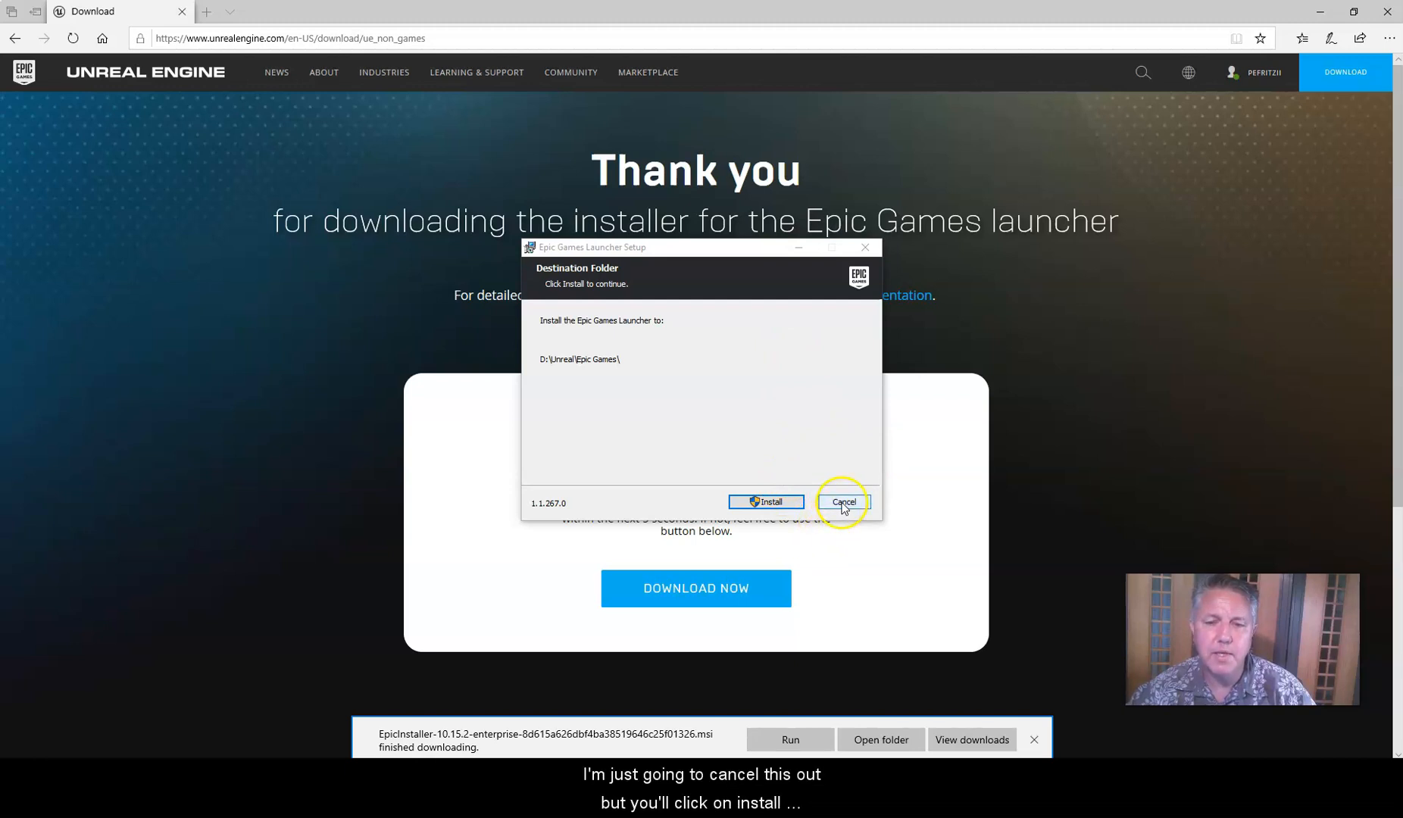
mouse_move(767, 501)
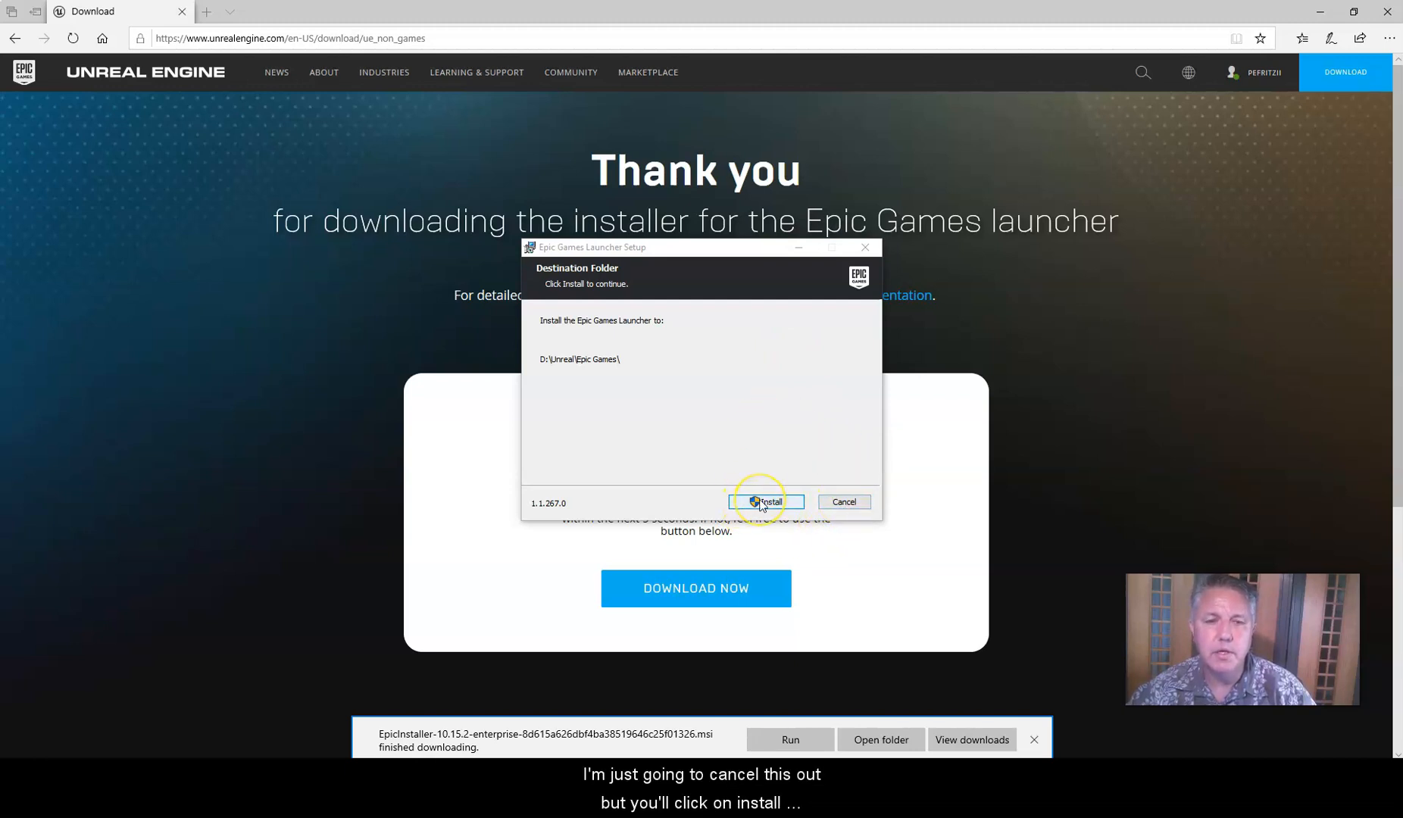
mouse_move(843, 501)
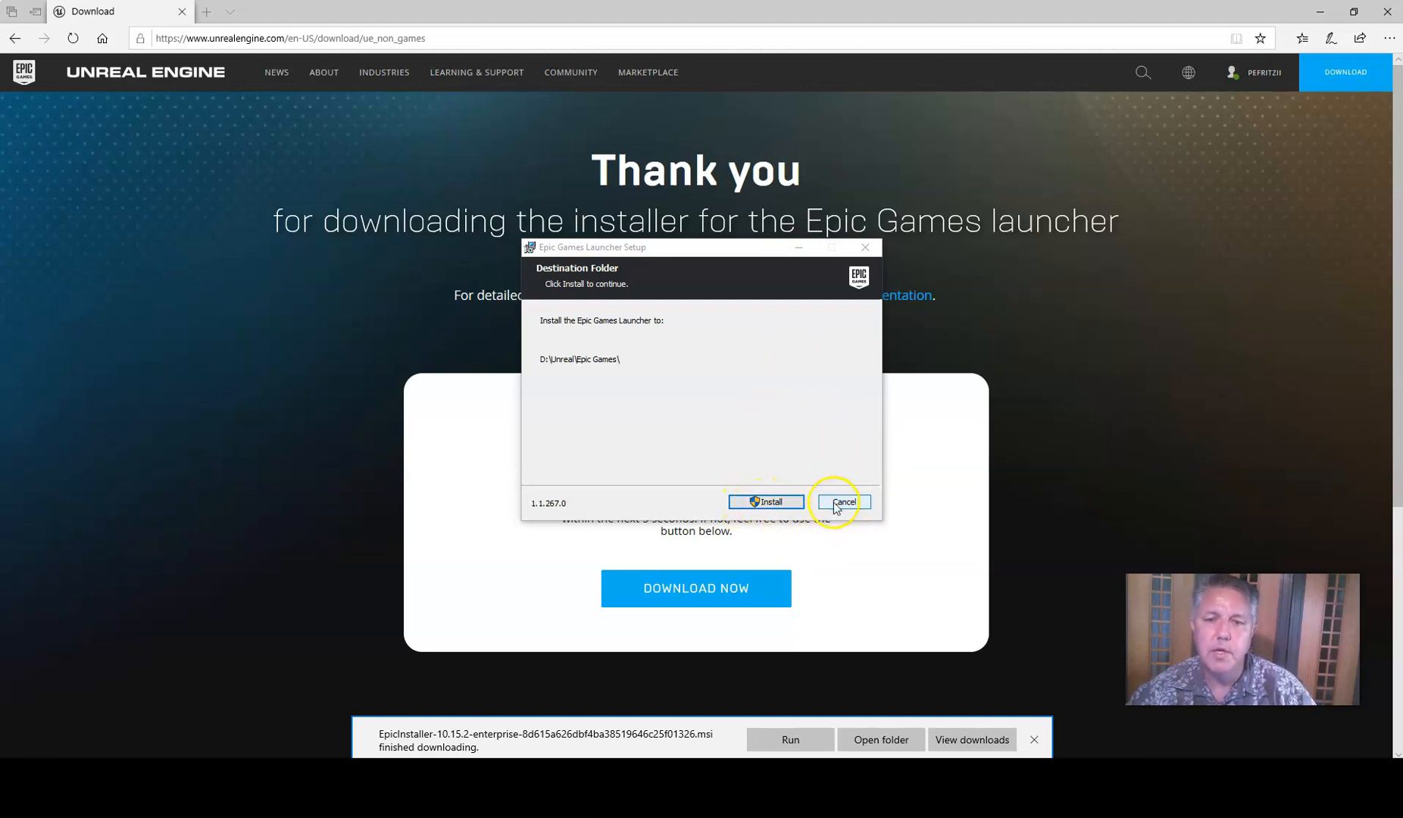
Cancel the launcher install to D:\Unreal\Epic Games\ and close the interrupted wizard
click(842, 502)
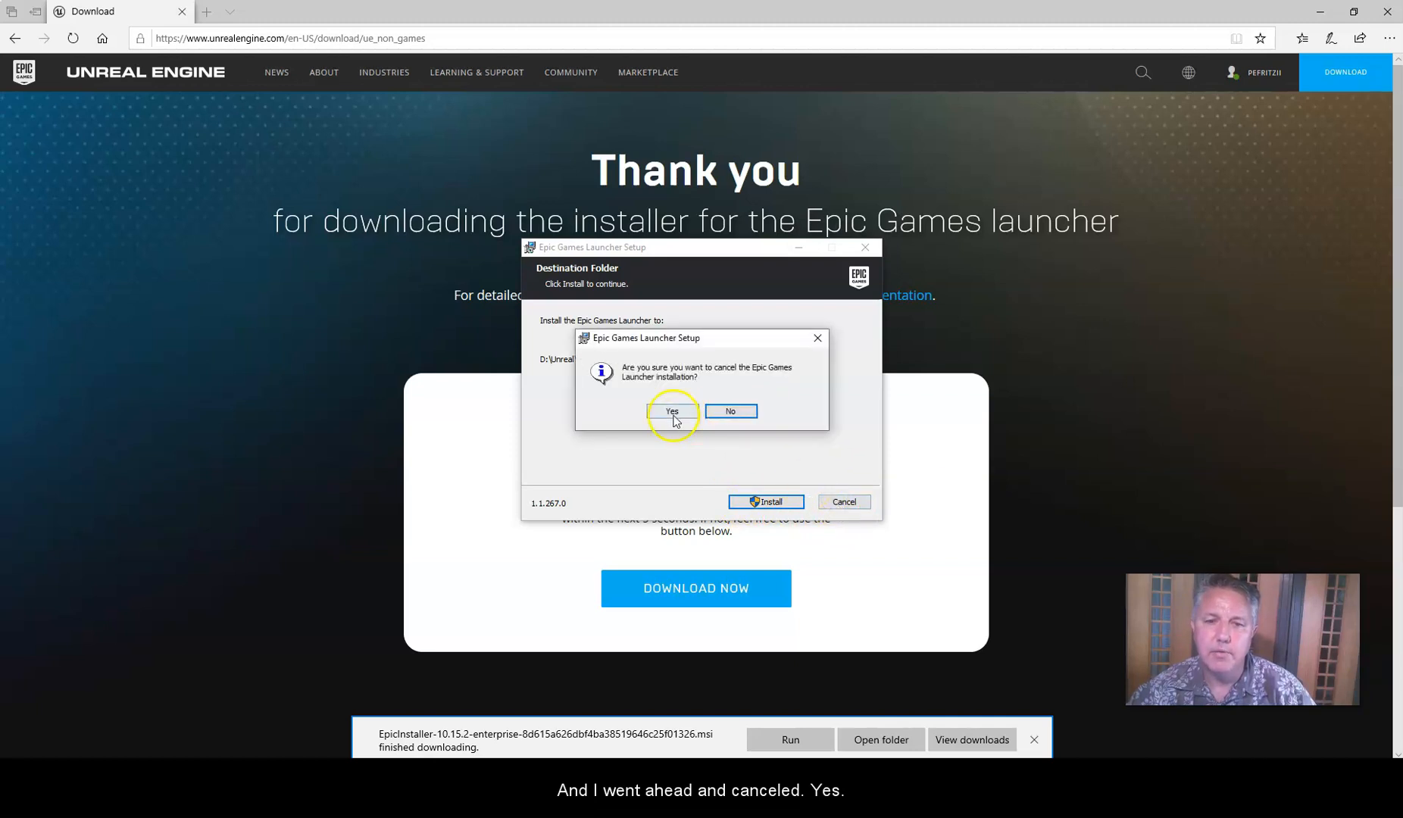
click(671, 411)
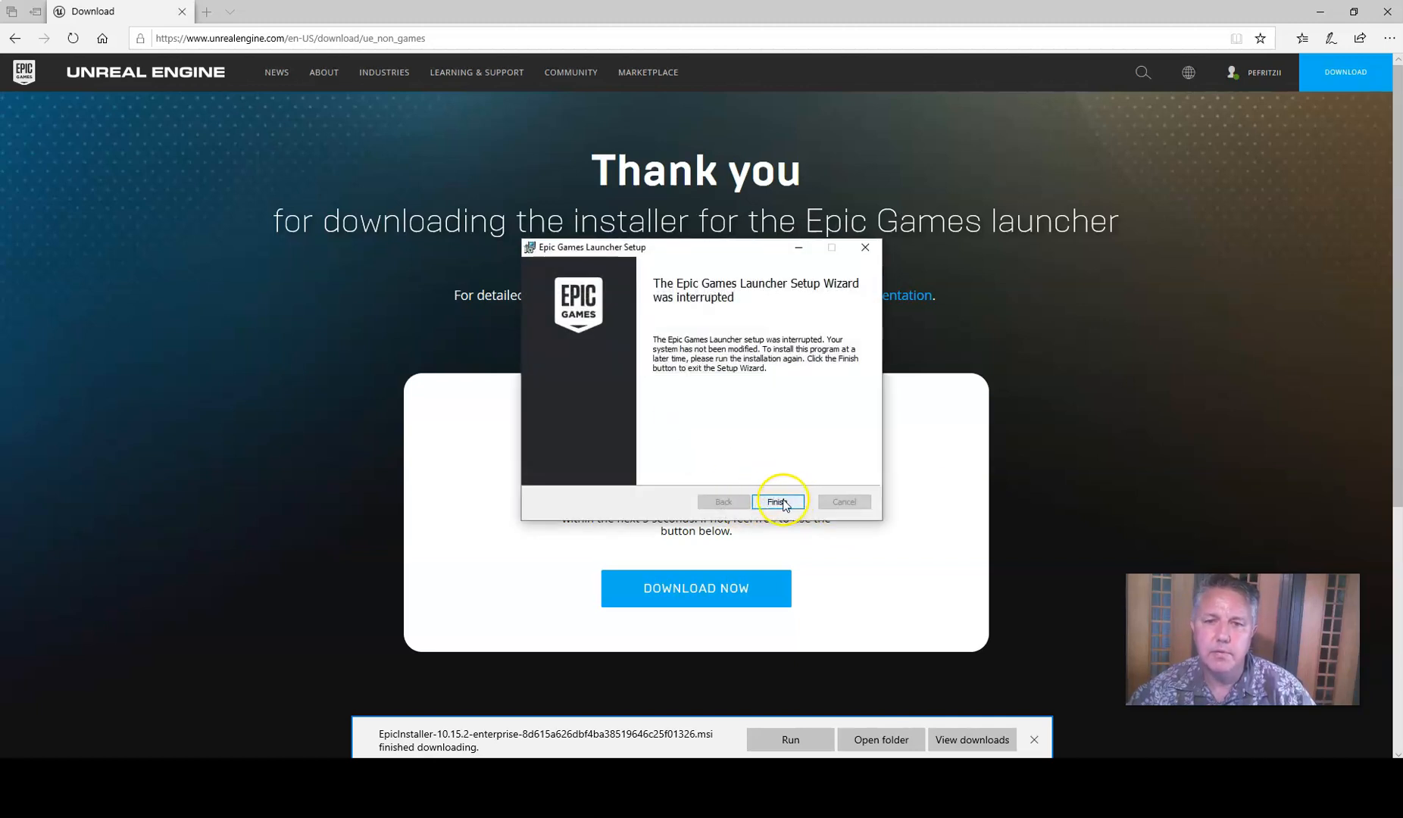
click(777, 502)
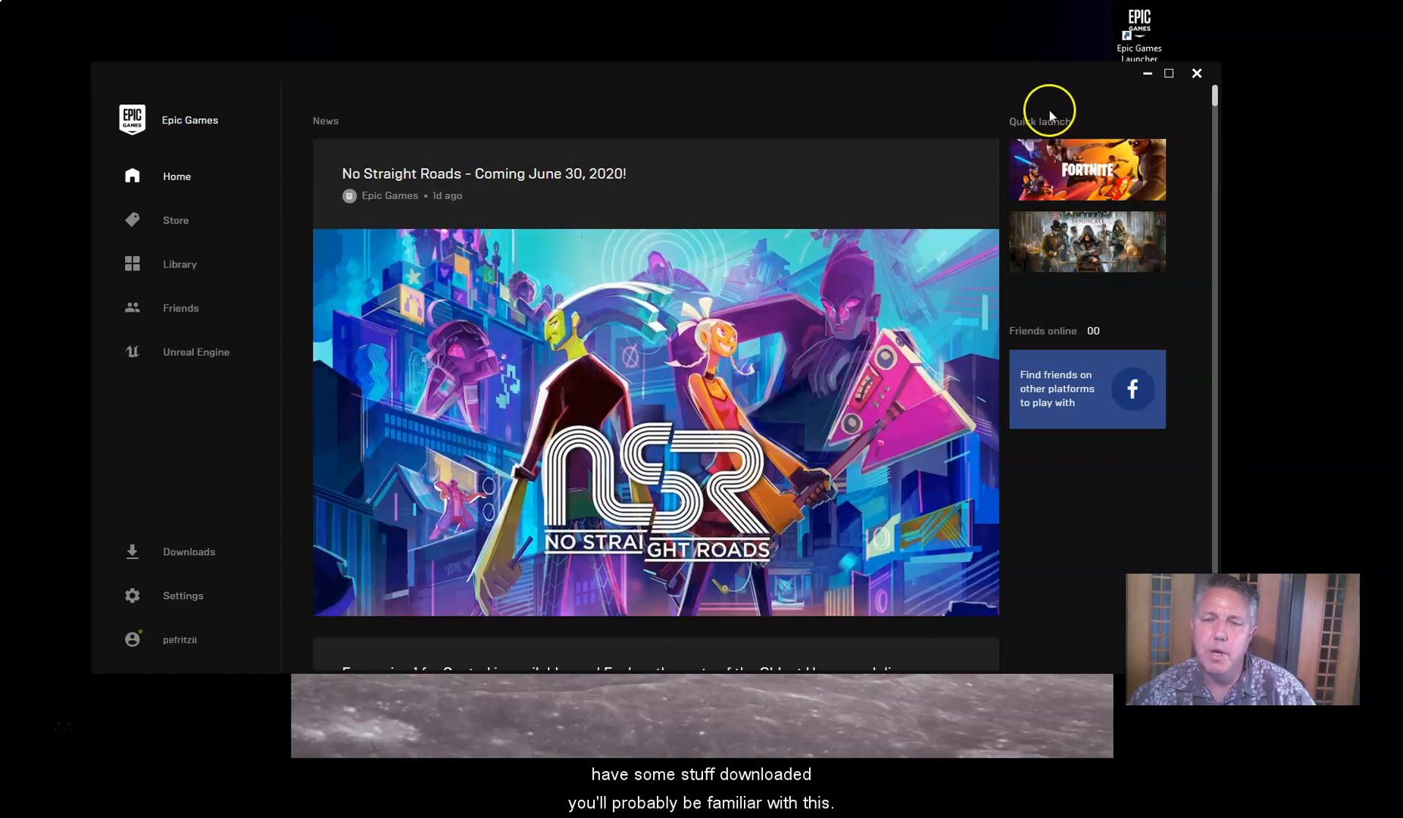
mouse_move(200, 282)
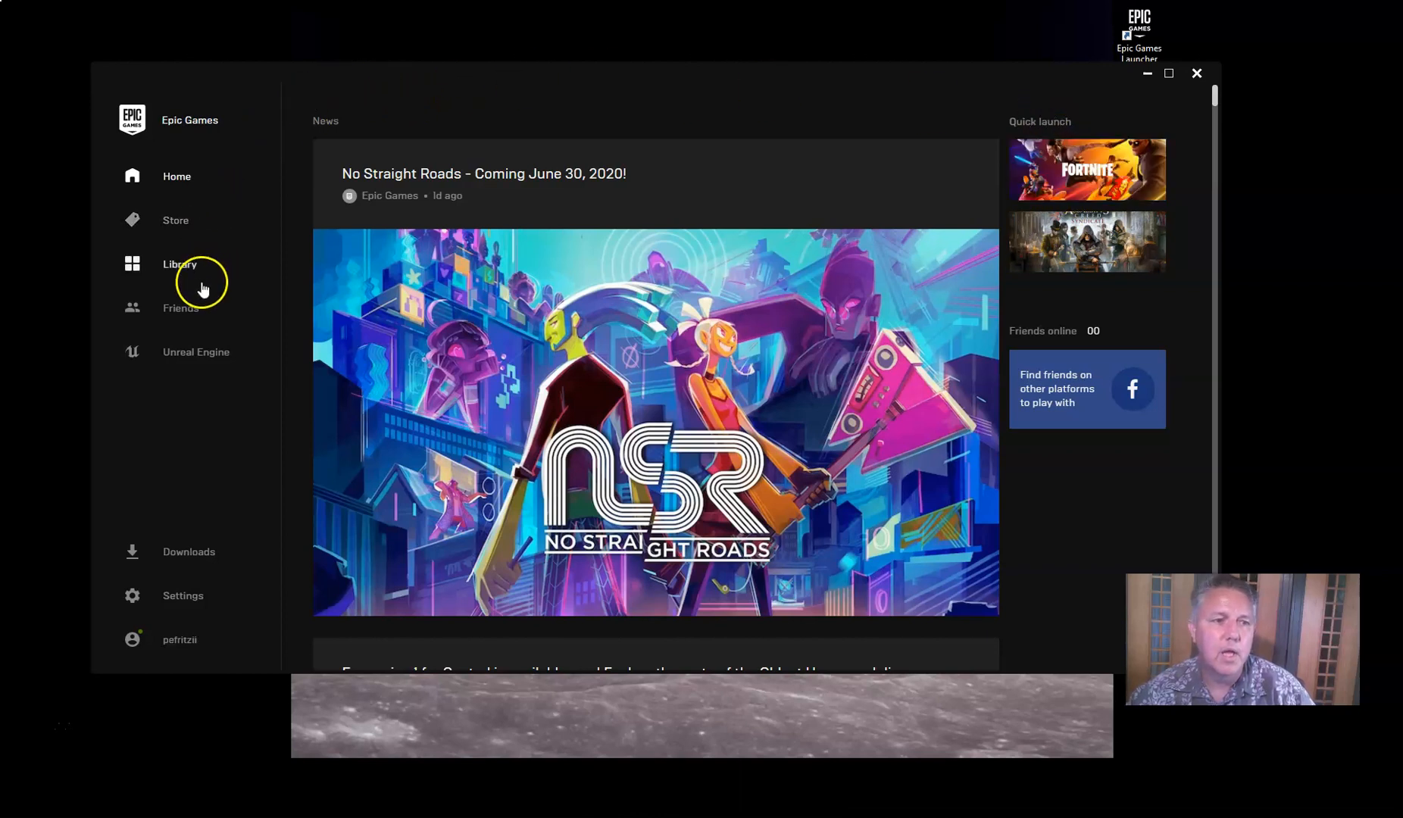
mouse_move(185, 361)
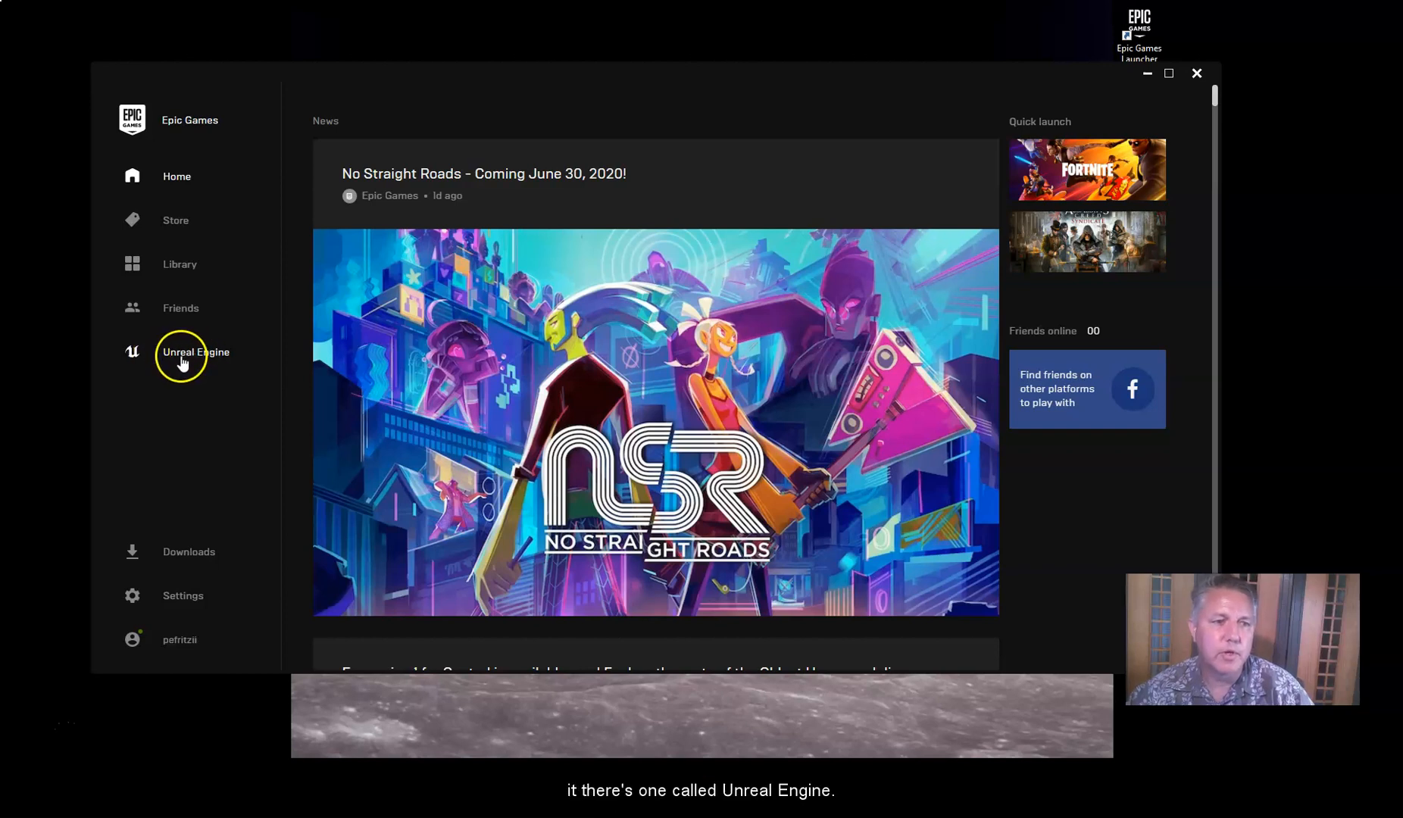
Show the Unreal Engine Library listing the installed engine versions
click(196, 351)
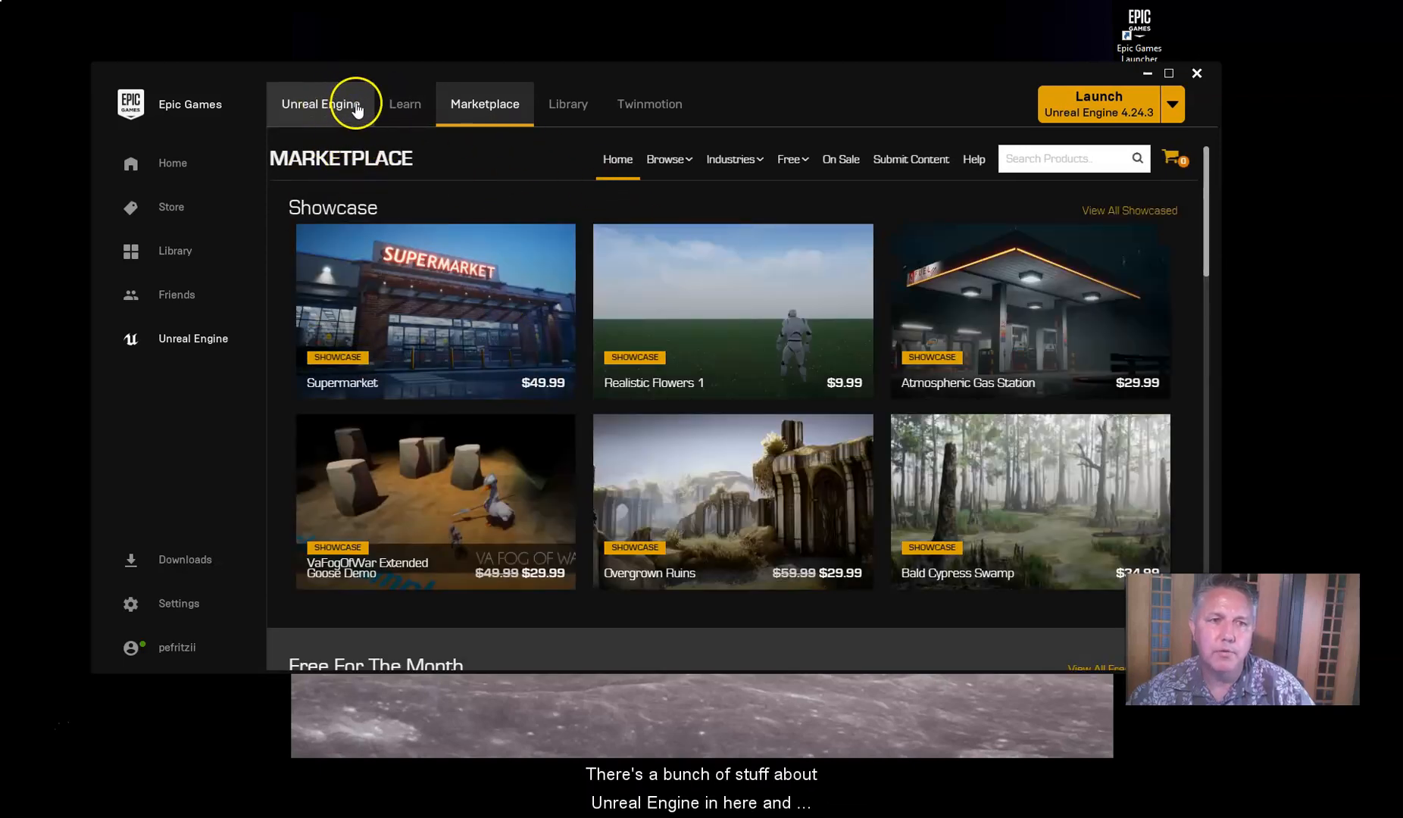
mouse_move(329, 117)
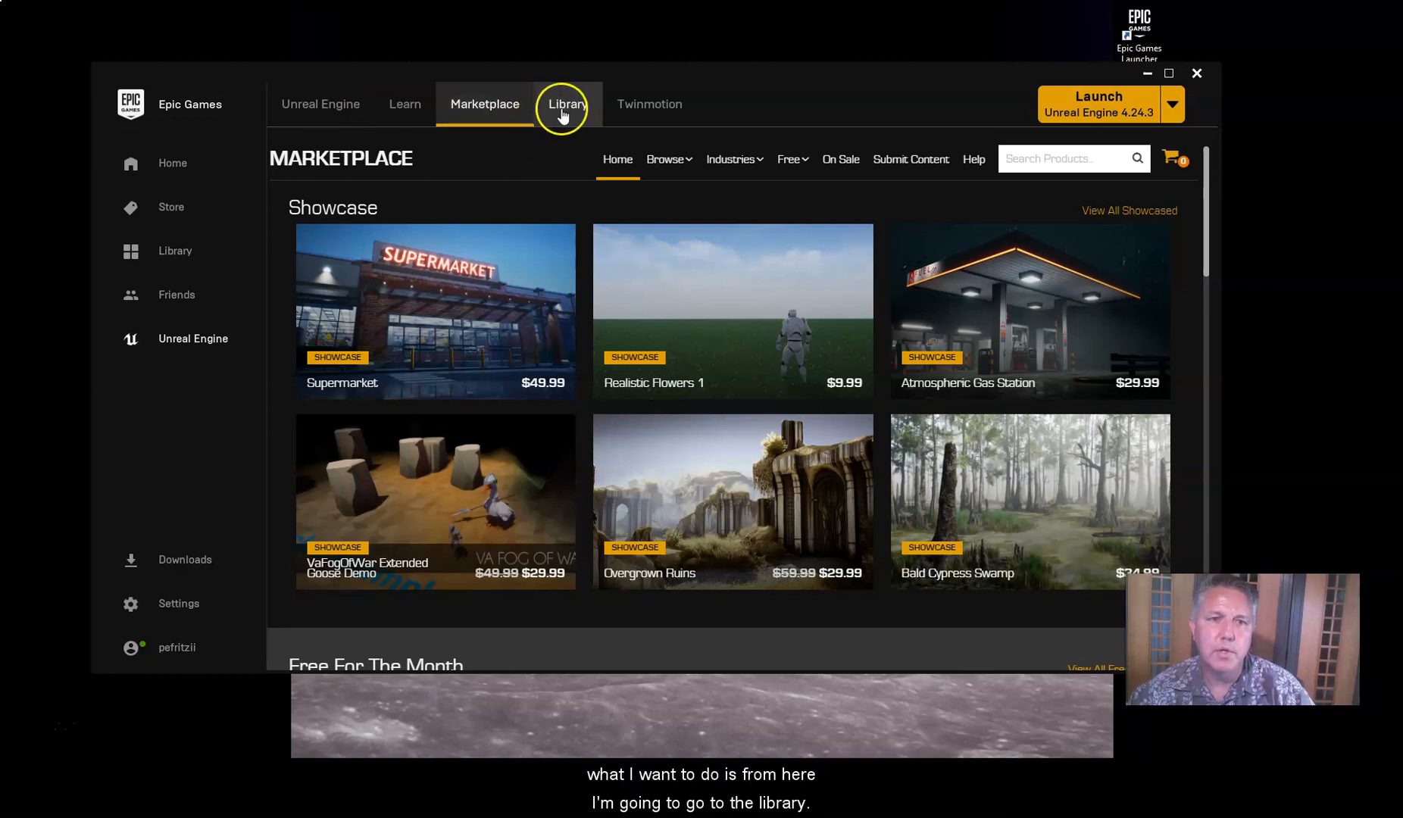
mouse_move(569, 104)
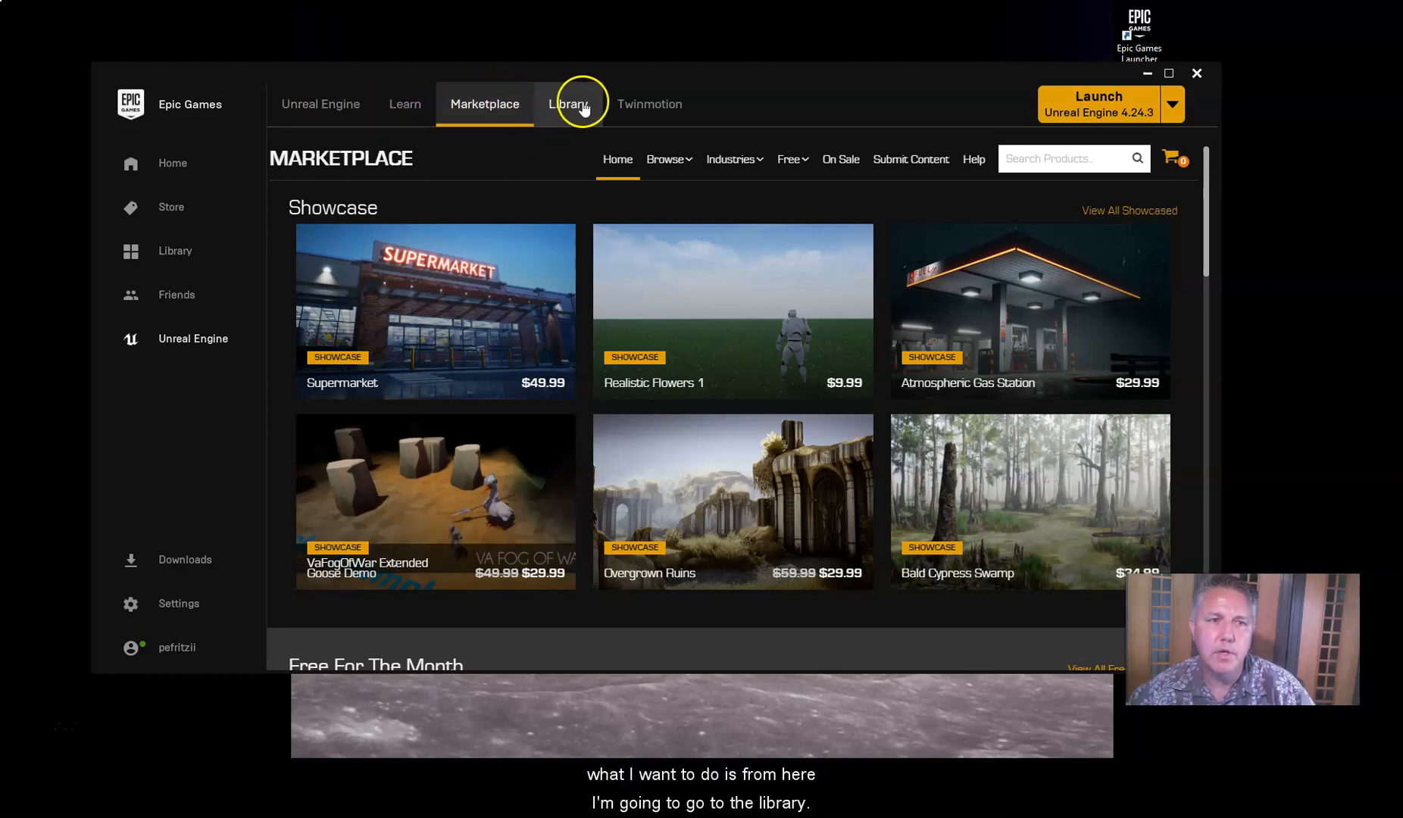
click(566, 104)
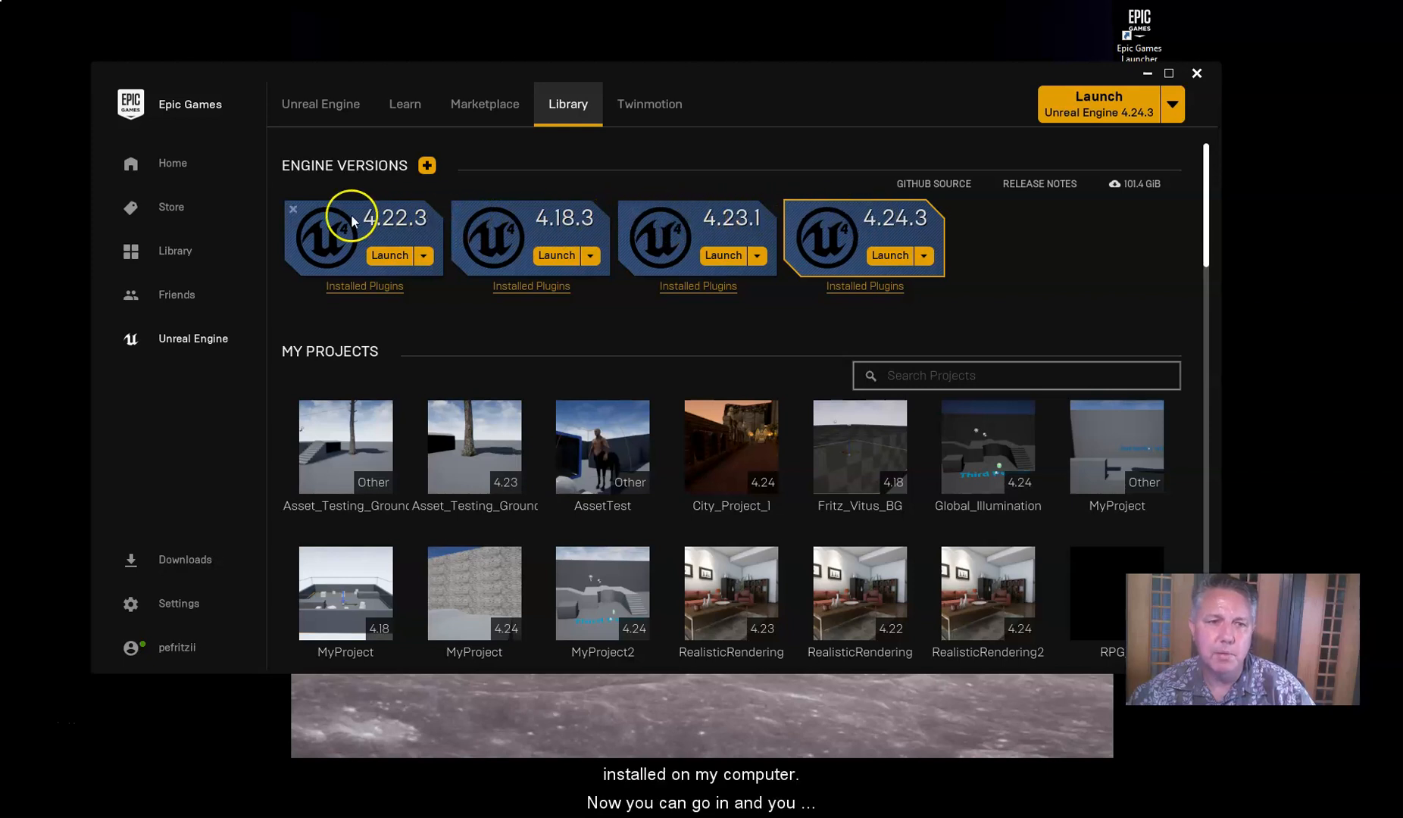
mouse_move(679, 225)
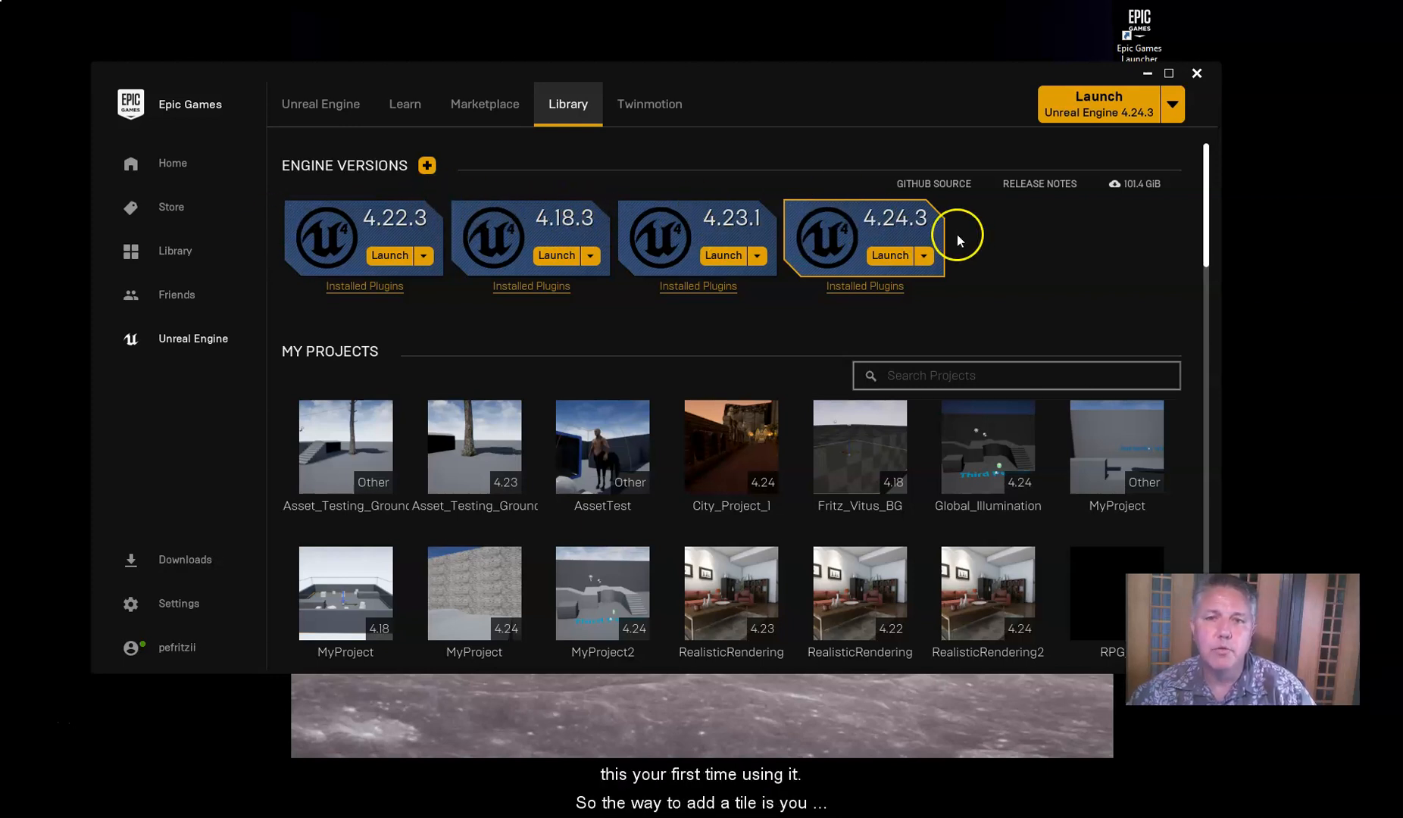
mouse_move(427, 165)
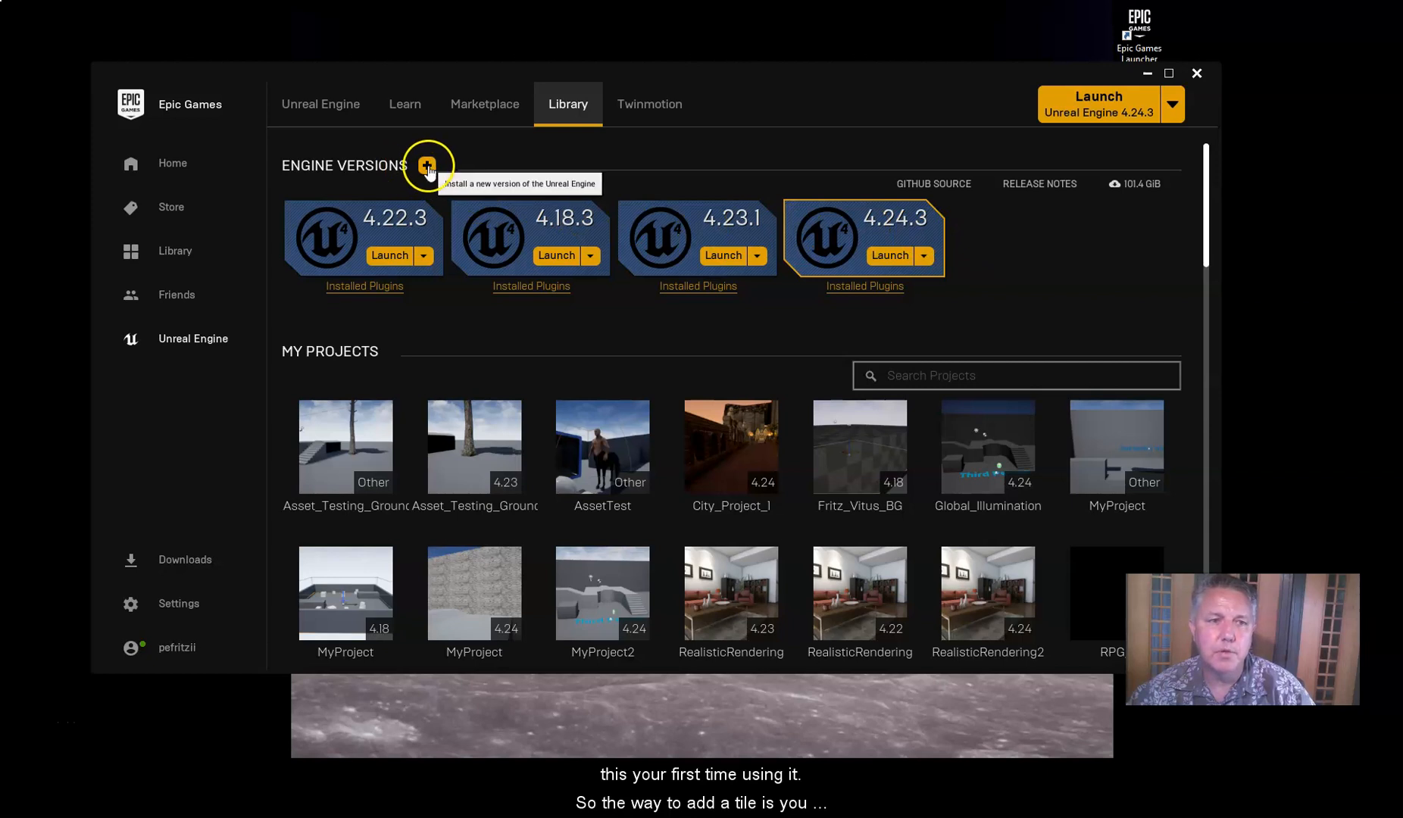
click(427, 165)
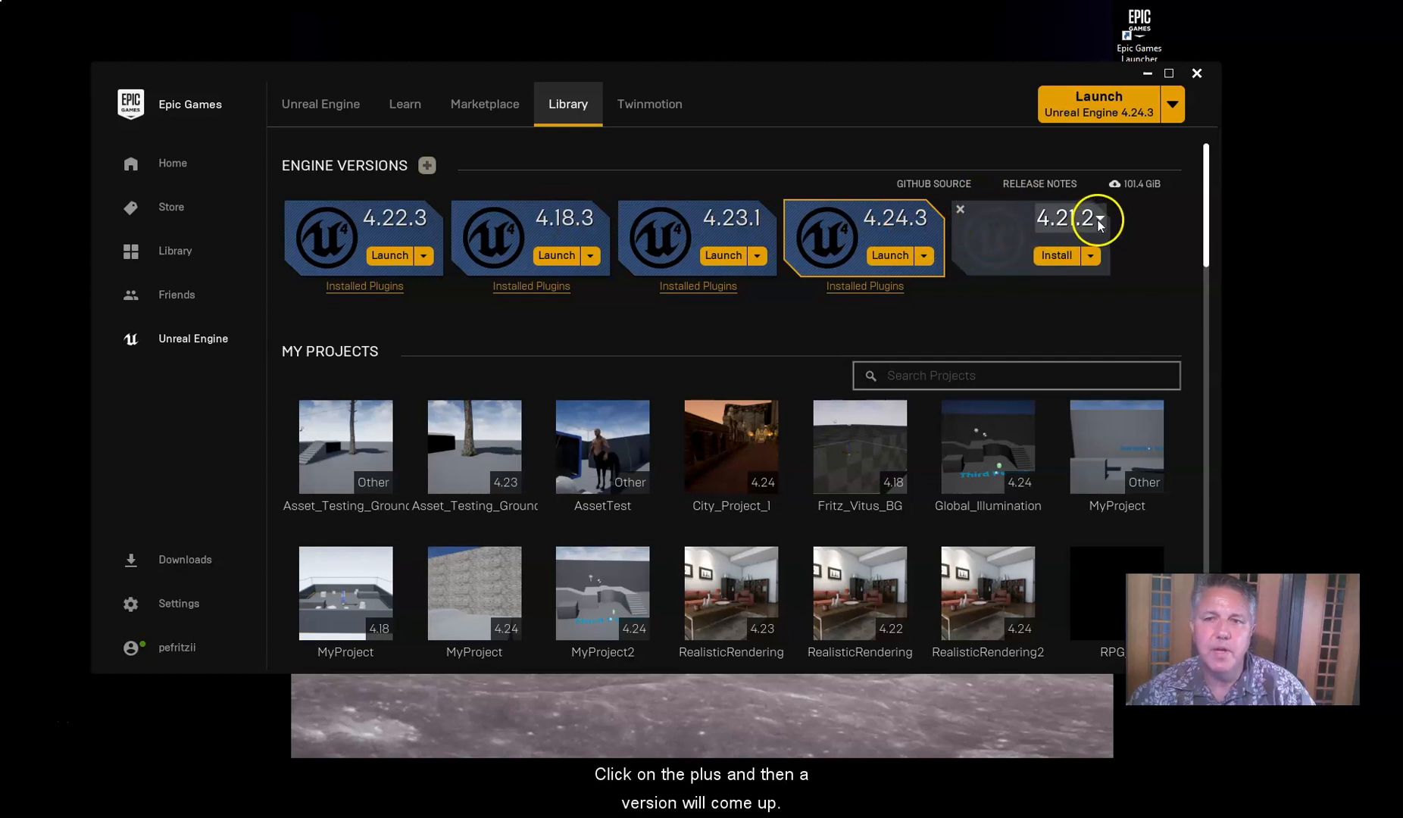
click(1098, 223)
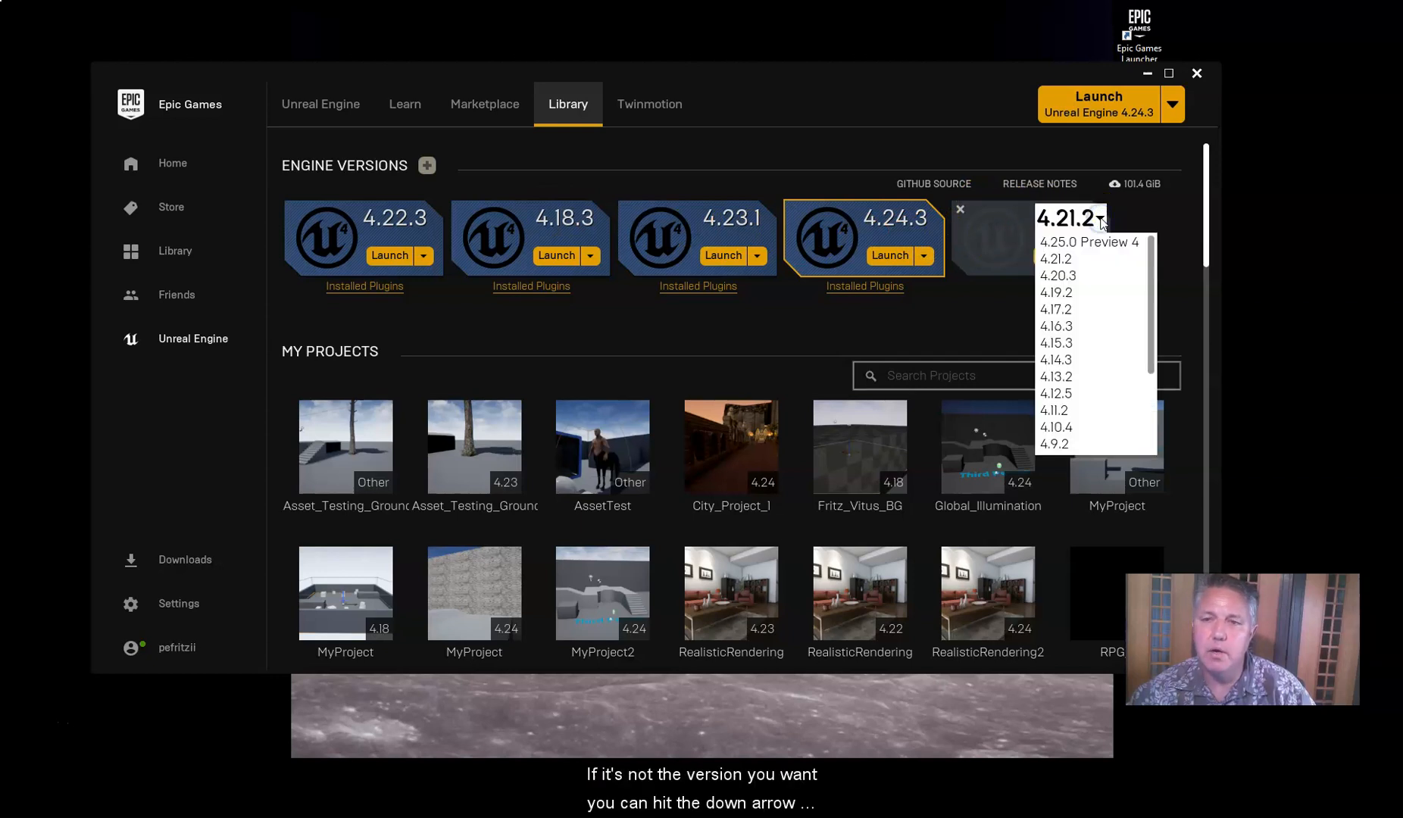
scroll(down, 3)
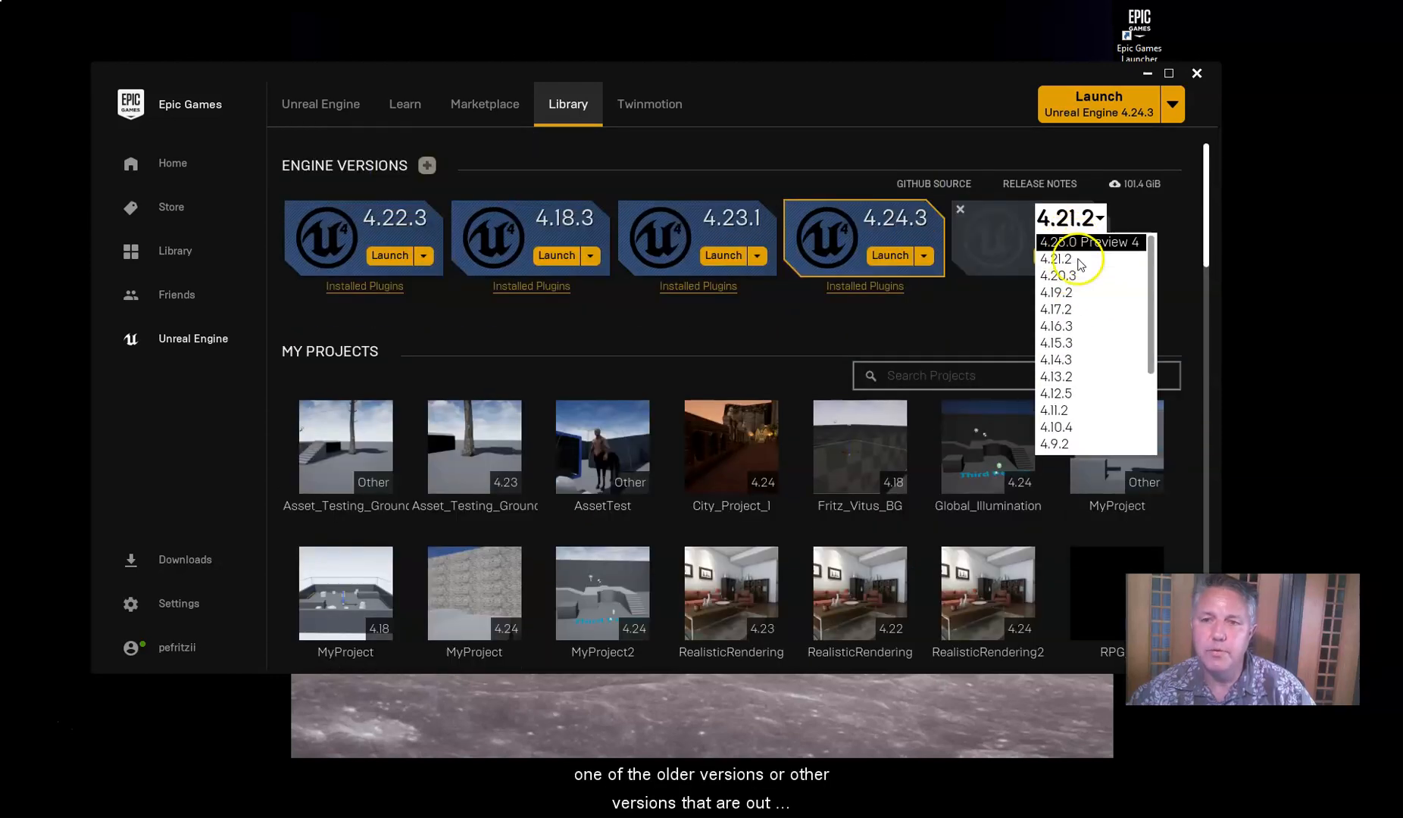
mouse_move(1089, 242)
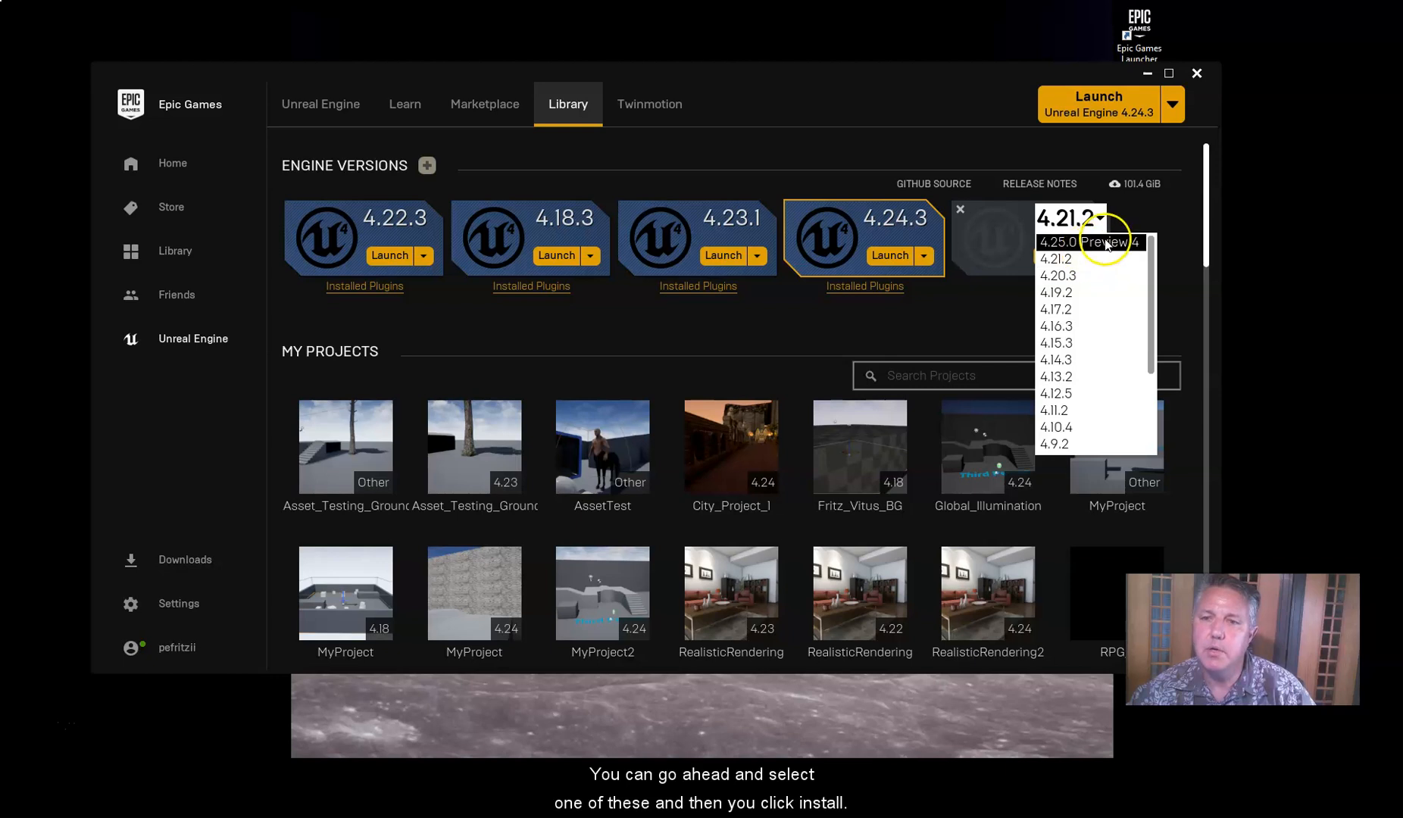
click(1090, 242)
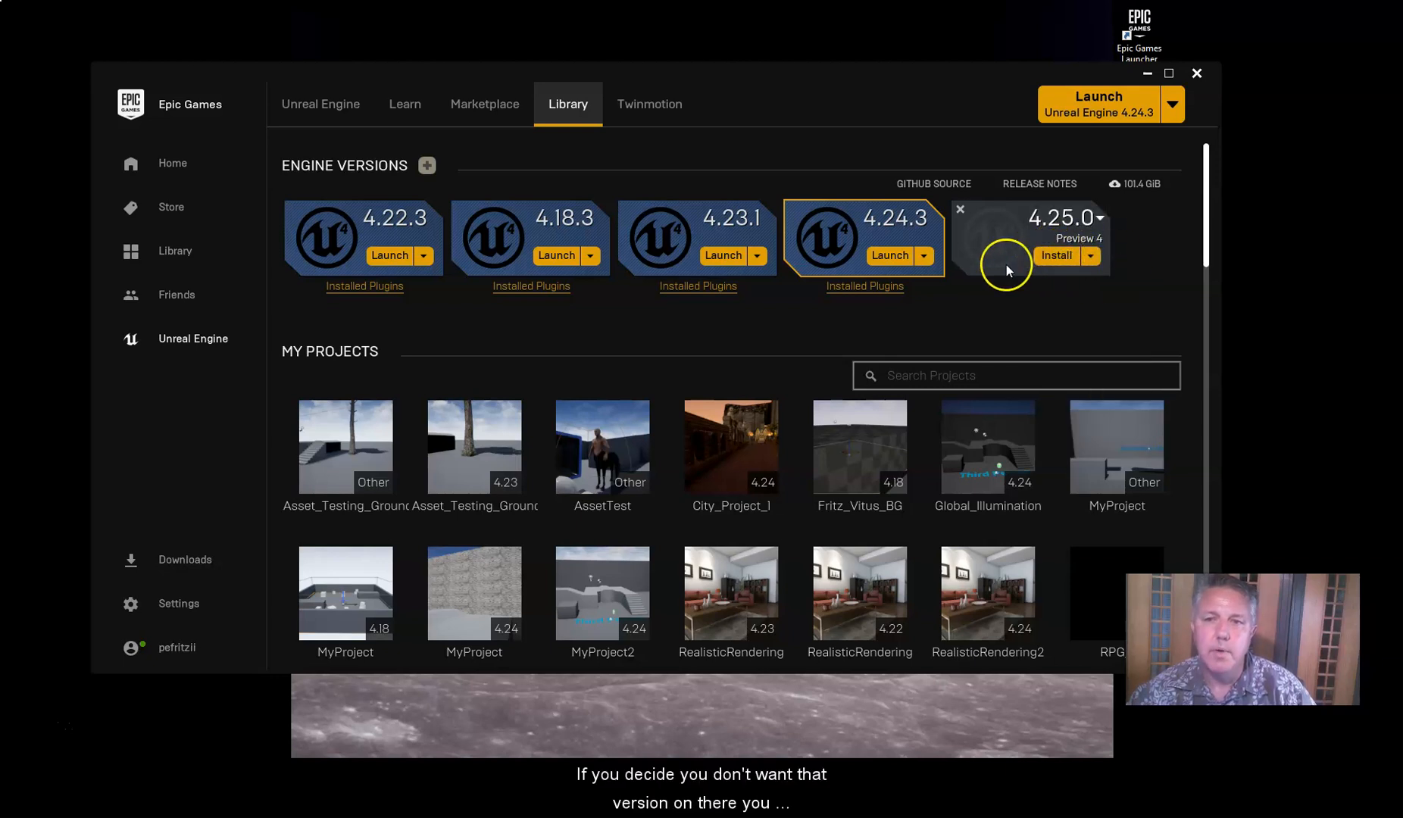
mouse_move(985, 242)
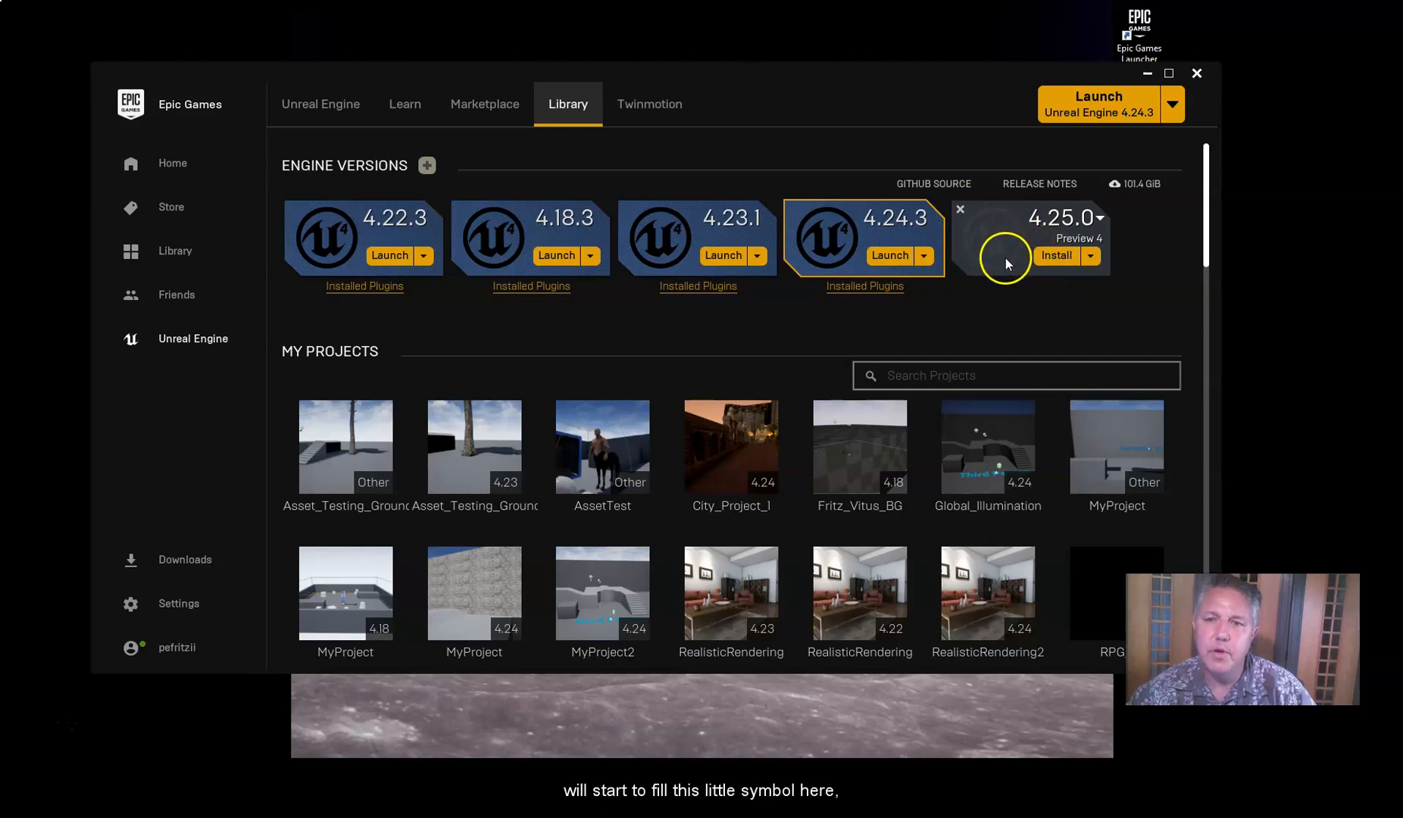
mouse_move(982, 259)
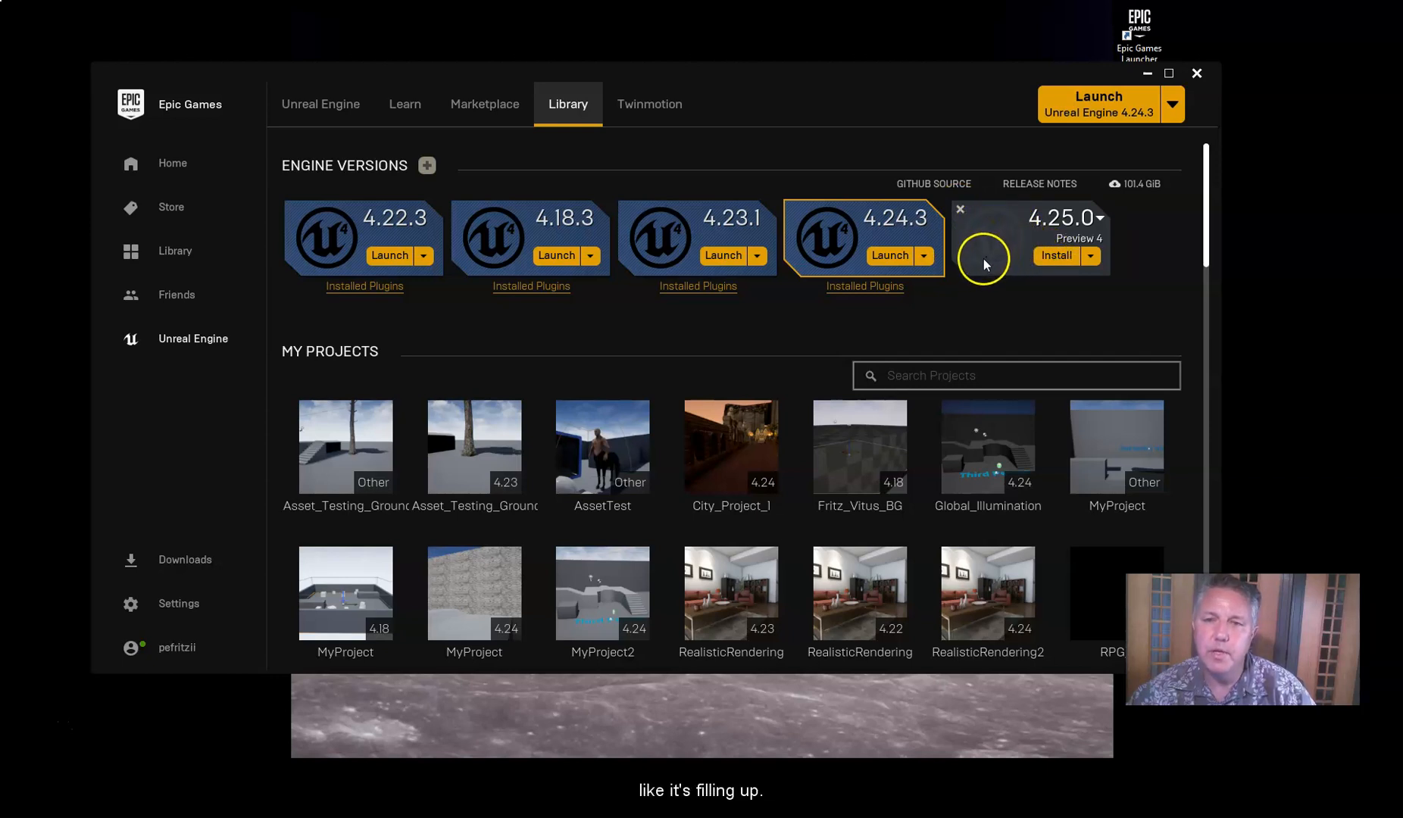
mouse_move(1011, 238)
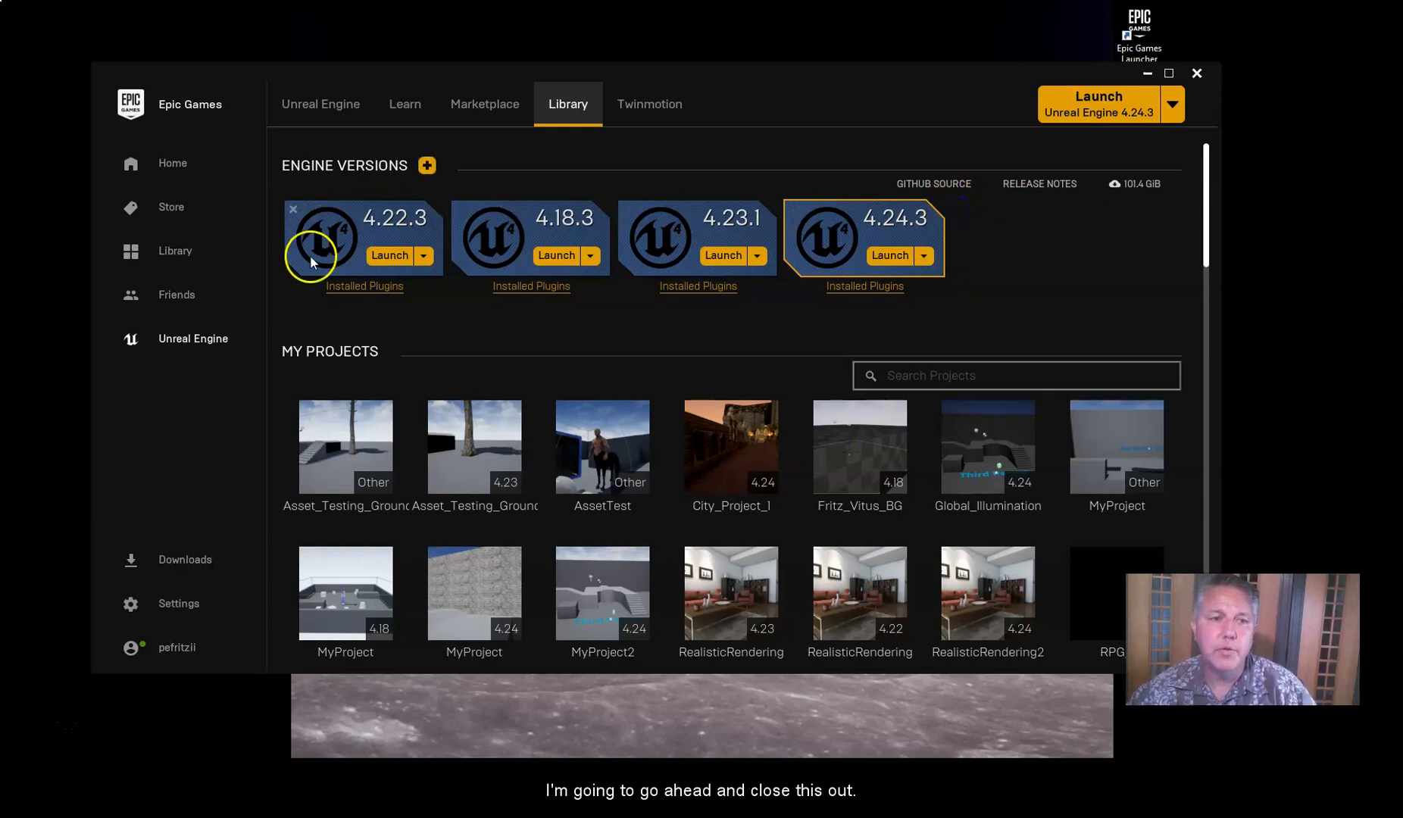
mouse_move(832, 227)
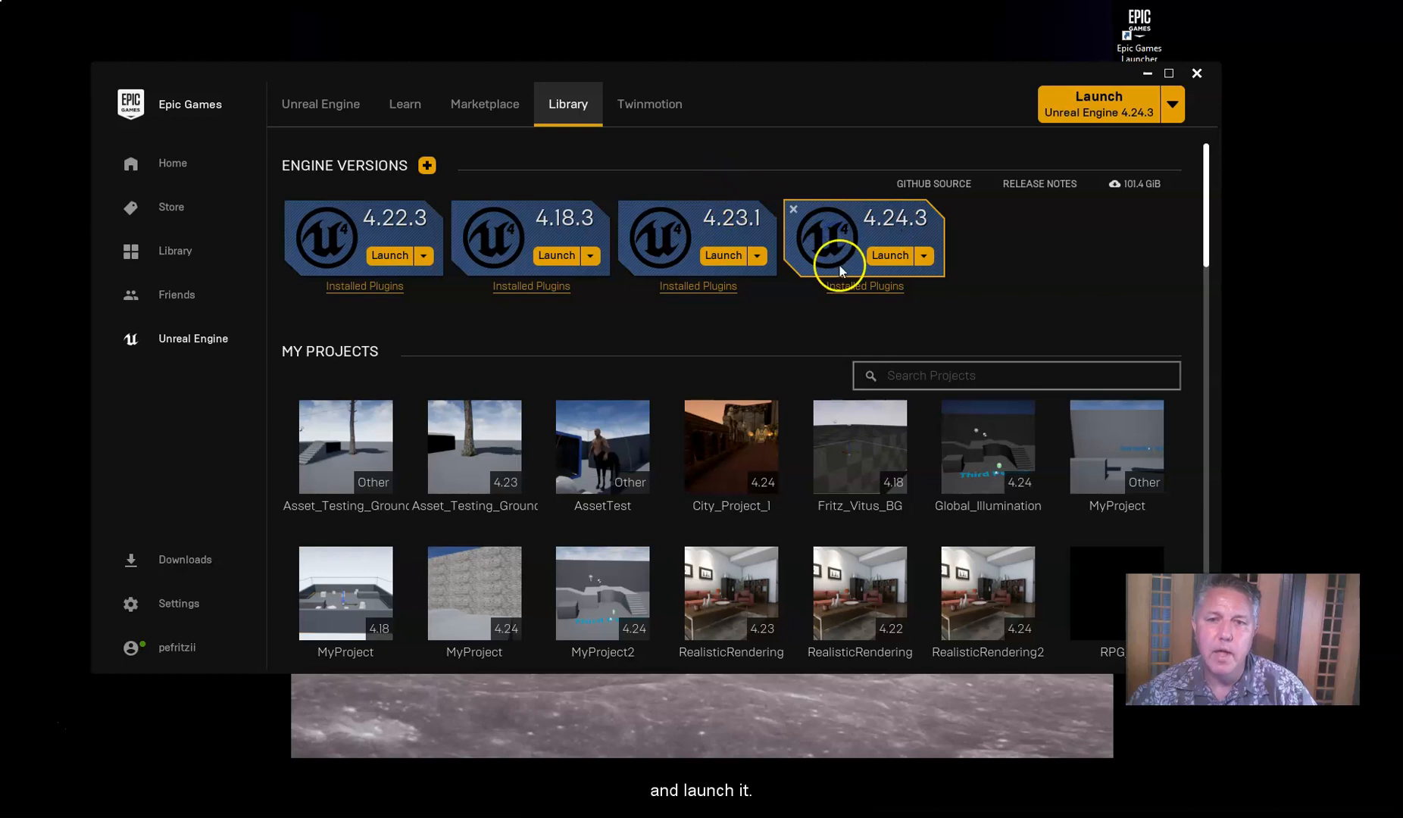
Launch Unreal Engine 4.24.3 from its library tile
click(889, 254)
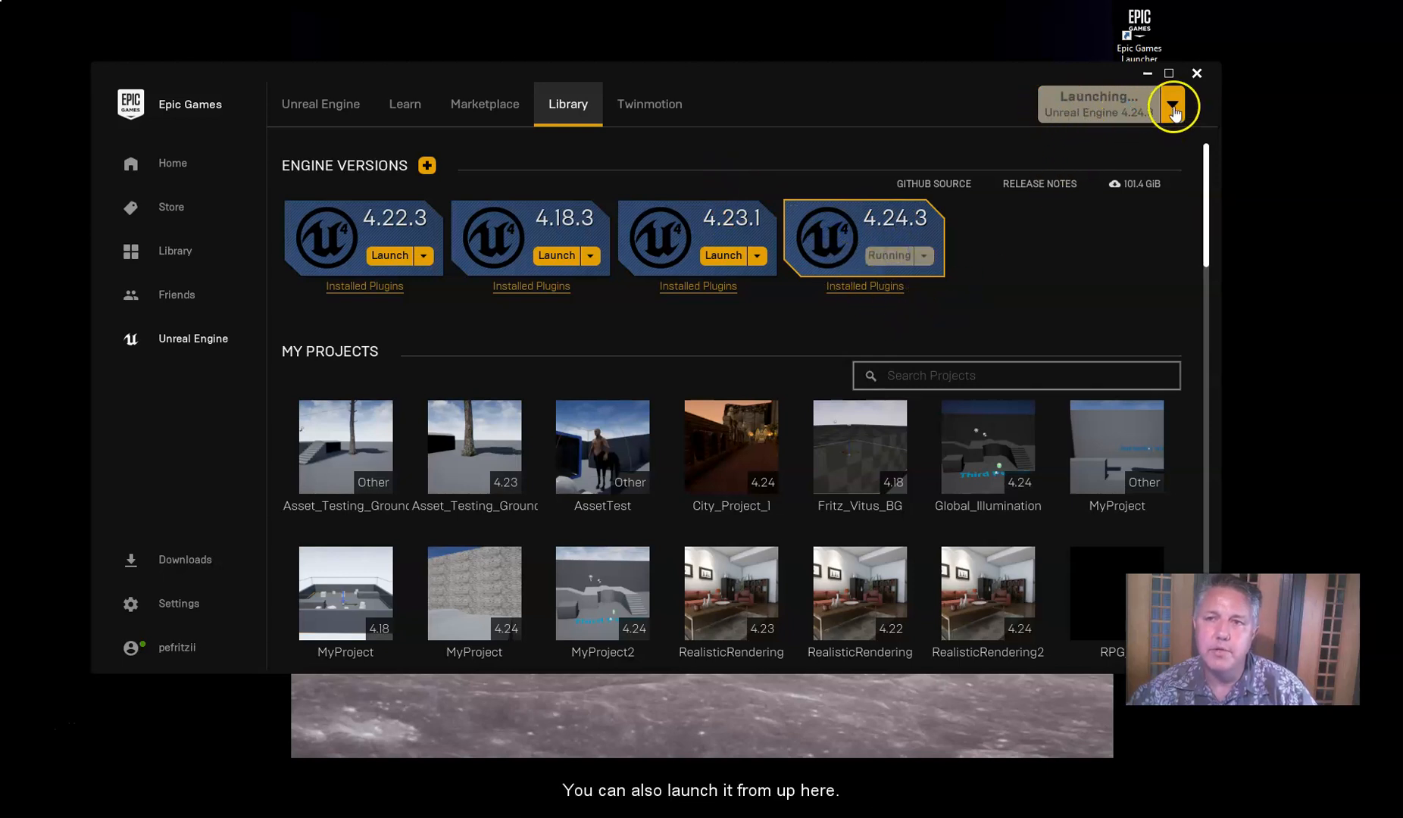
mouse_move(1148, 140)
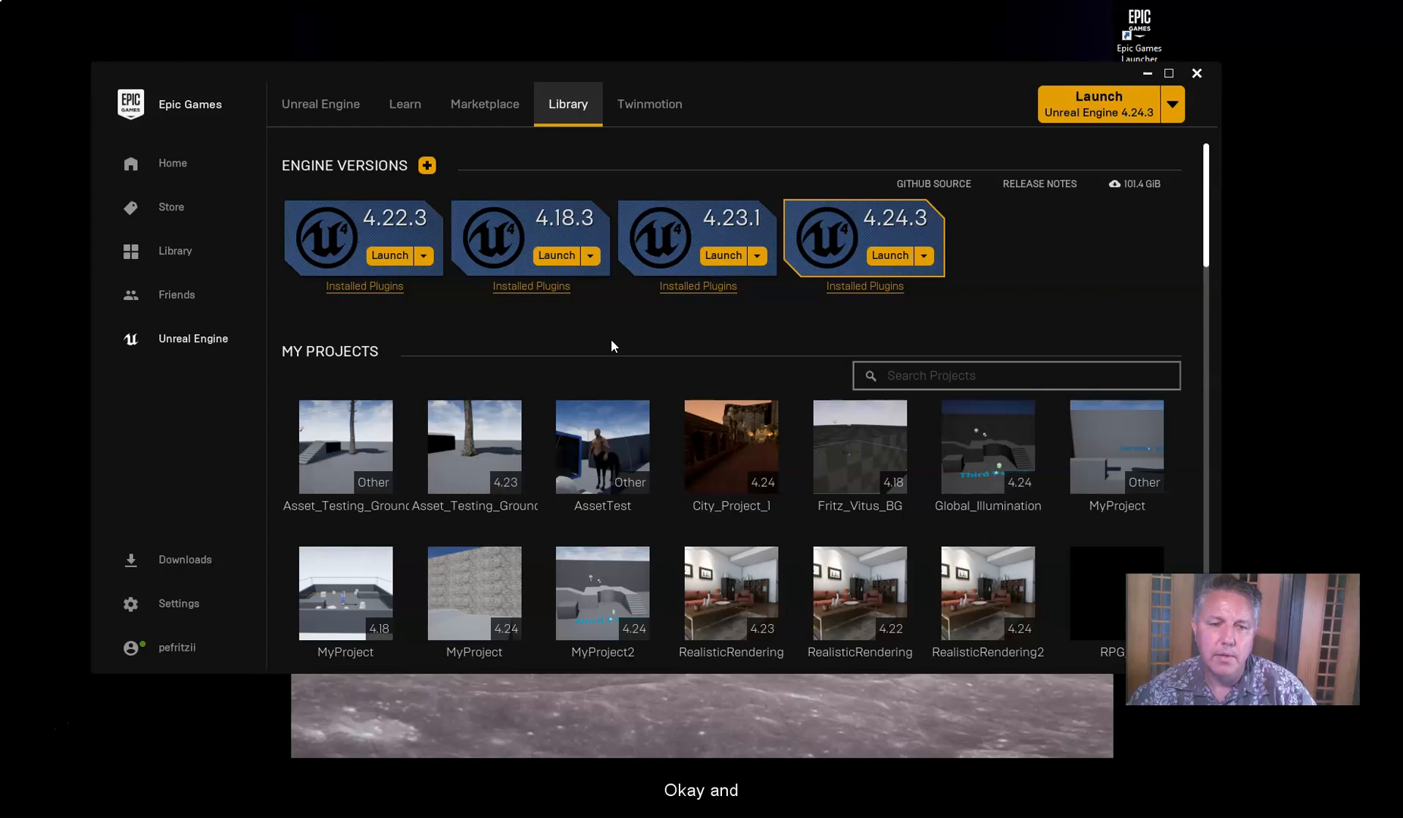
scroll(down, 3)
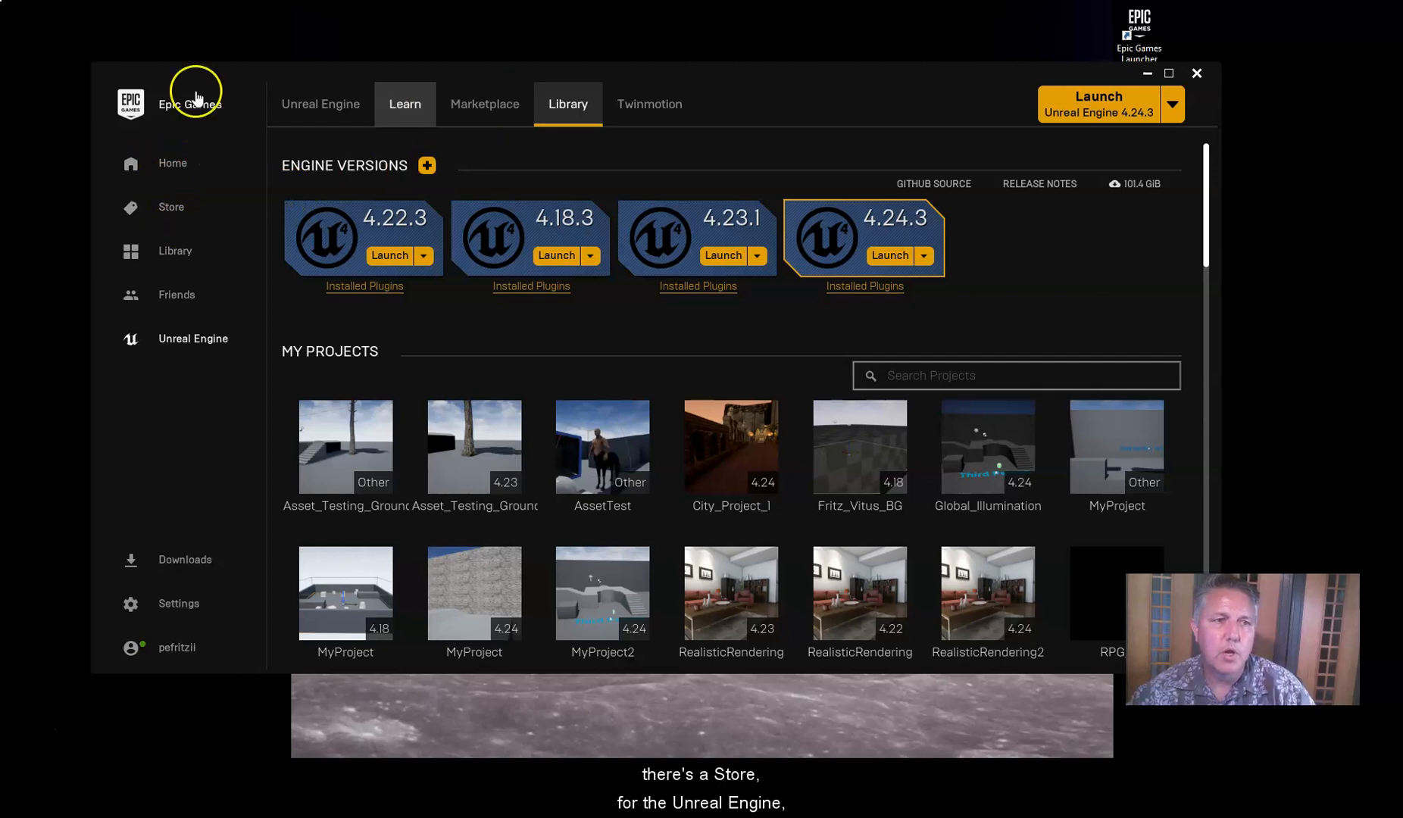
mouse_move(532, 296)
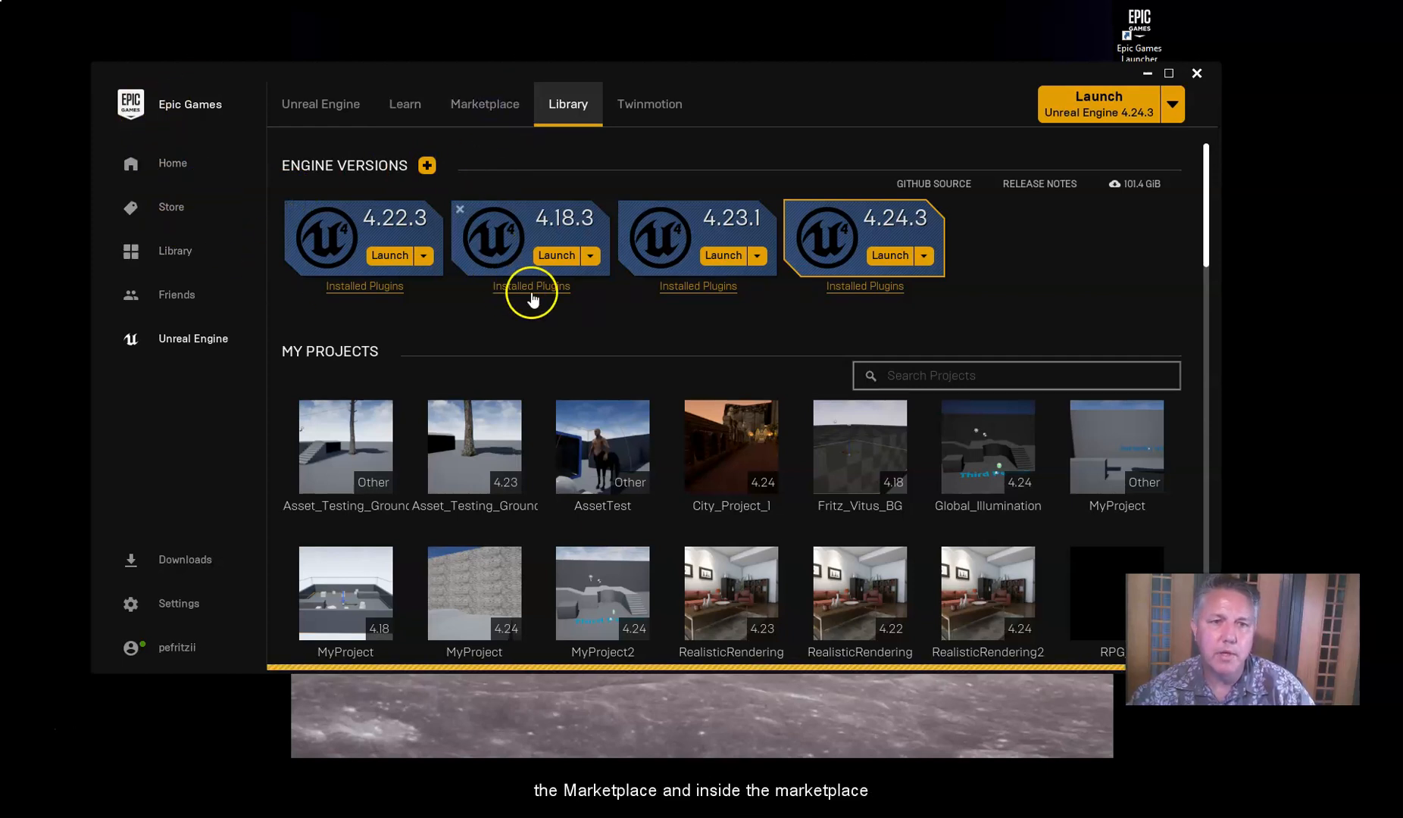
Browse the Marketplace showcase of asset packs while the editor loads
click(484, 105)
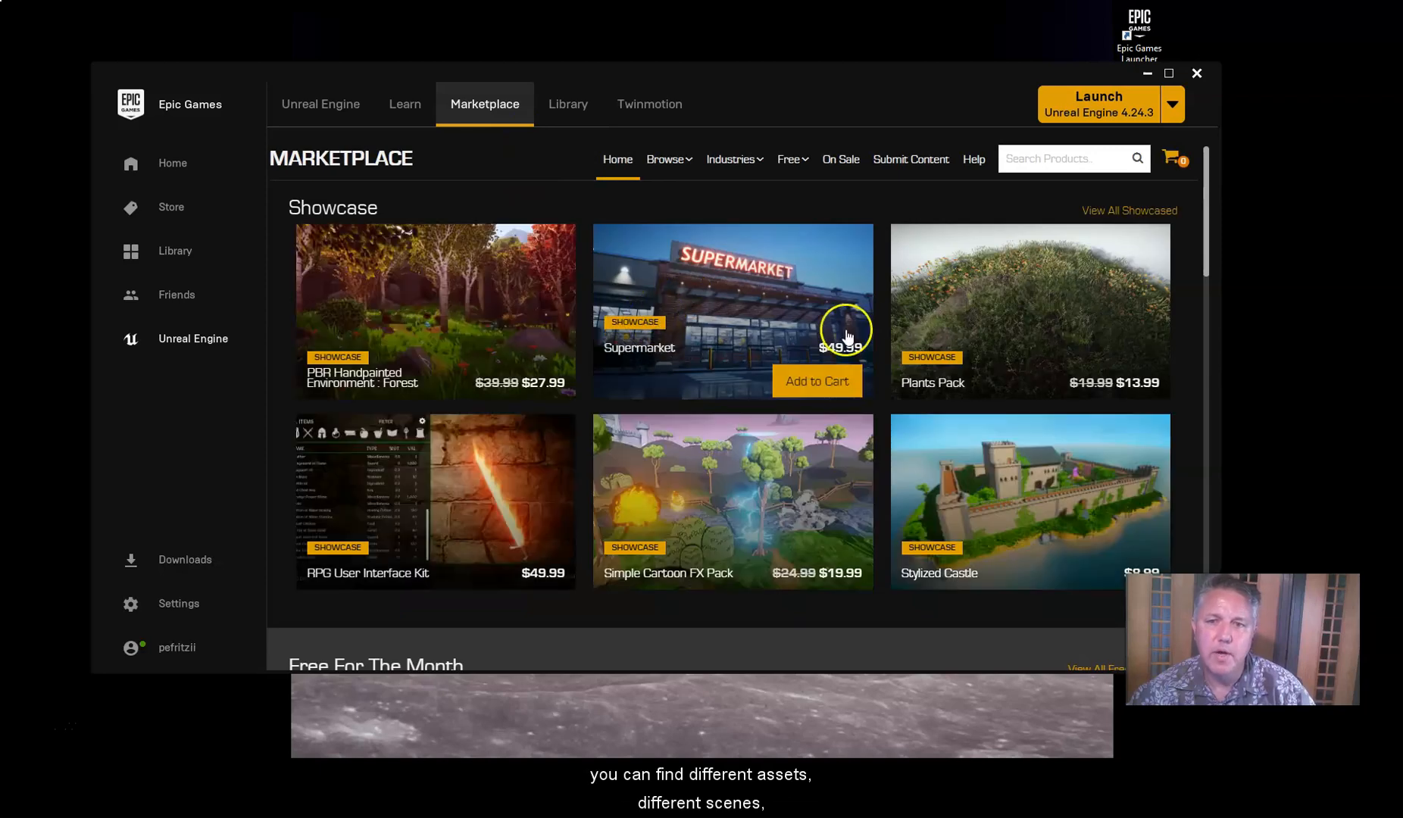
scroll(down, 3)
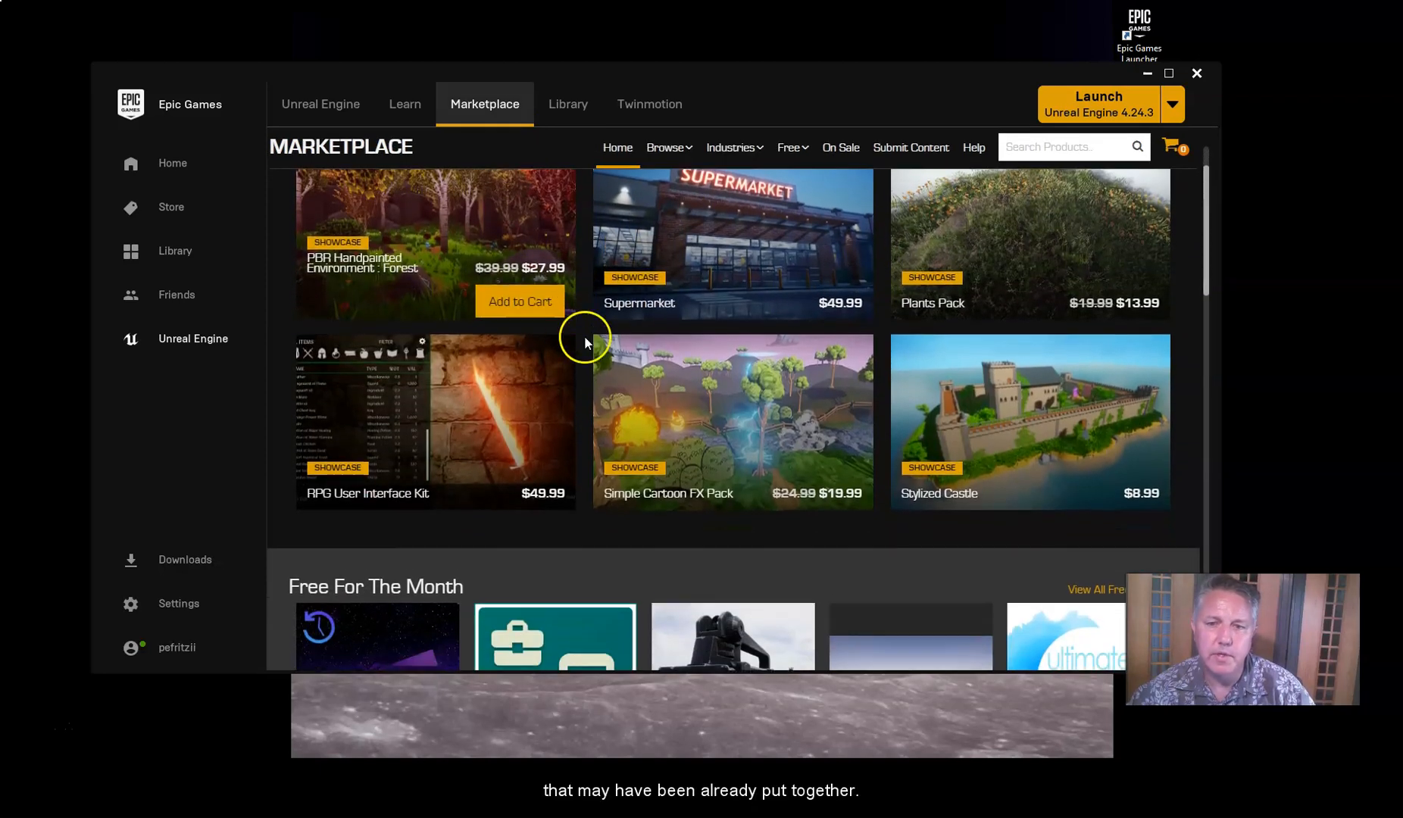
click(1097, 105)
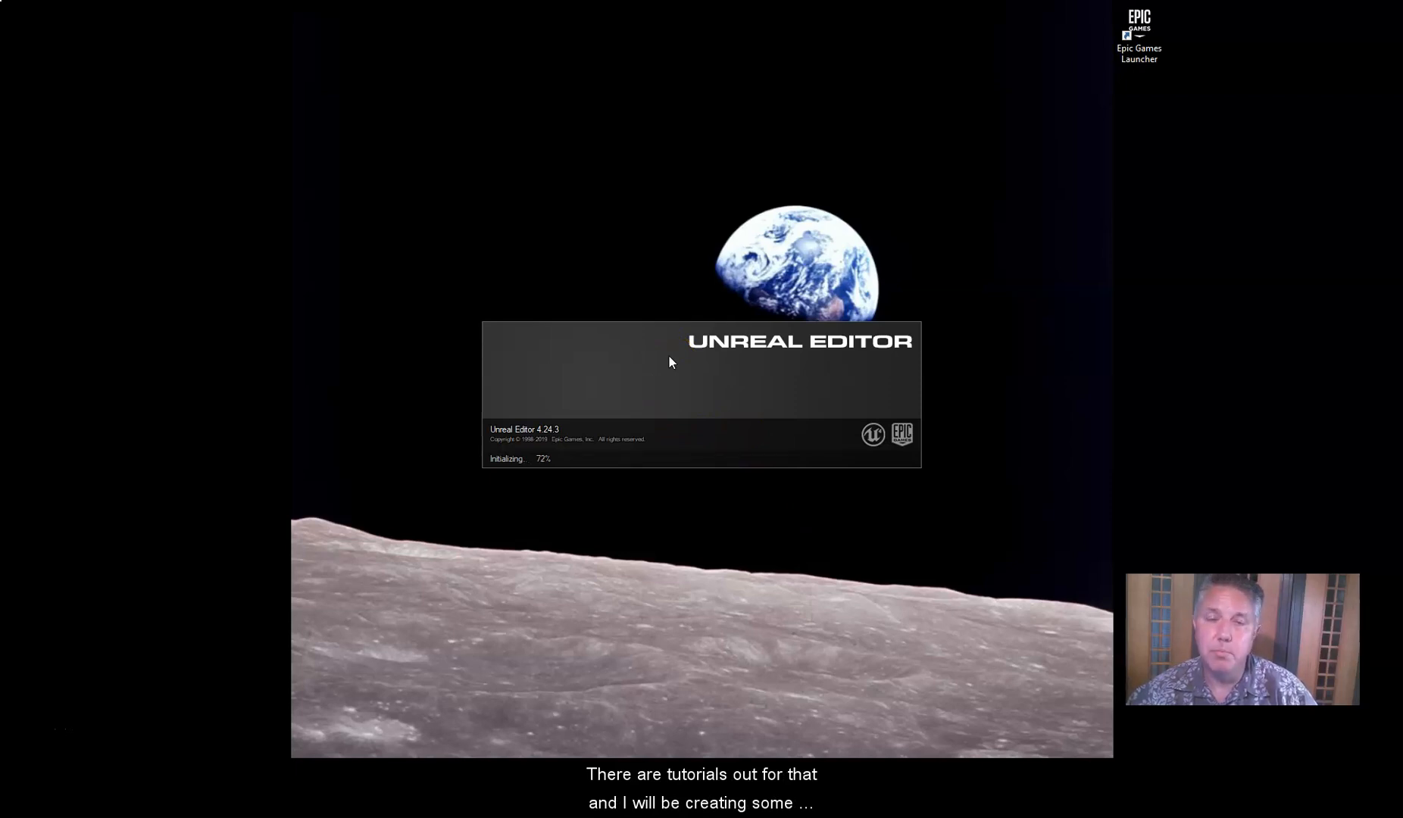
mouse_move(465, 347)
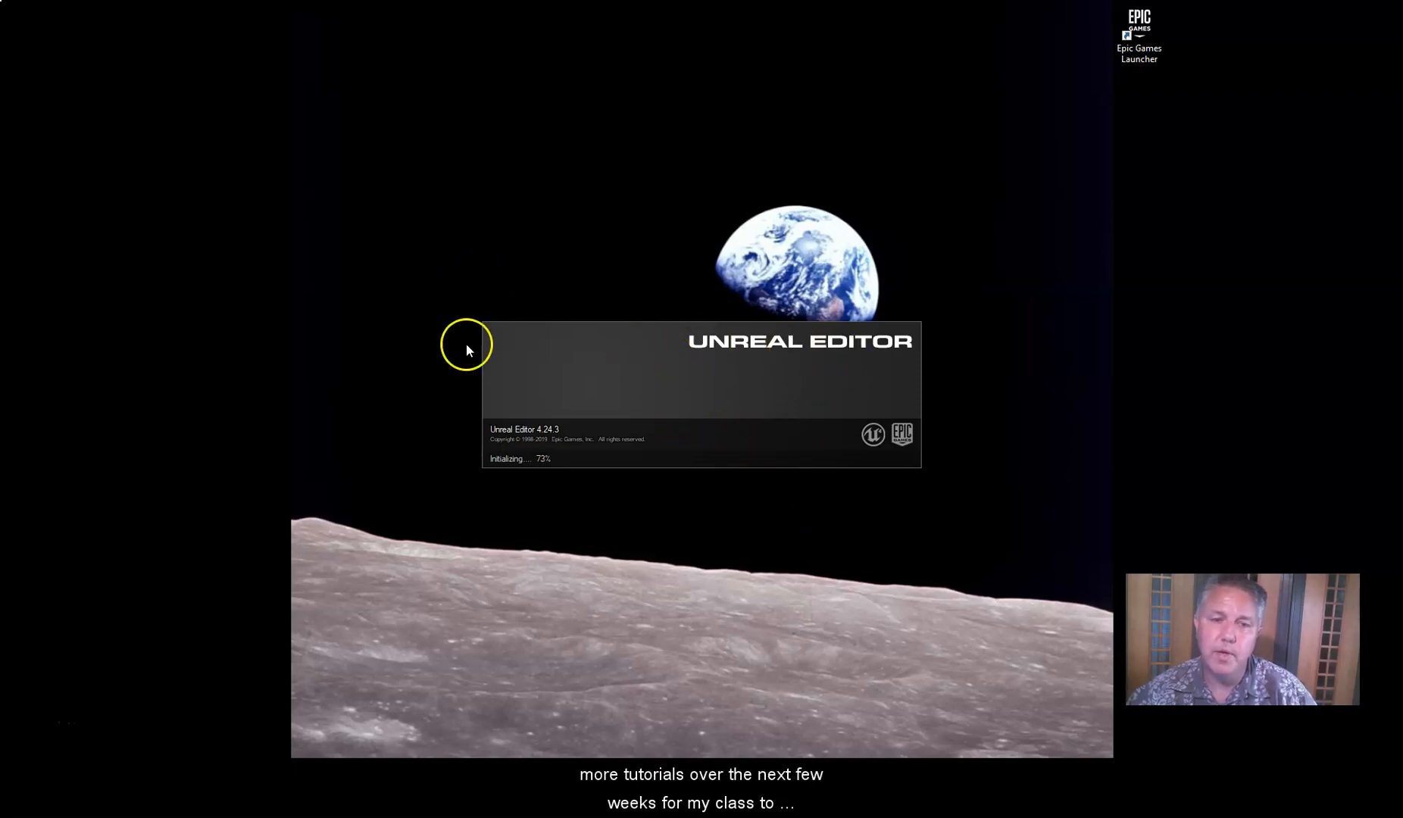
mouse_move(891, 282)
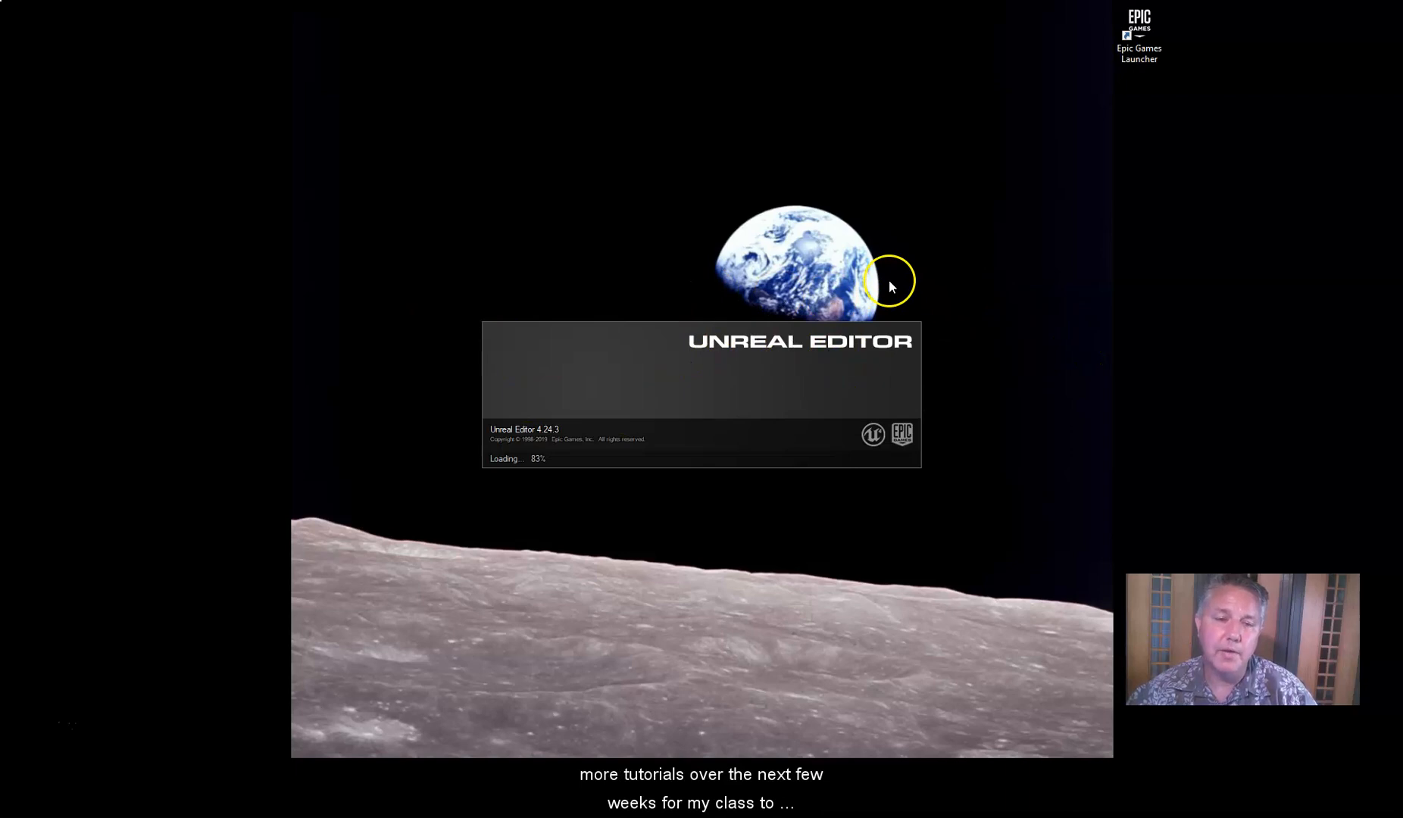
mouse_move(986, 350)
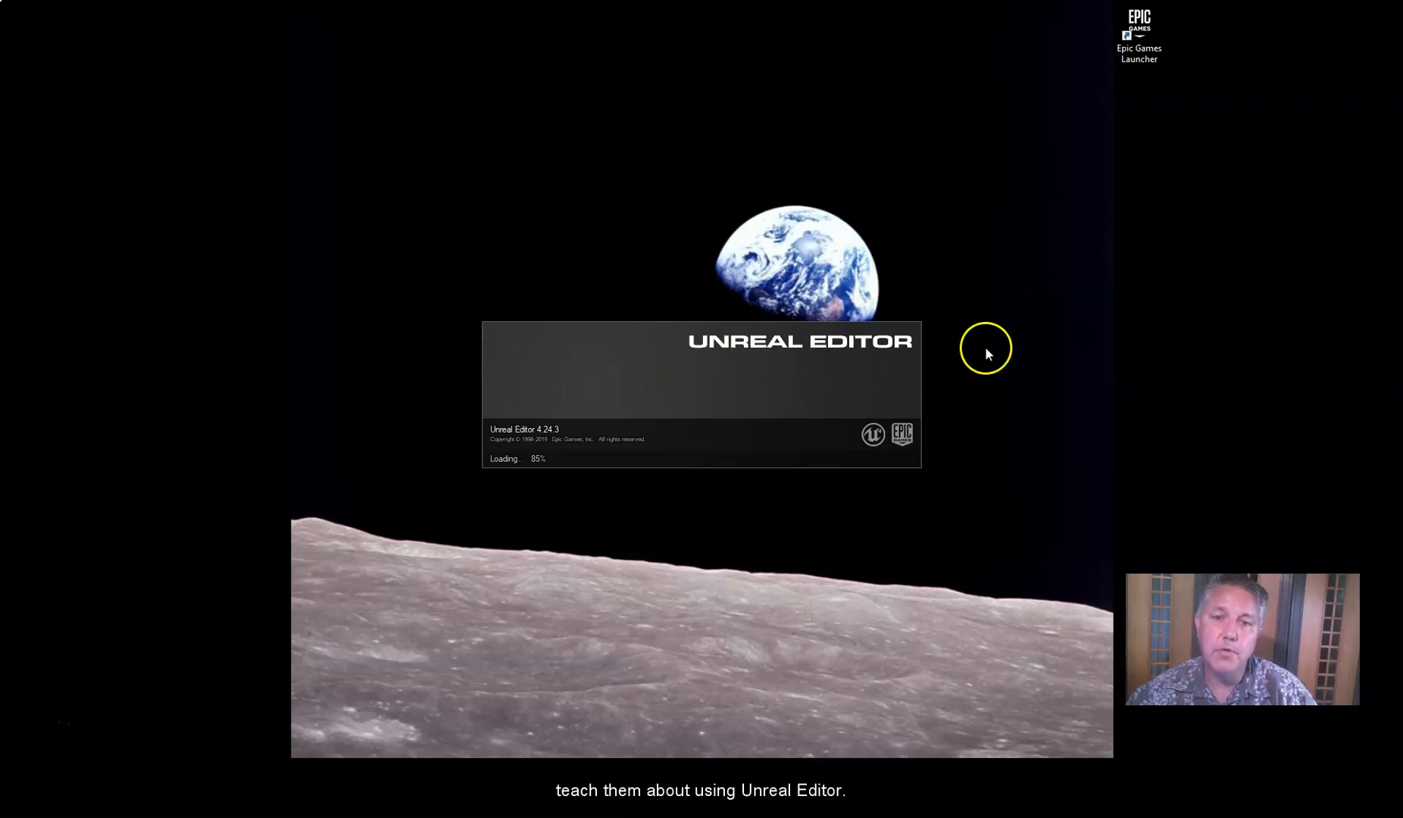
mouse_move(930, 333)
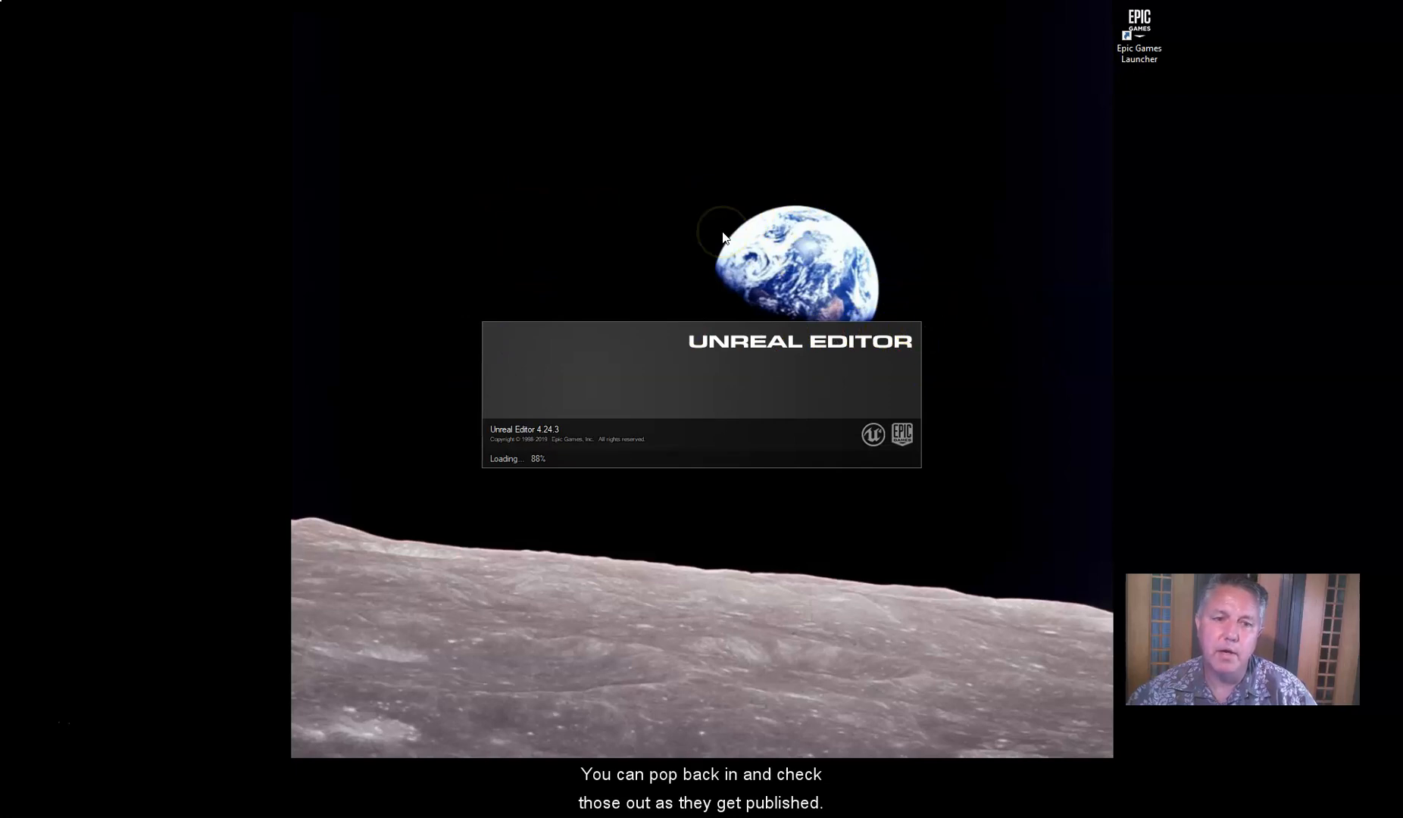
mouse_move(484, 197)
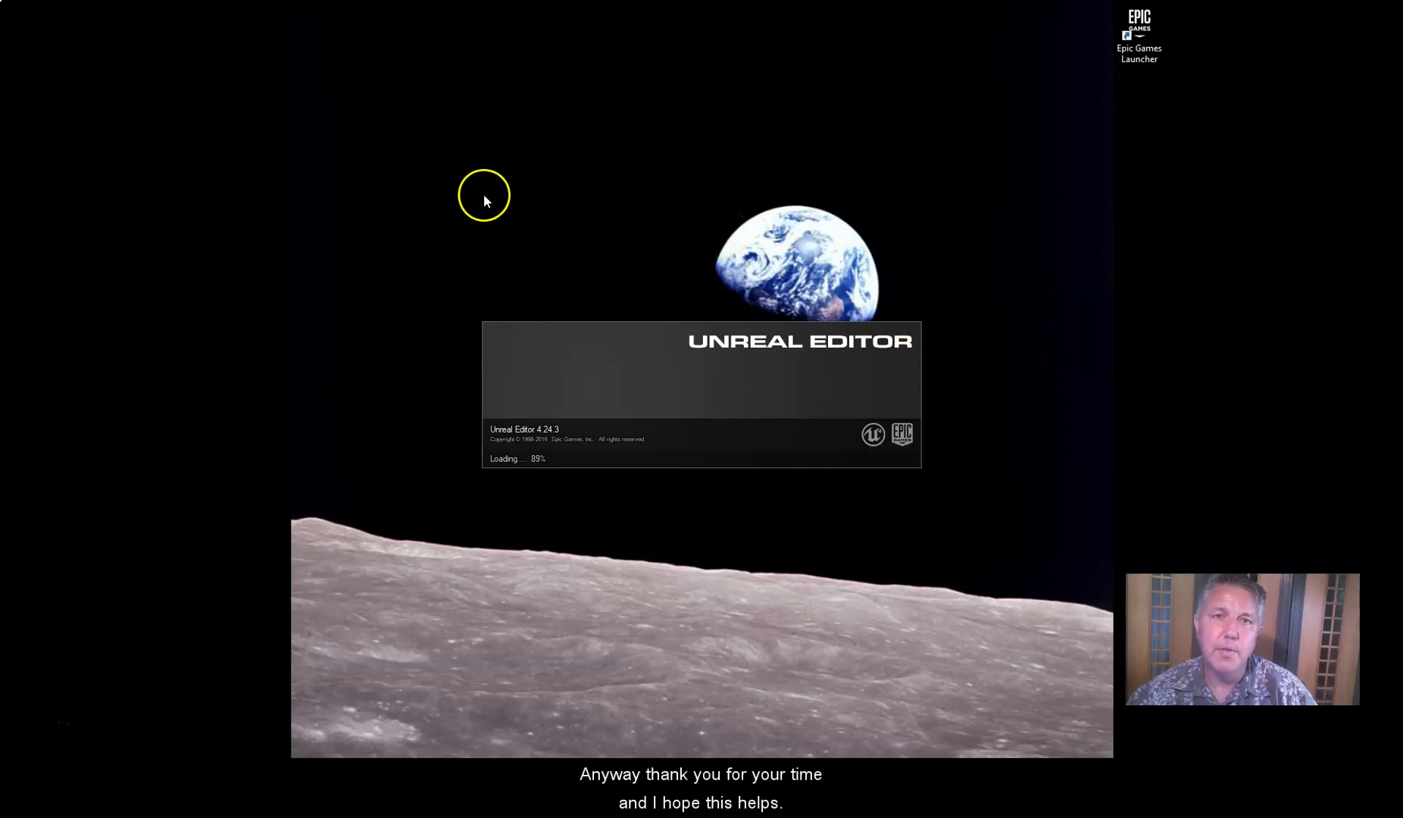